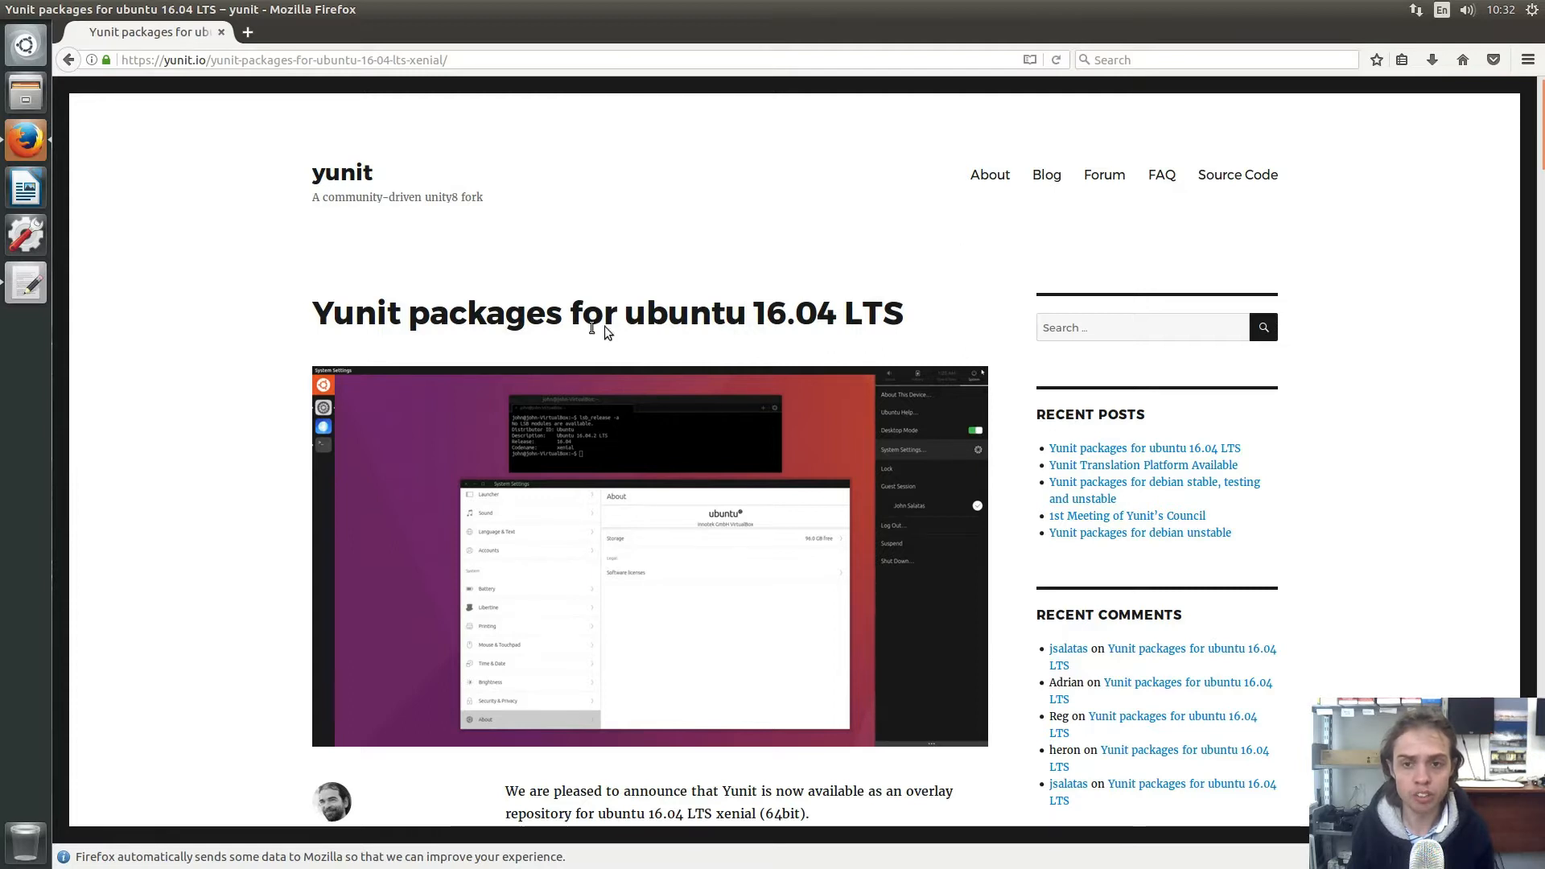
# Scroll through the installation guide to reach the command list
pyautogui.scroll(-3)
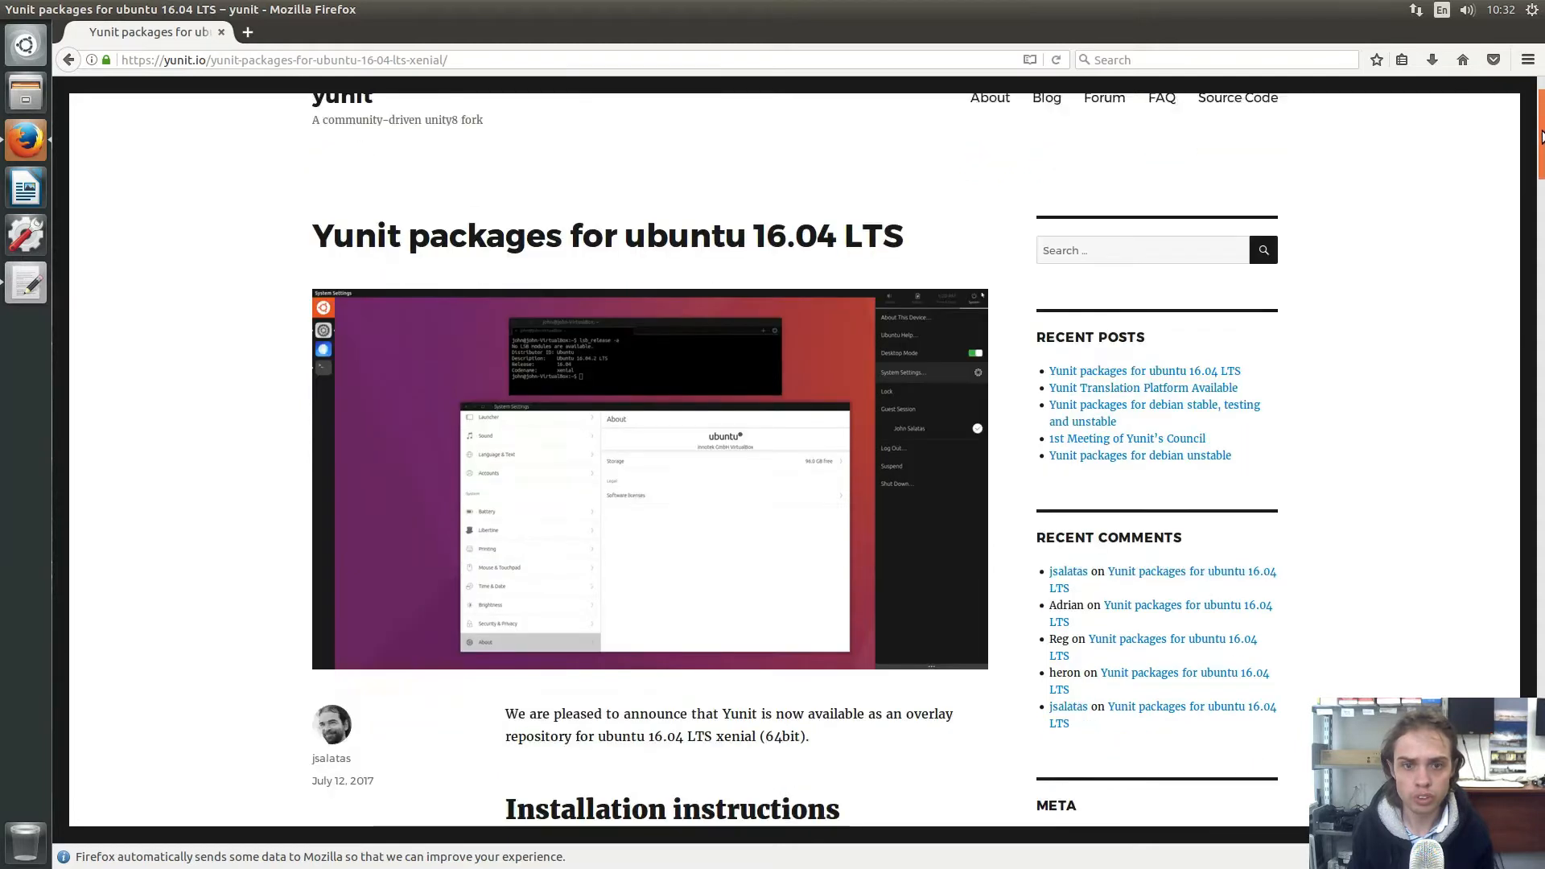
pyautogui.scroll(-3)
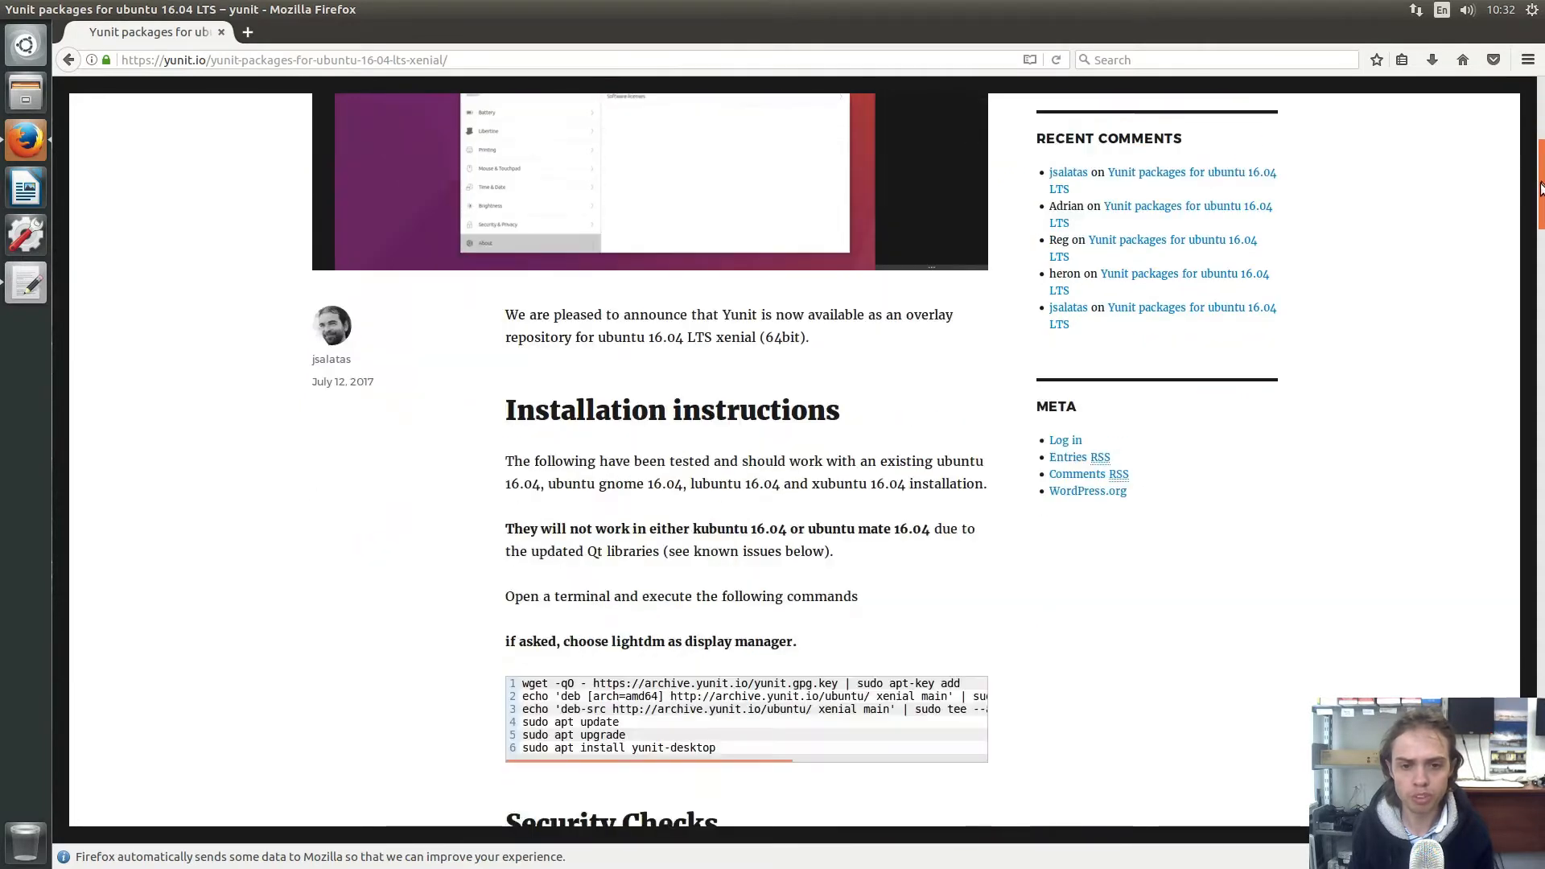
pyautogui.scroll(-3)
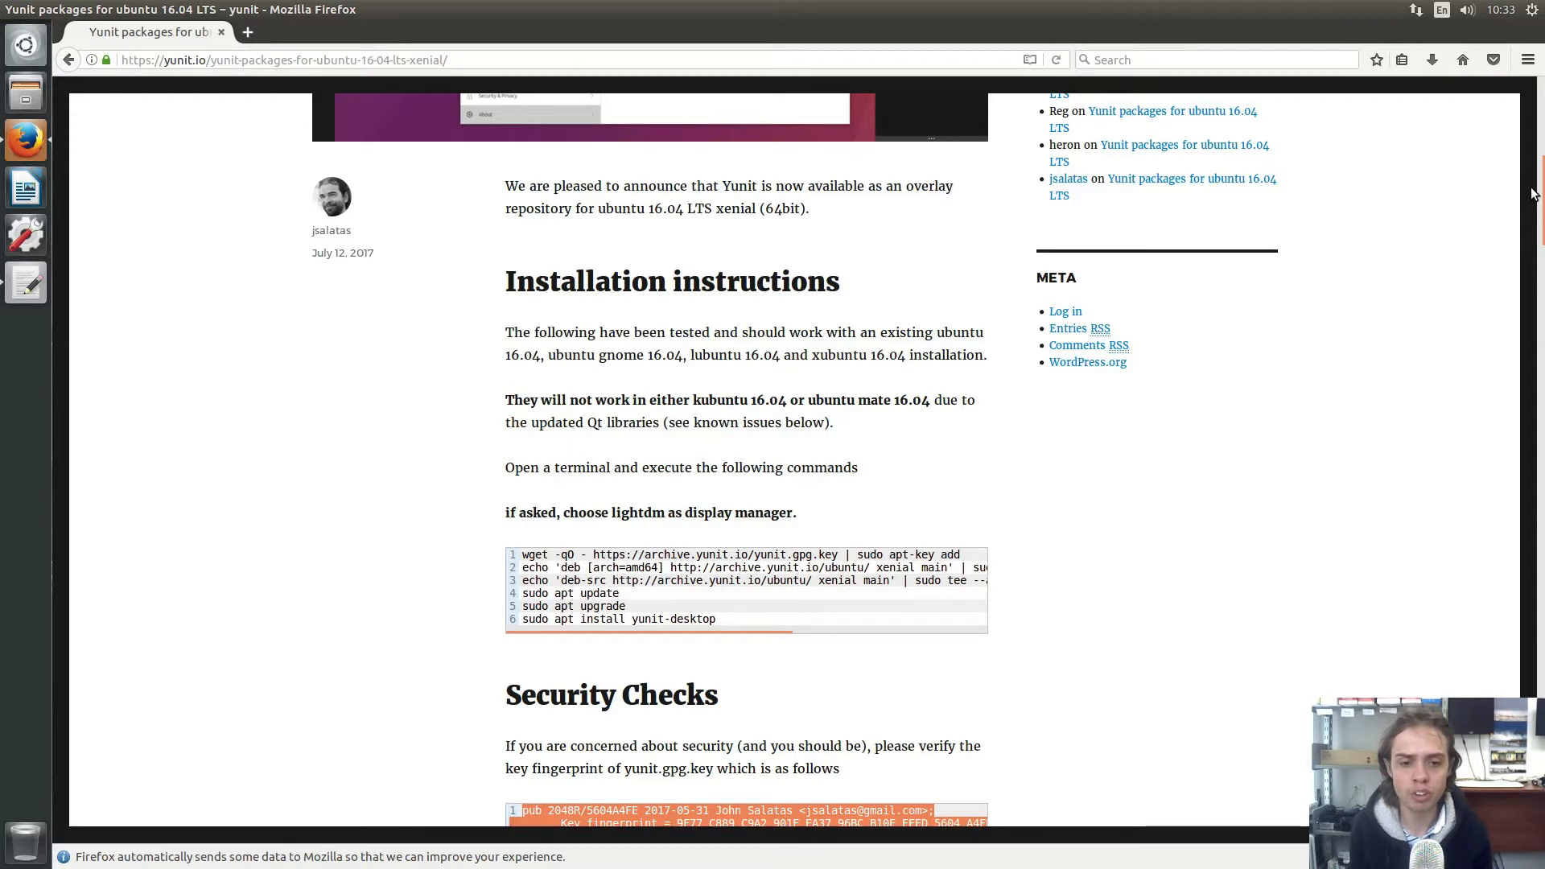
pyautogui.moveTo(1117, 390)
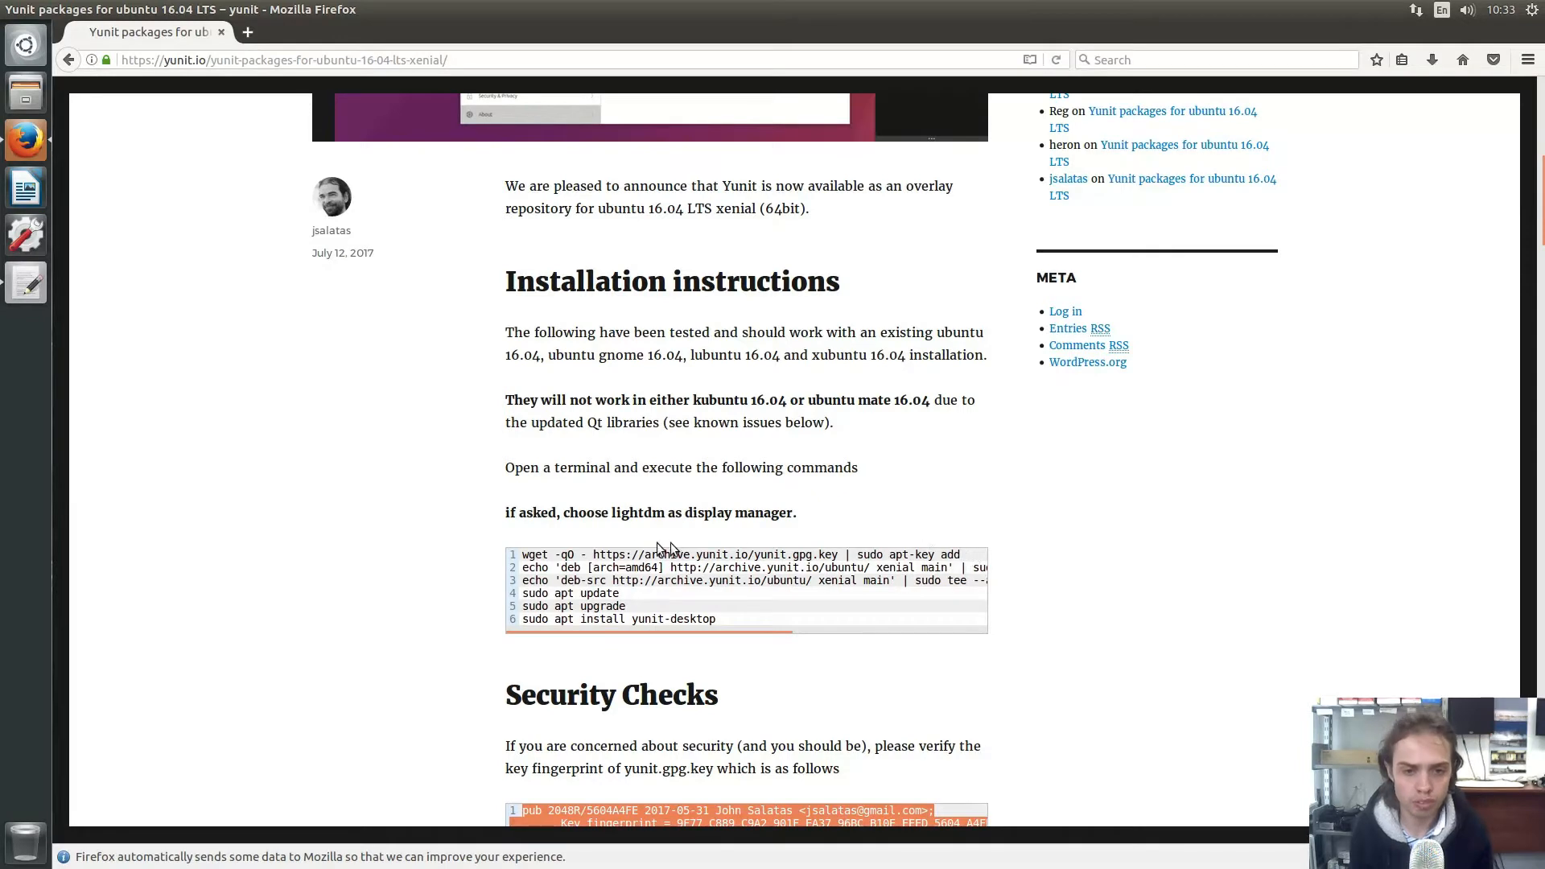
pyautogui.moveTo(553, 598)
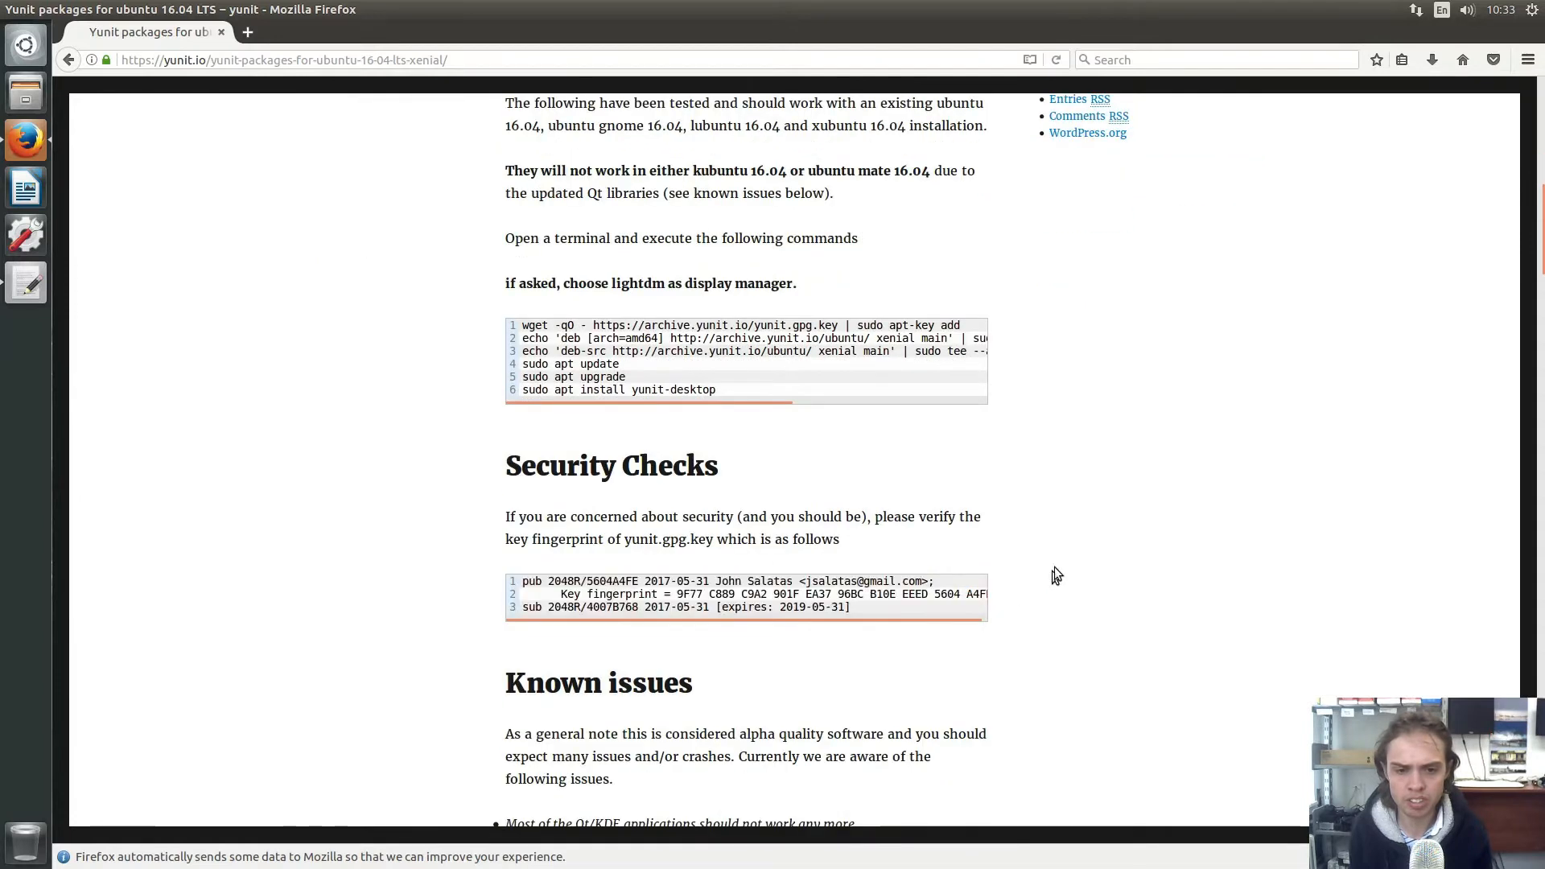
pyautogui.scroll(-3)
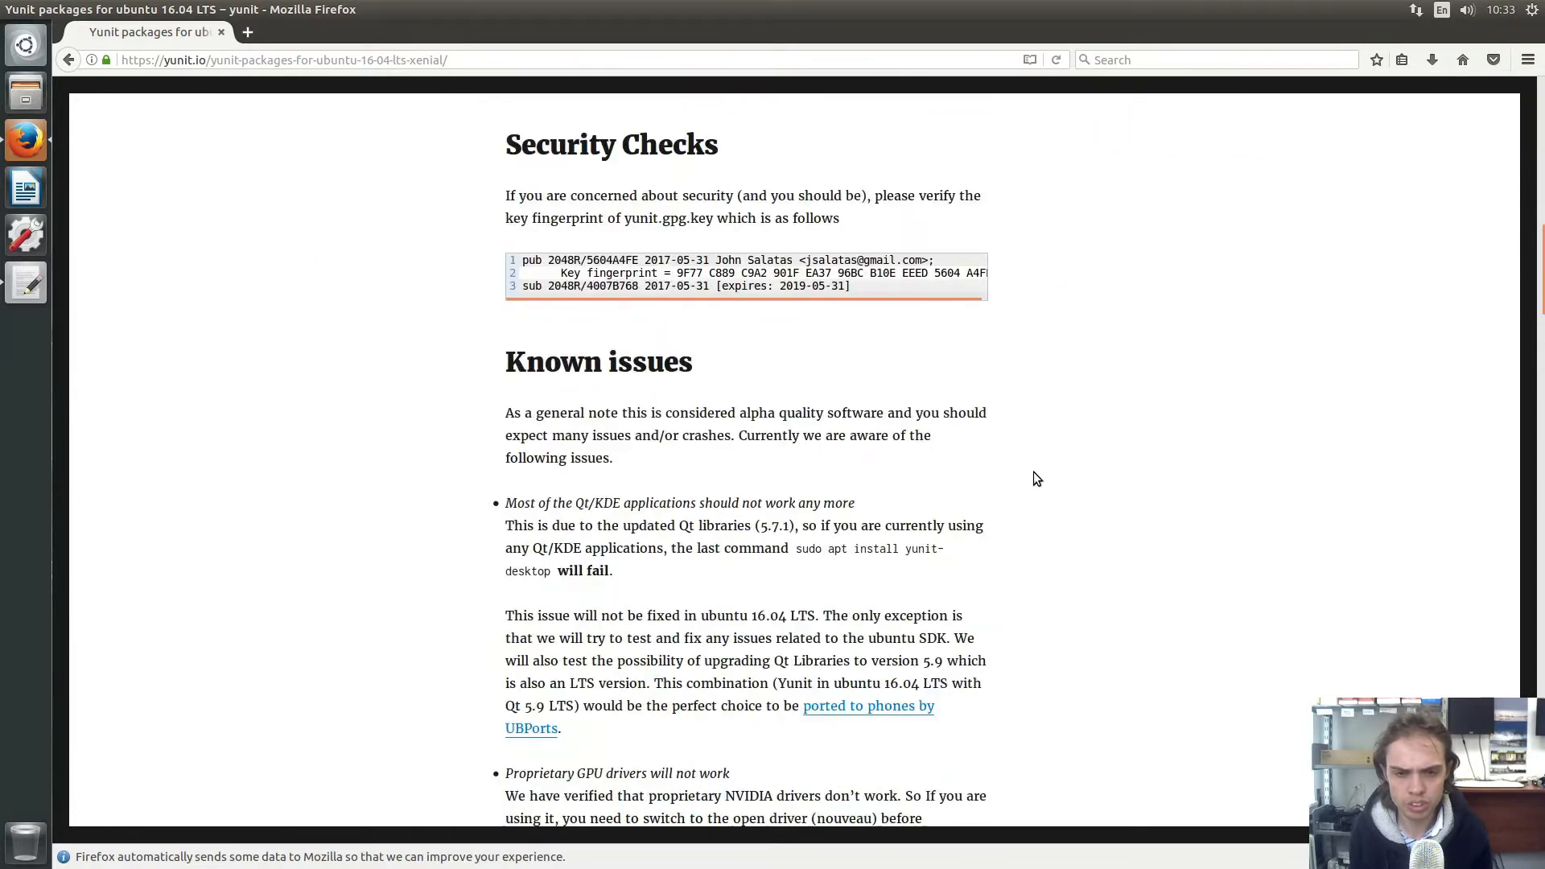
pyautogui.scroll(-3)
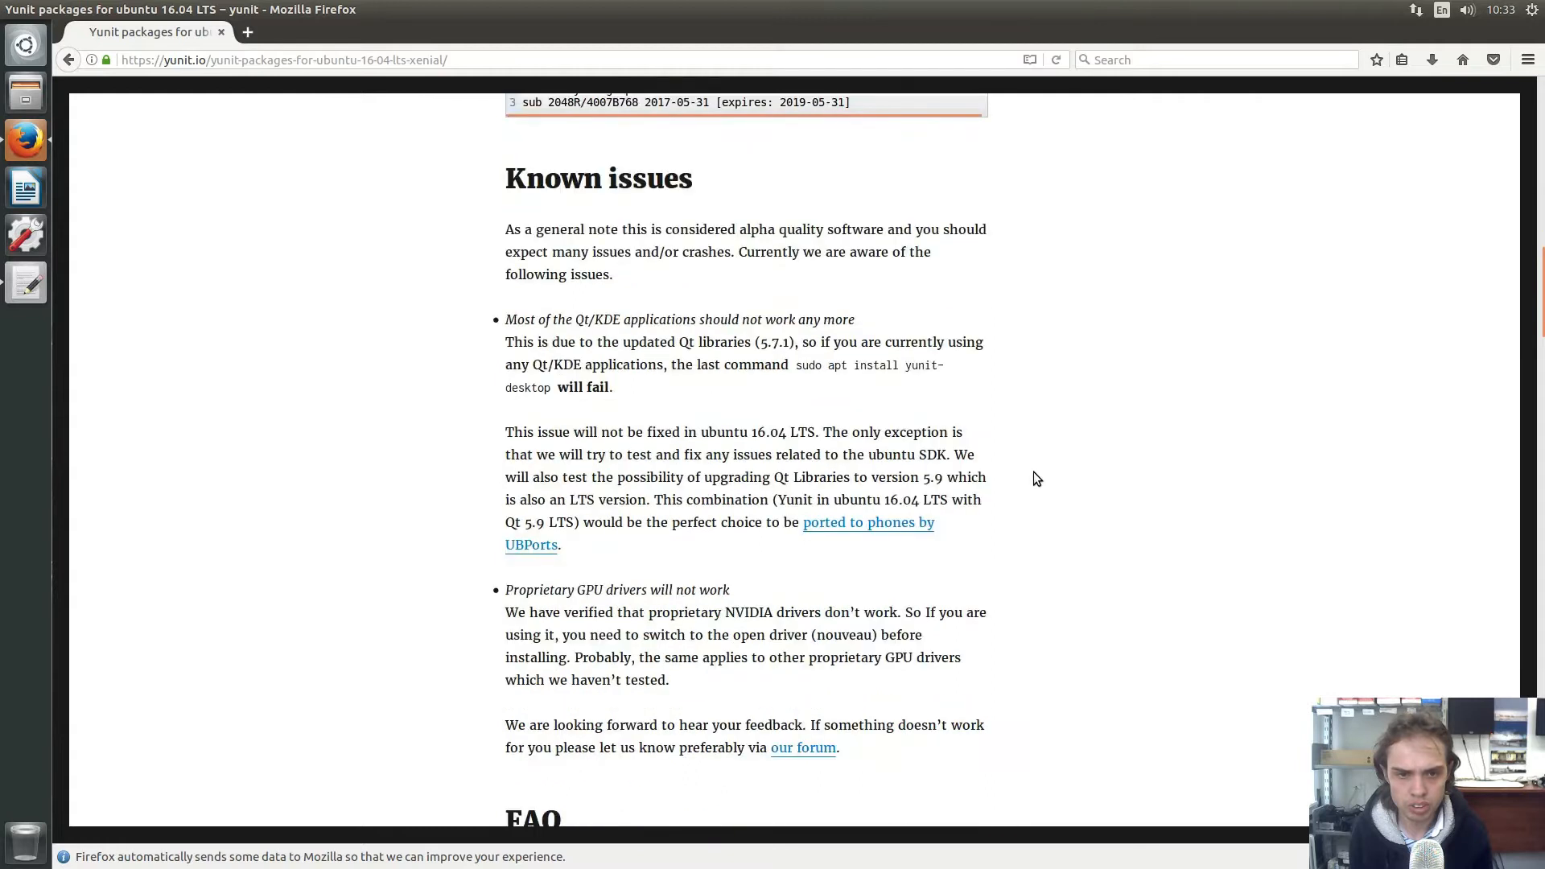
pyautogui.scroll(-3)
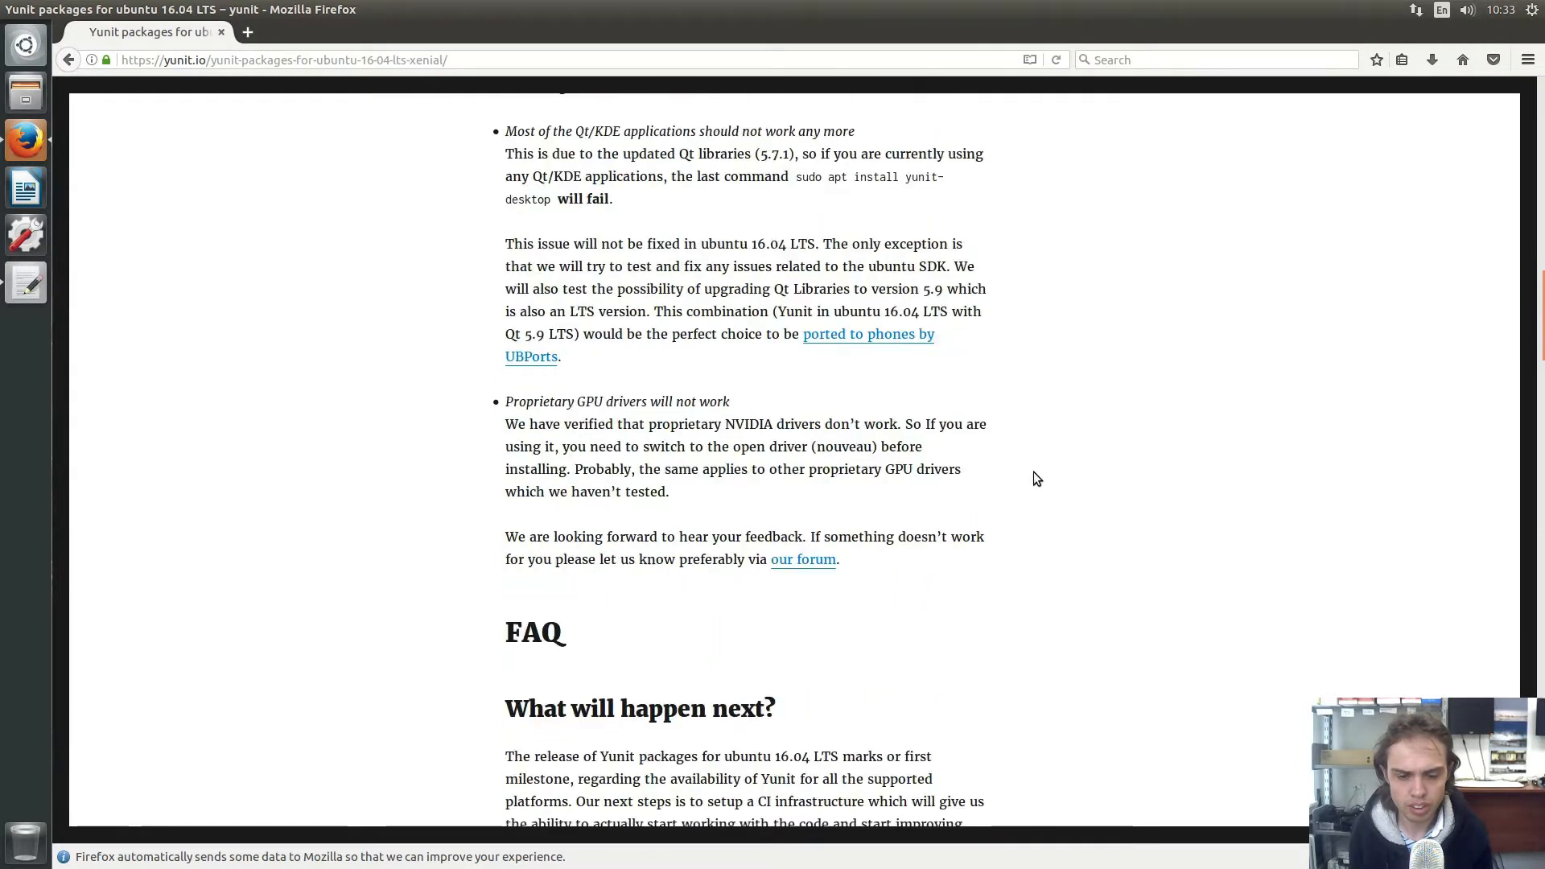
pyautogui.scroll(-3)
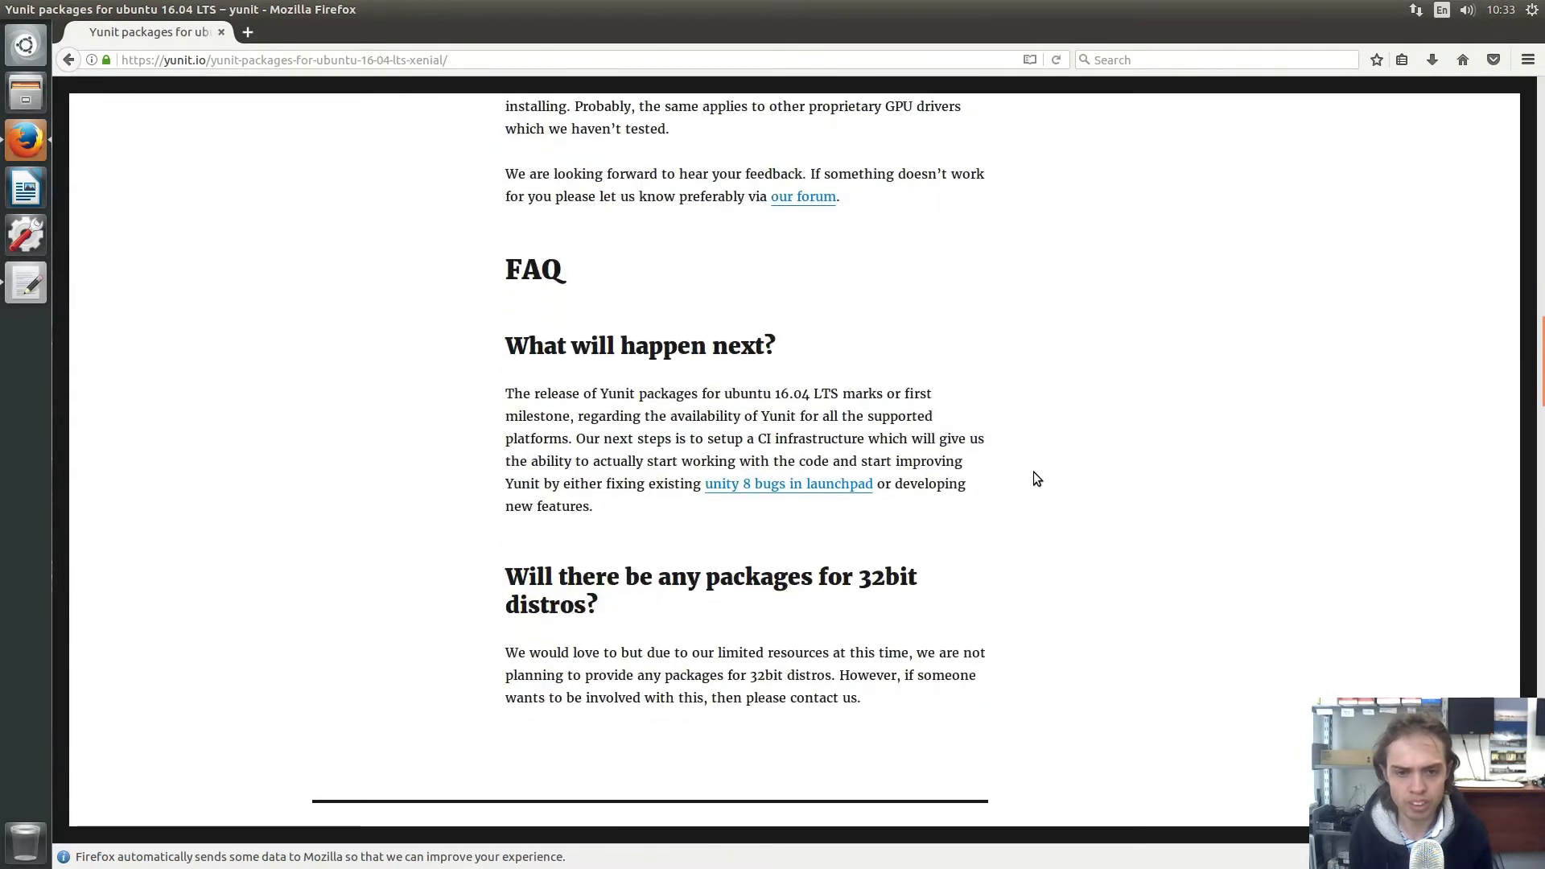
pyautogui.scroll(-3)
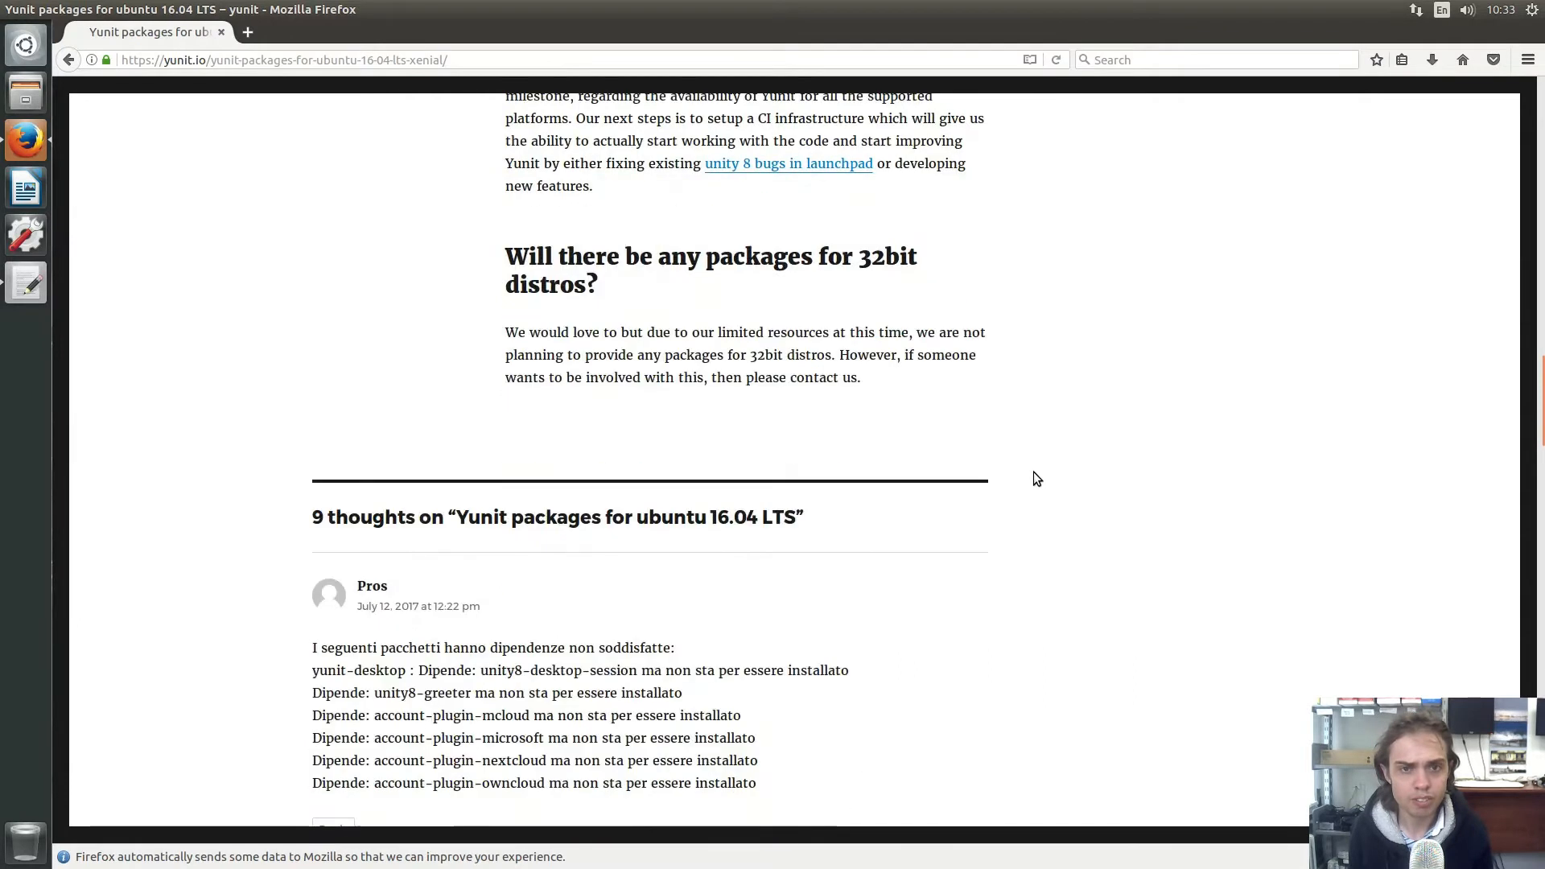
pyautogui.scroll(-3)
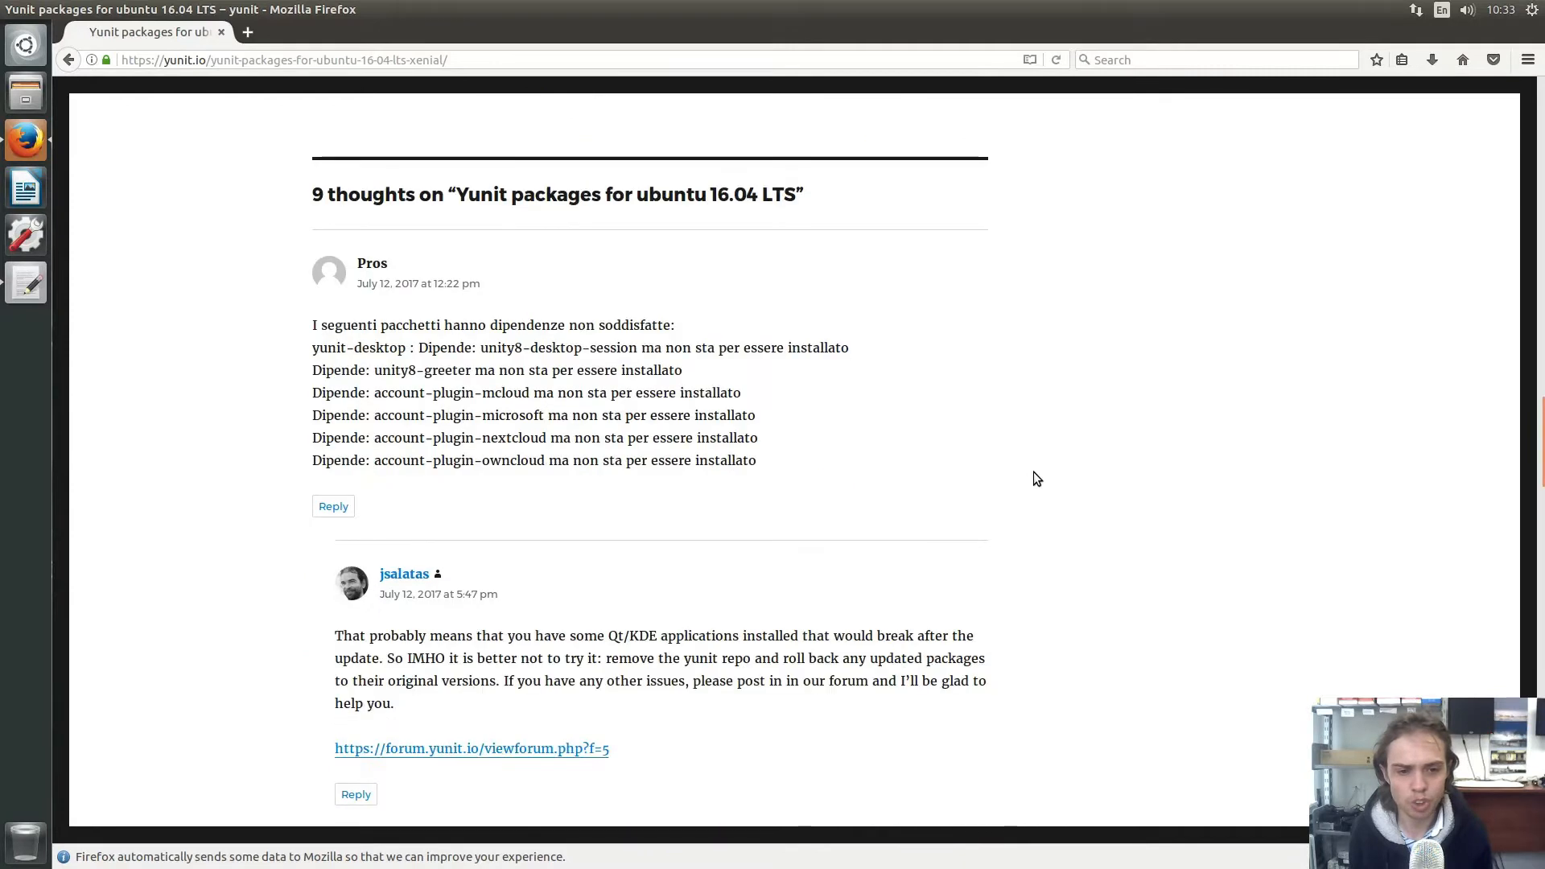
pyautogui.scroll(-3)
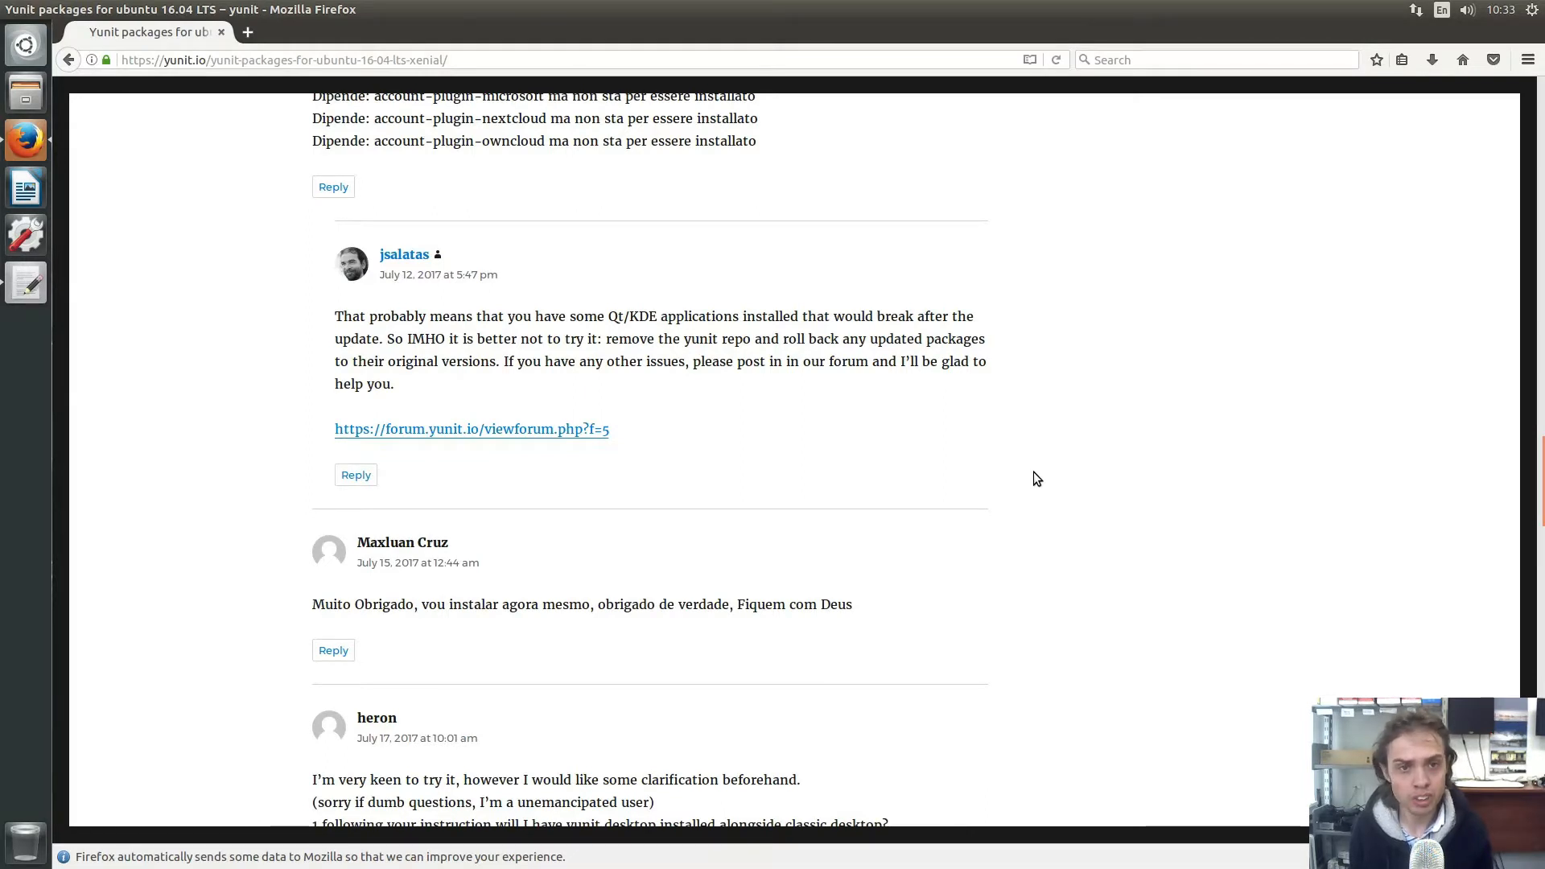
pyautogui.scroll(-3)
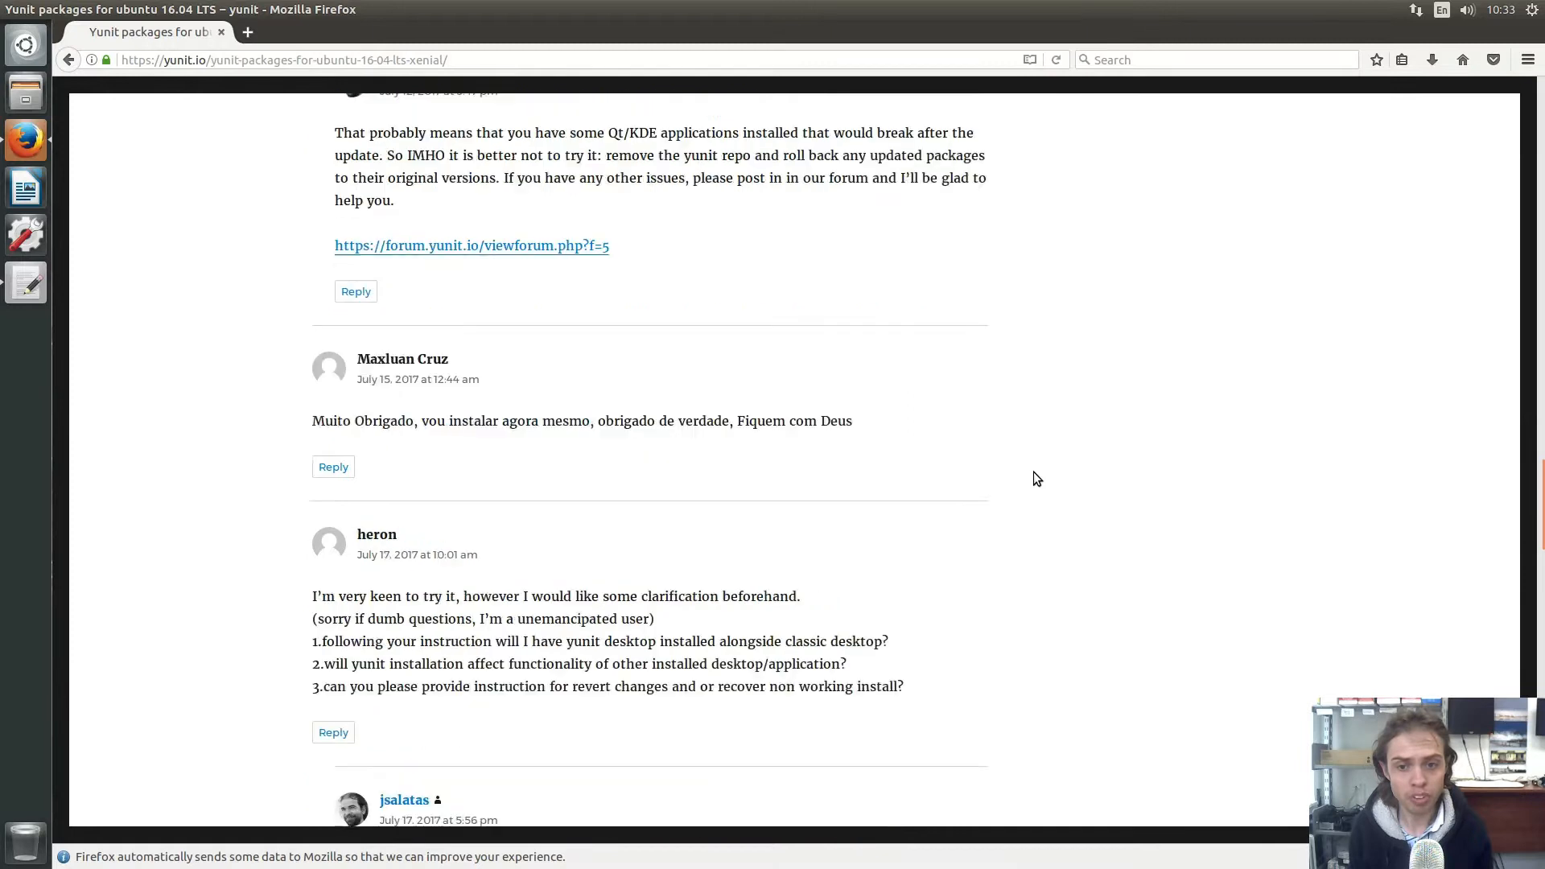
pyautogui.scroll(-3)
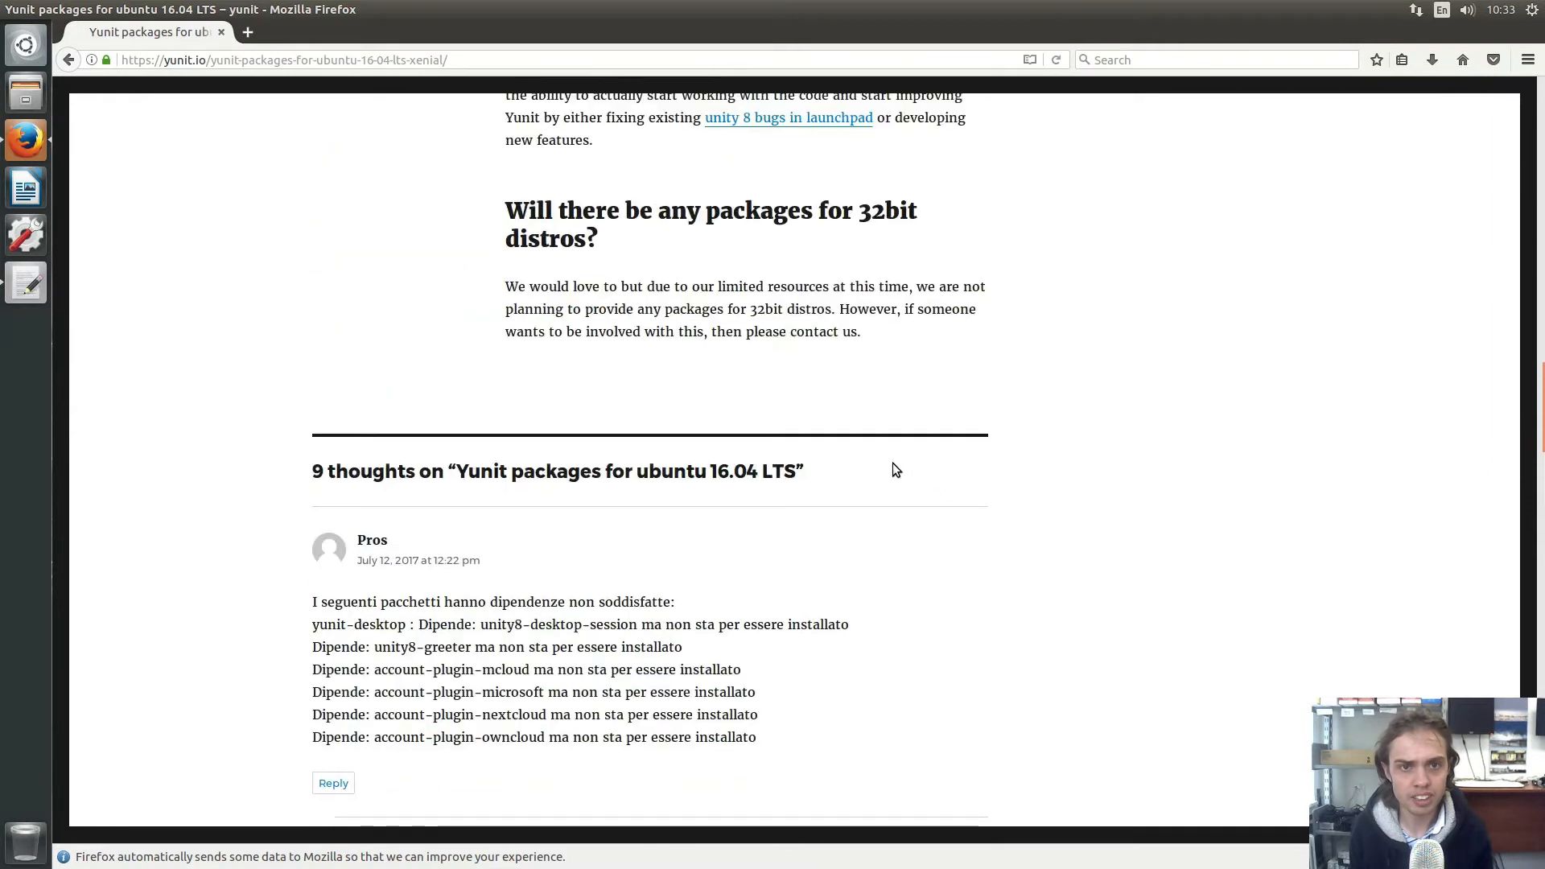
pyautogui.scroll(3)
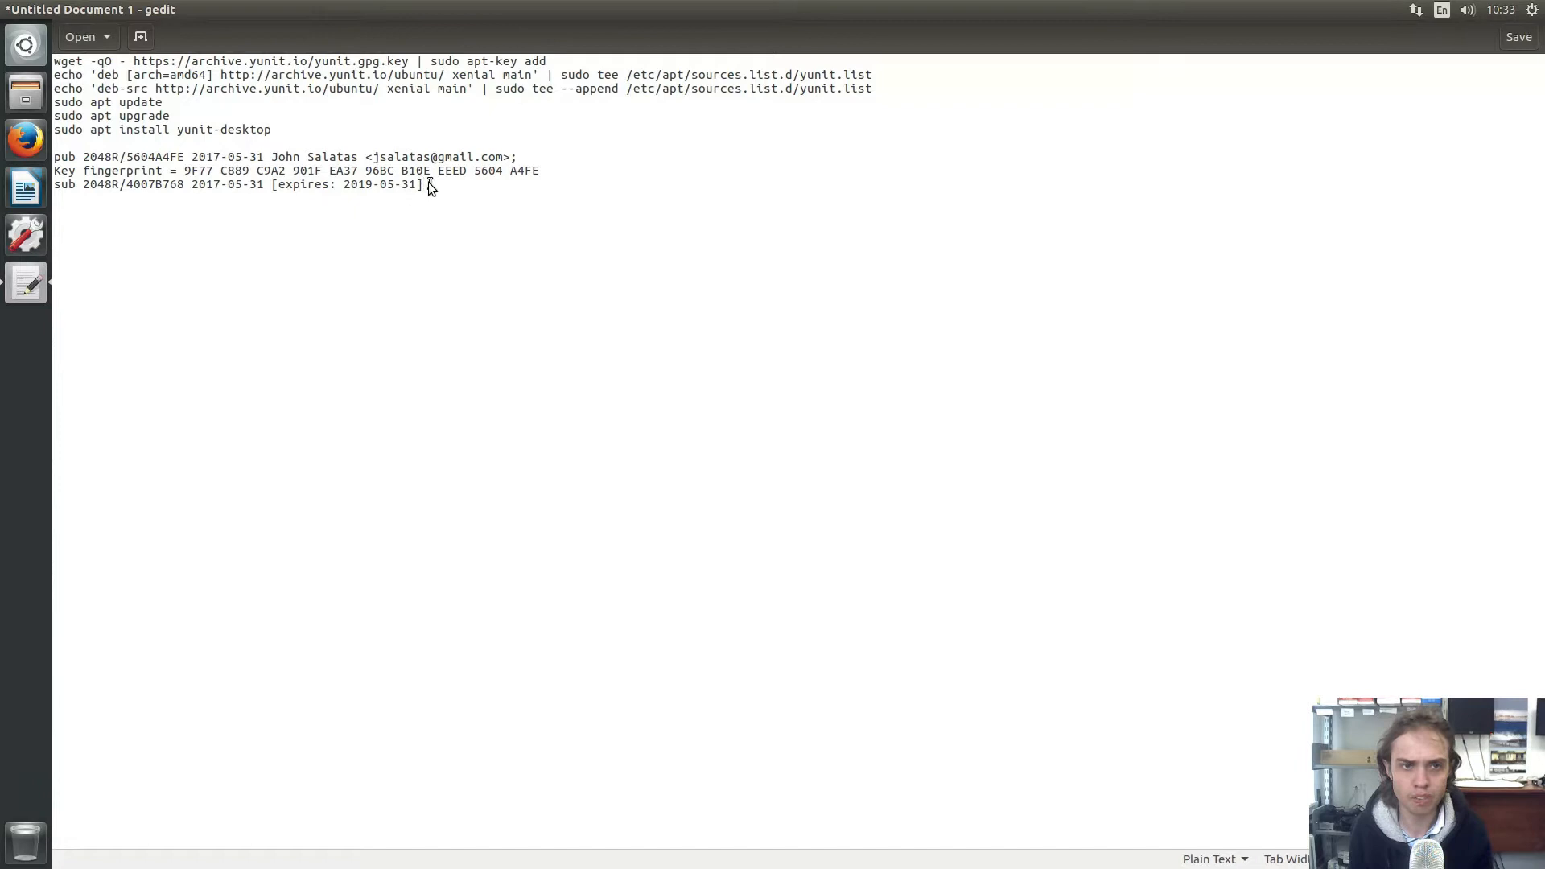
# Remove the pub/fingerprint/sub lines from the gedit notes and bring up a Terminal beside it
pyautogui.moveTo(354, 156); pyautogui.dragTo(423, 184)
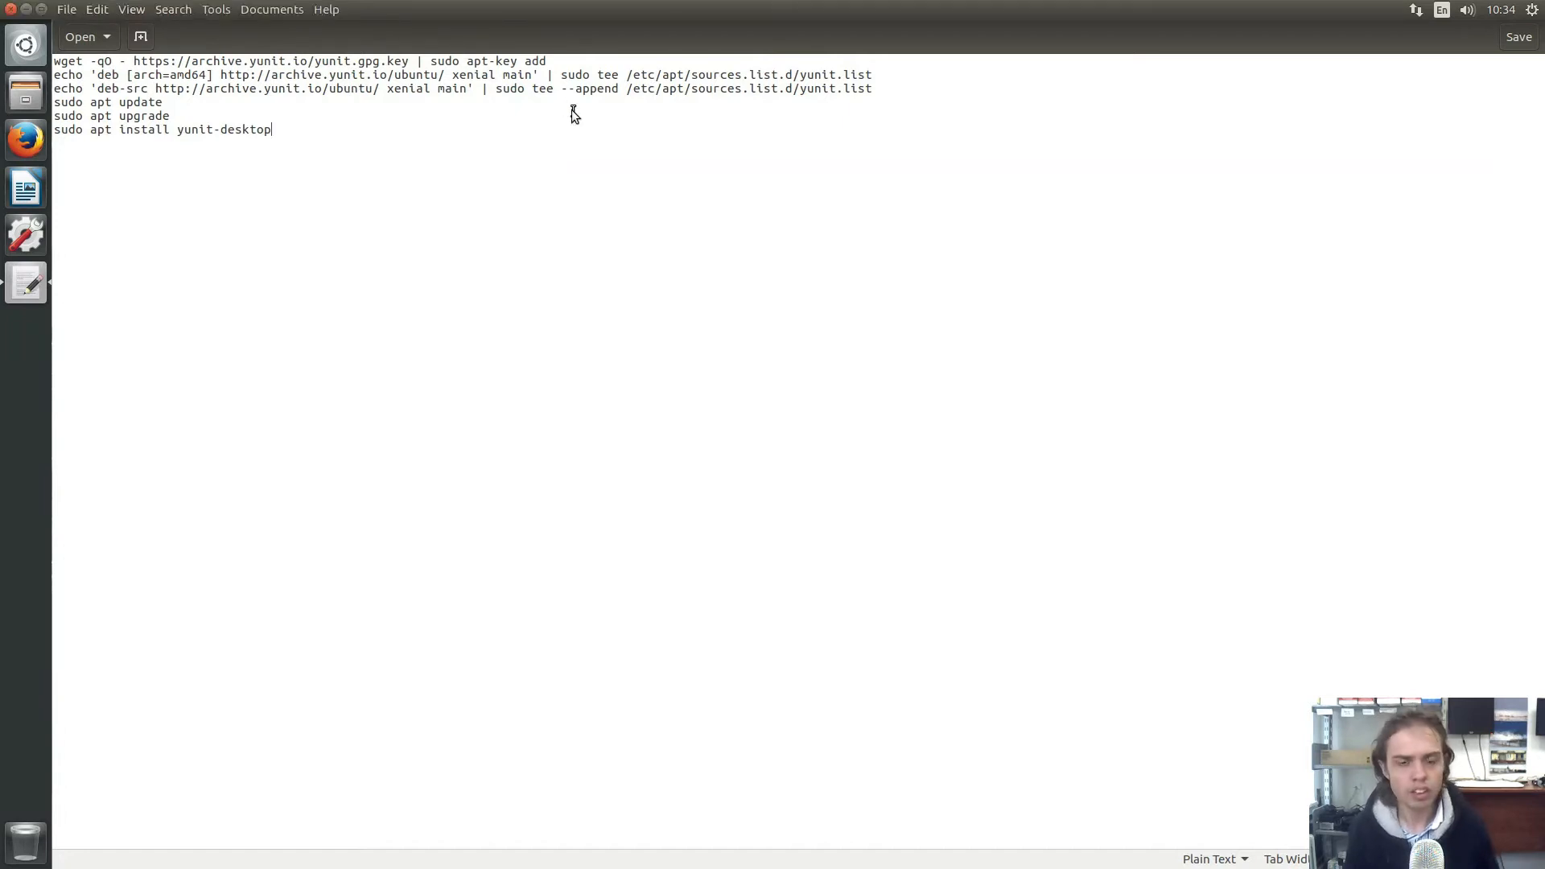
pyautogui.click(25, 330)
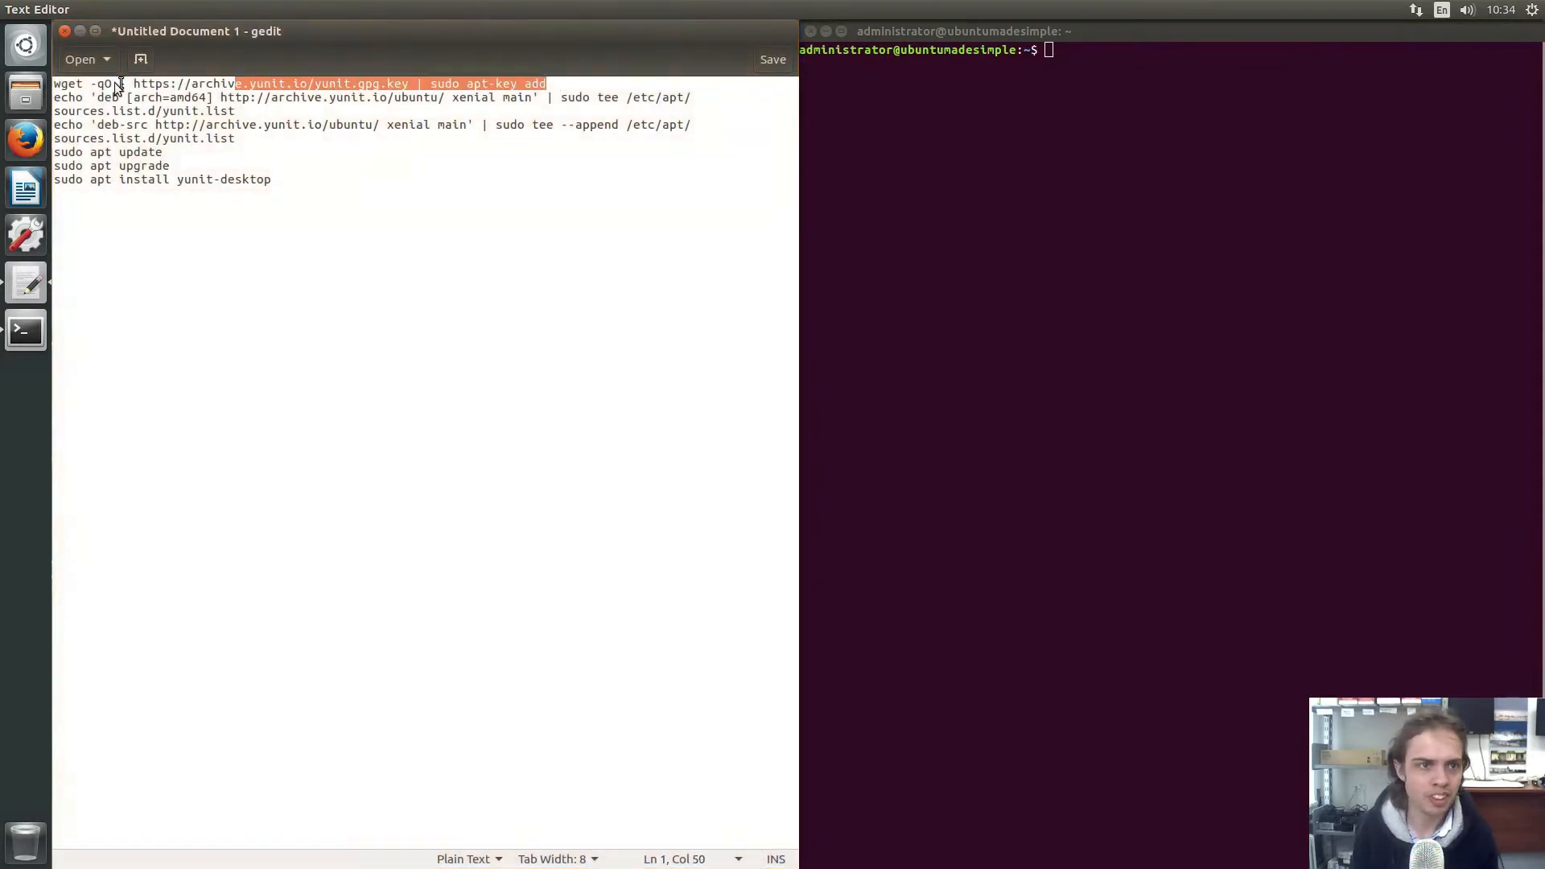
# Run the apt key-download command copied from the notes
pyautogui.rightClick(79, 83)
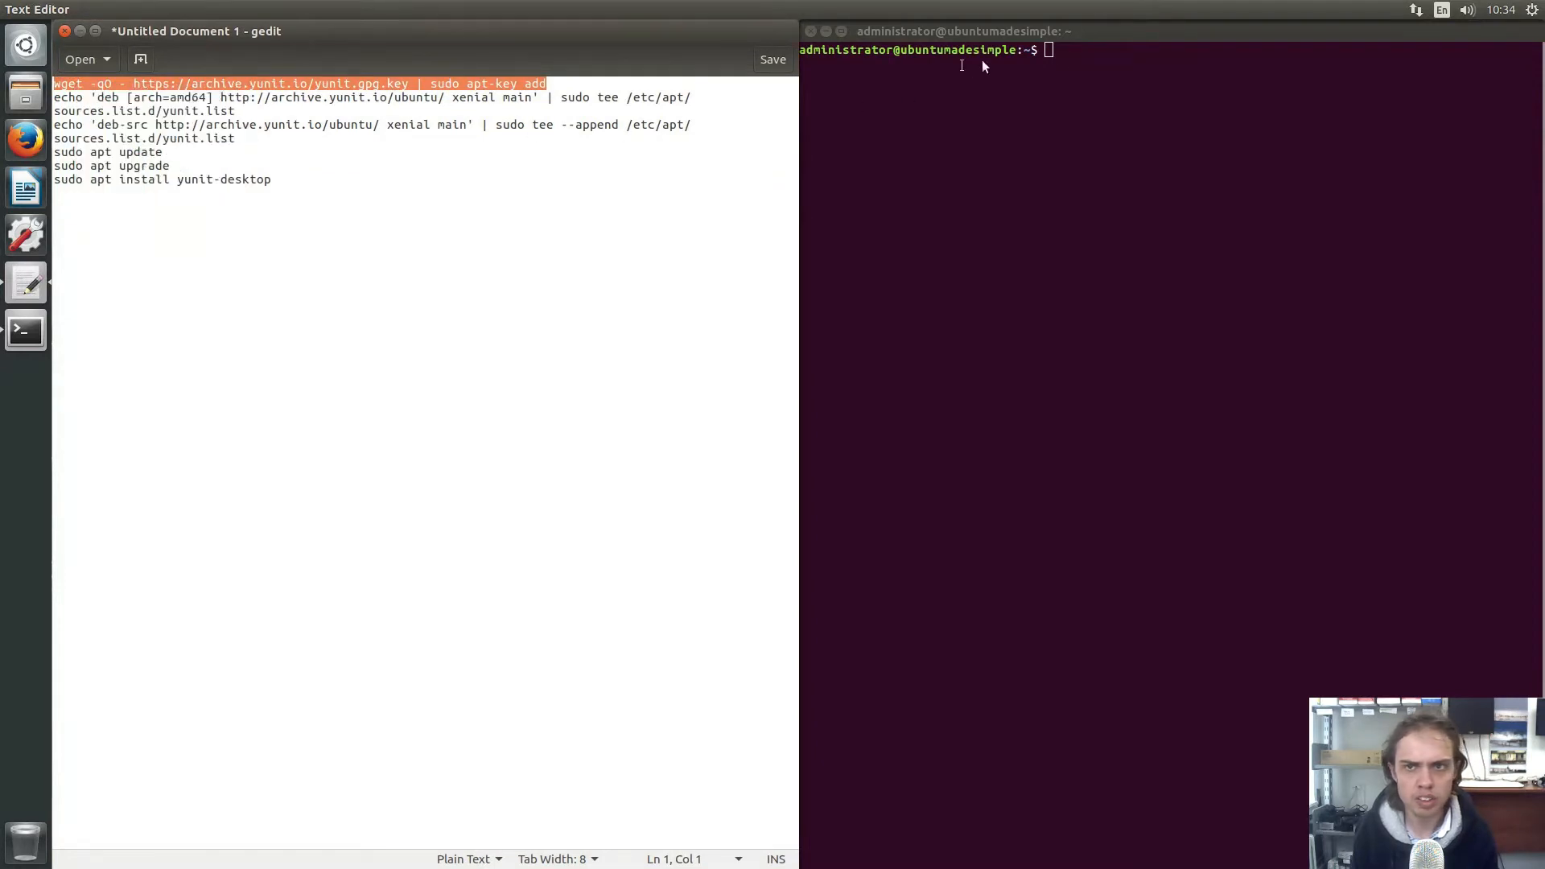
pyautogui.rightClick(961, 64)
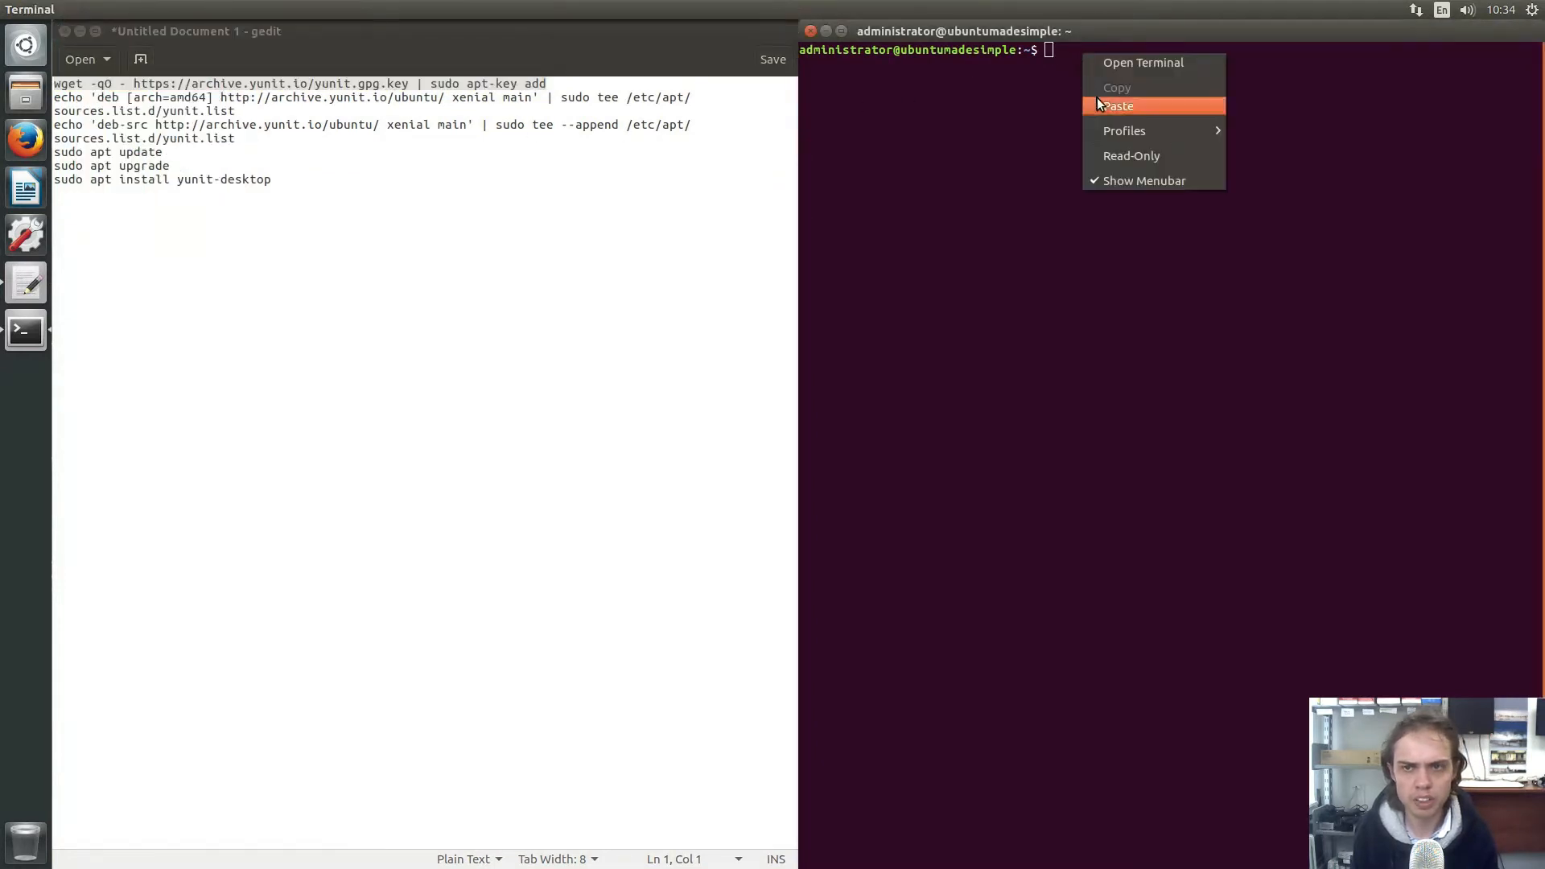
pyautogui.click(1118, 107)
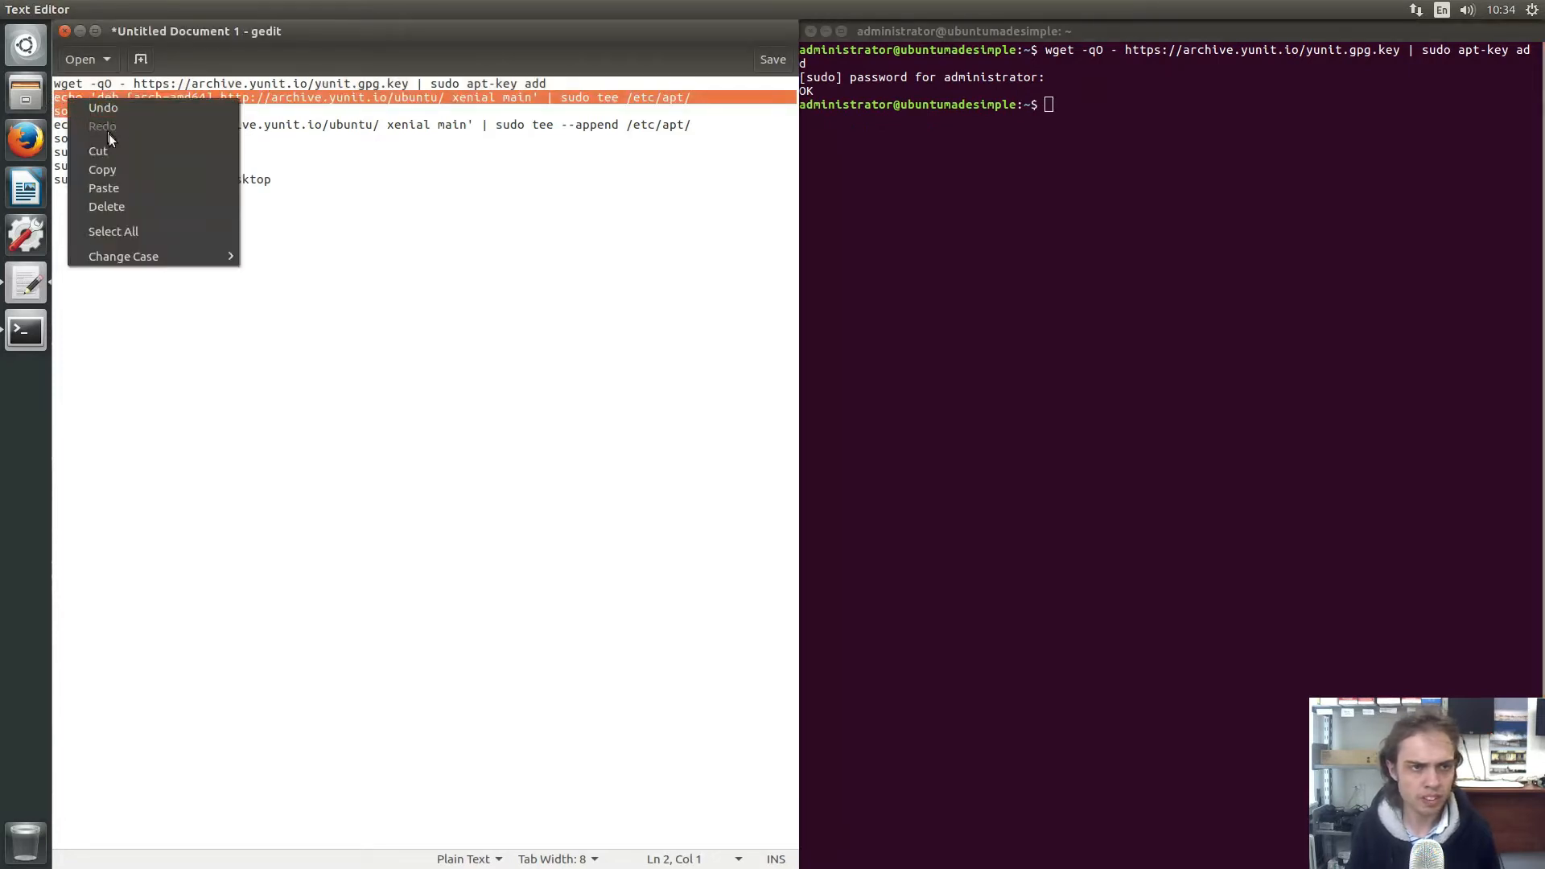
# Add the deb and deb-src Yunit xenial repository lines to yunit.list via sudo tee
pyautogui.click(1102, 102)
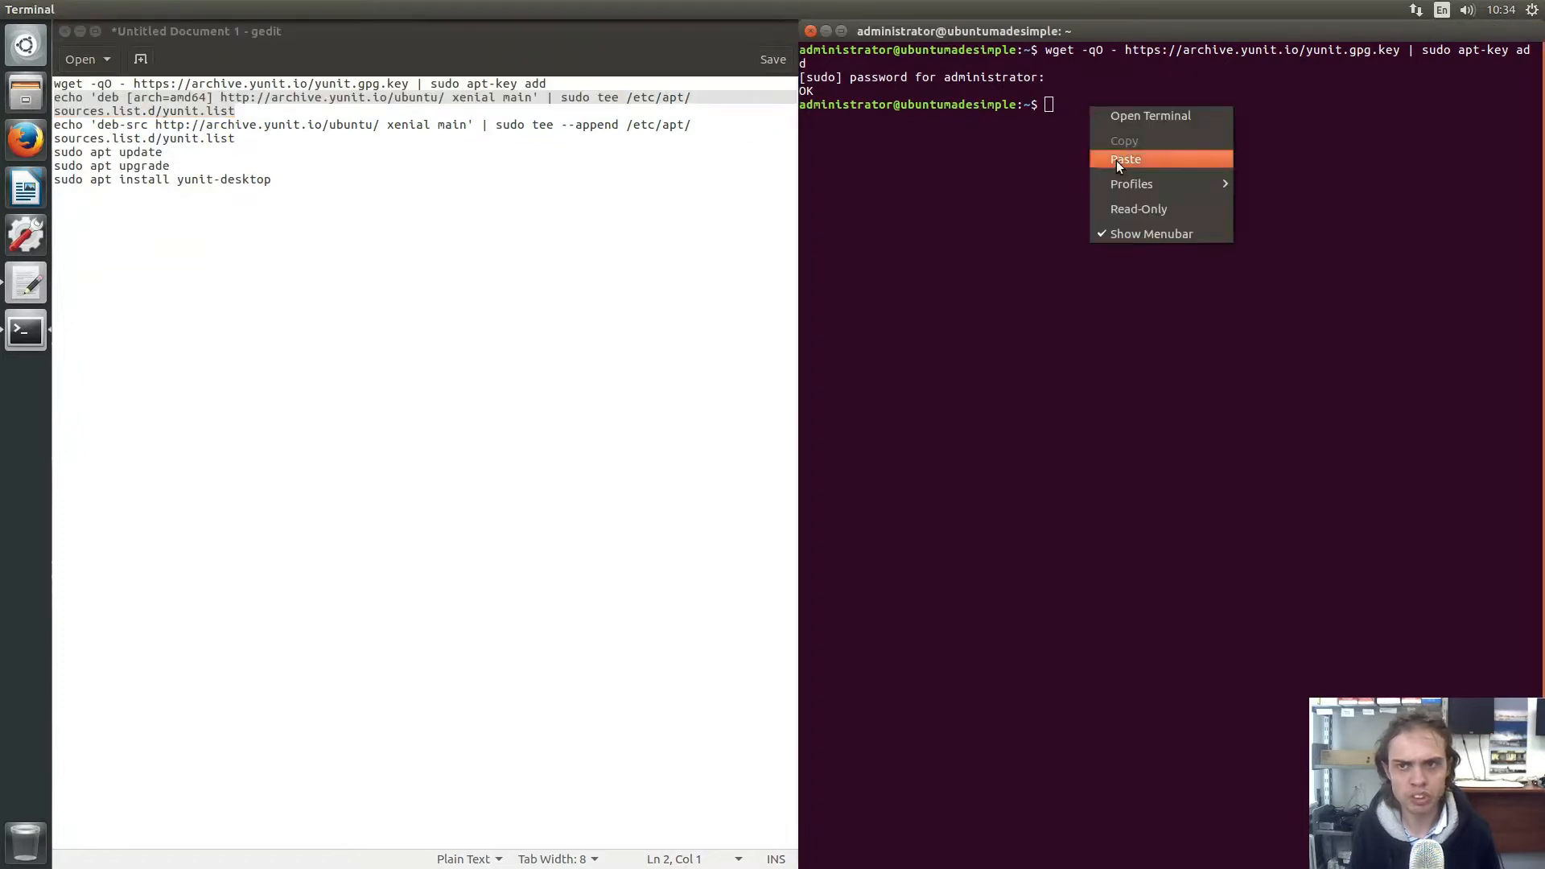
pyautogui.click(1125, 159)
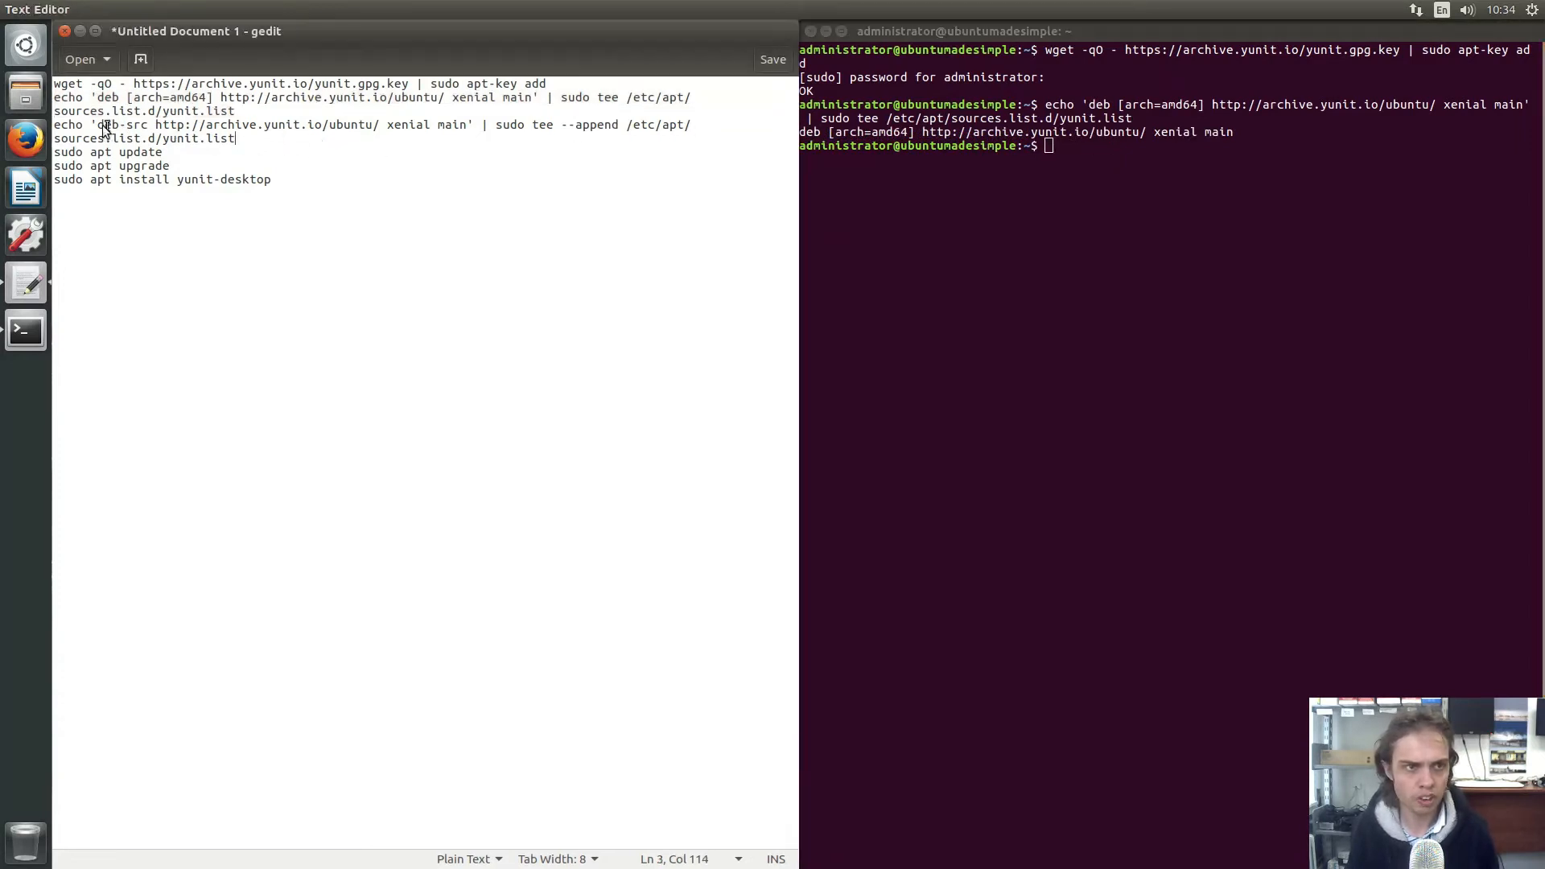
pyautogui.rightClick(103, 126)
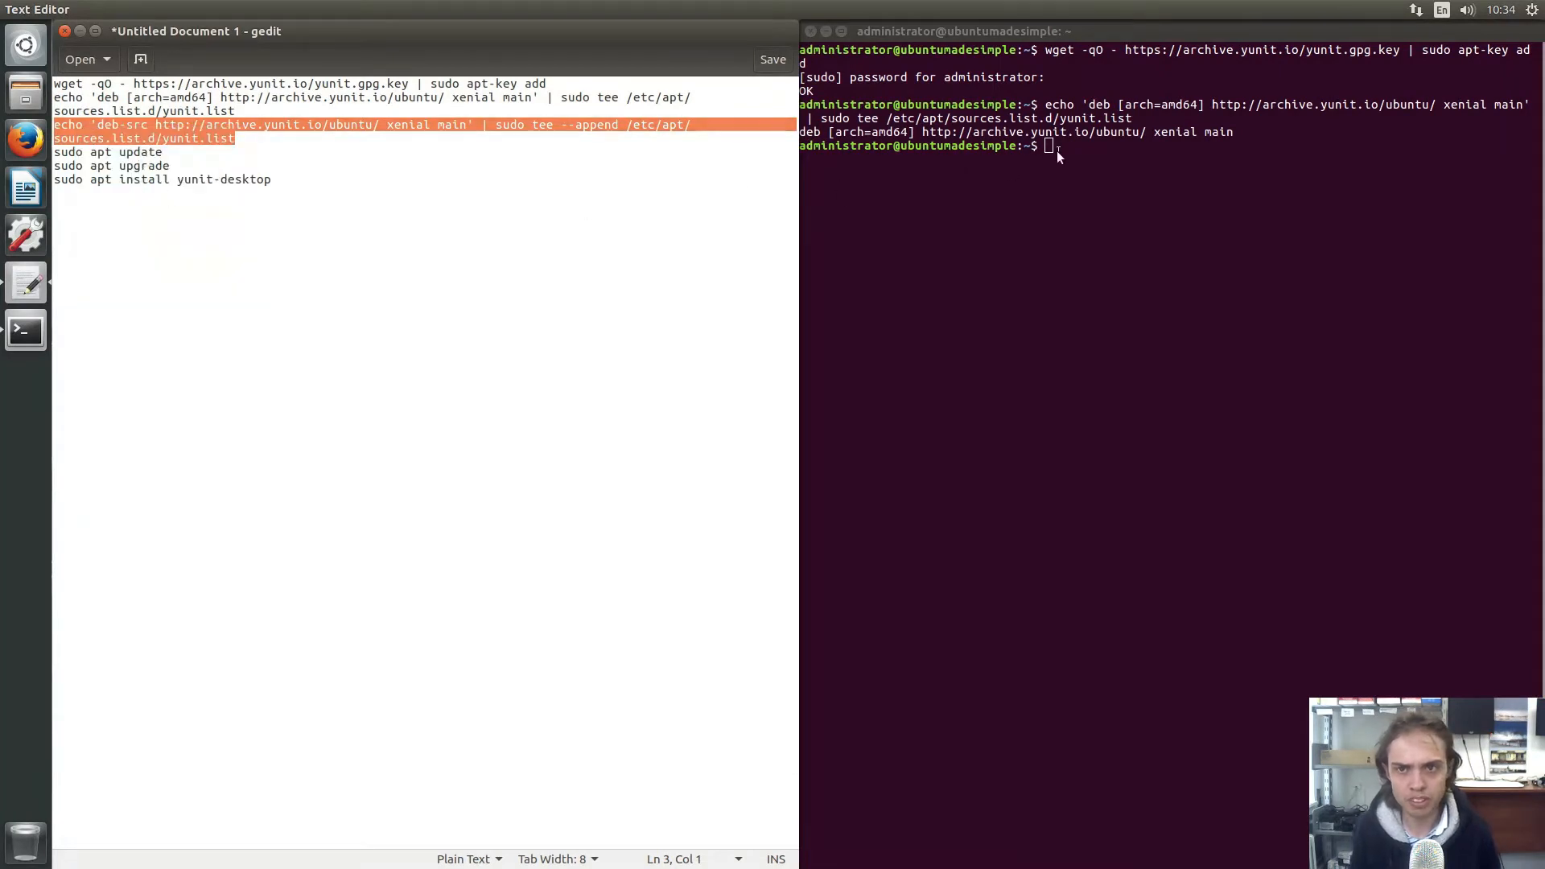
pyautogui.rightClick(1050, 145)
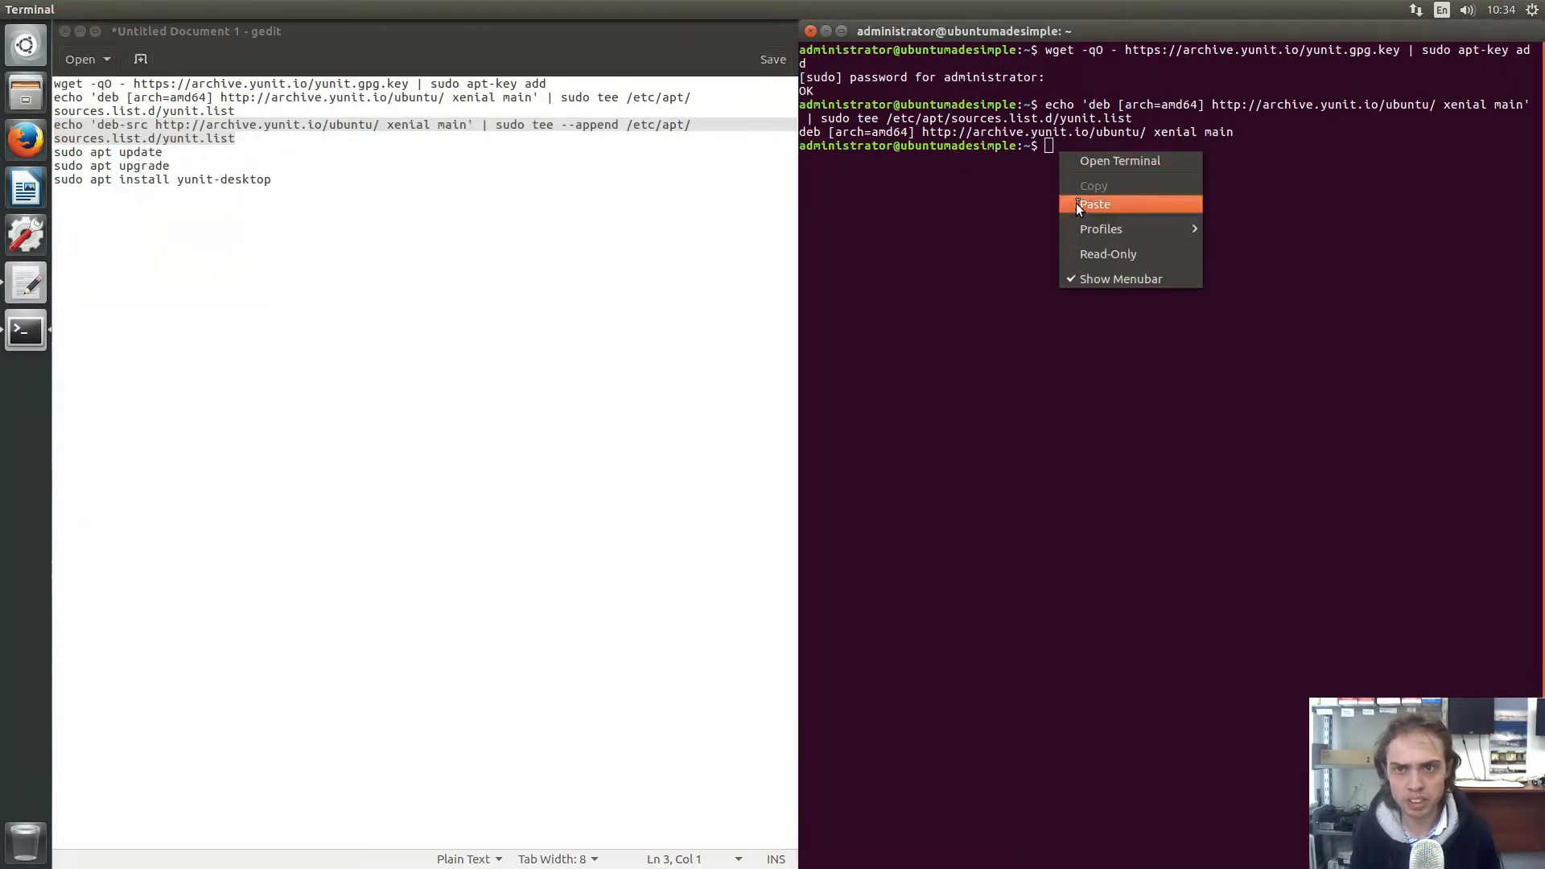
pyautogui.click(1093, 204)
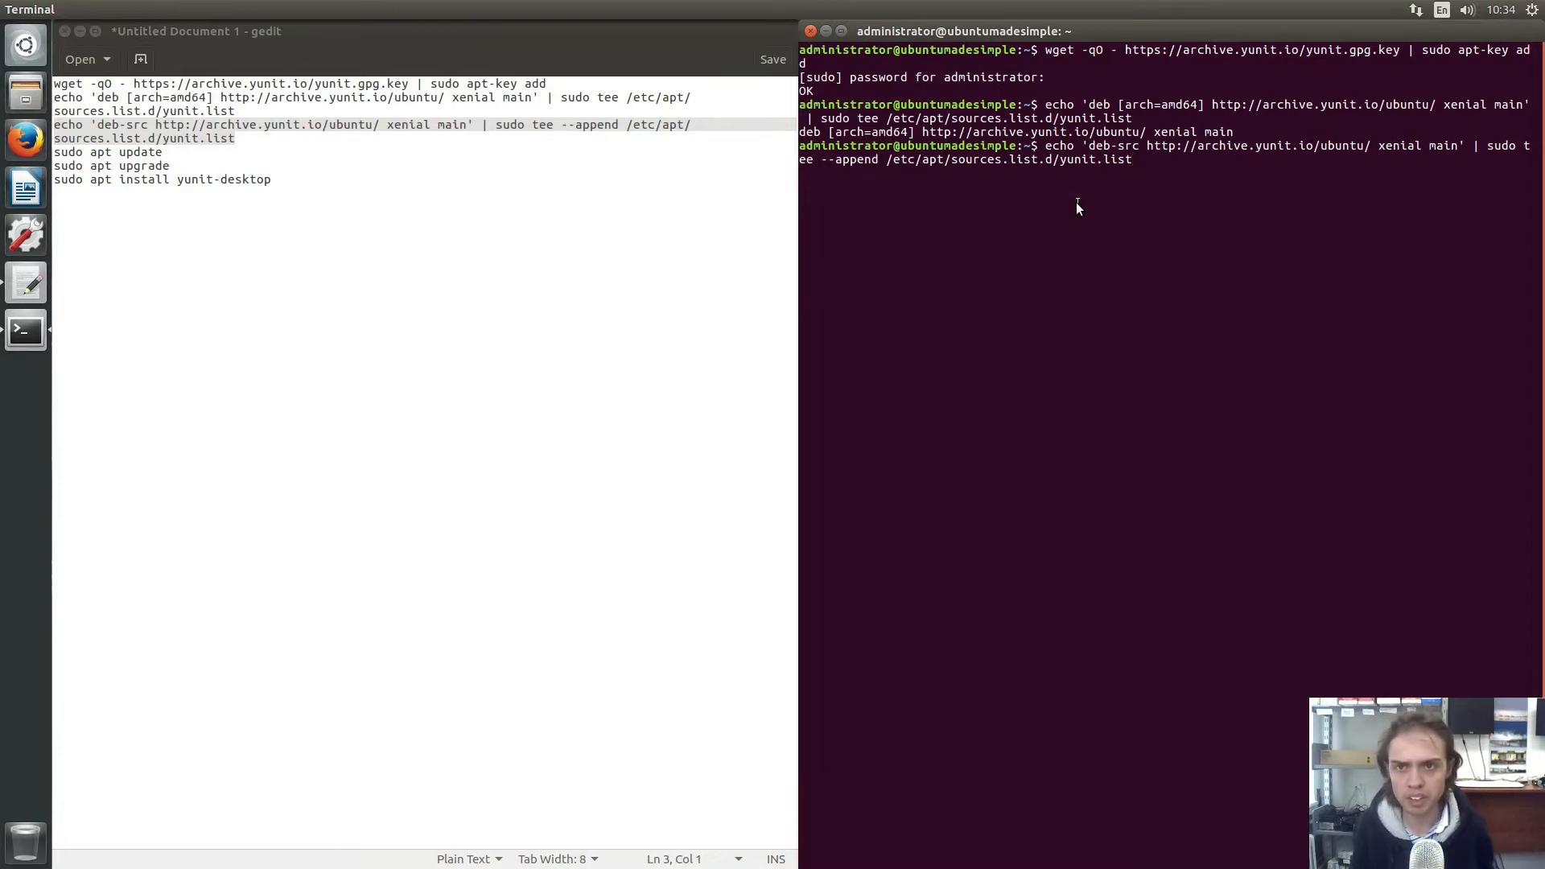
pyautogui.press('Return')
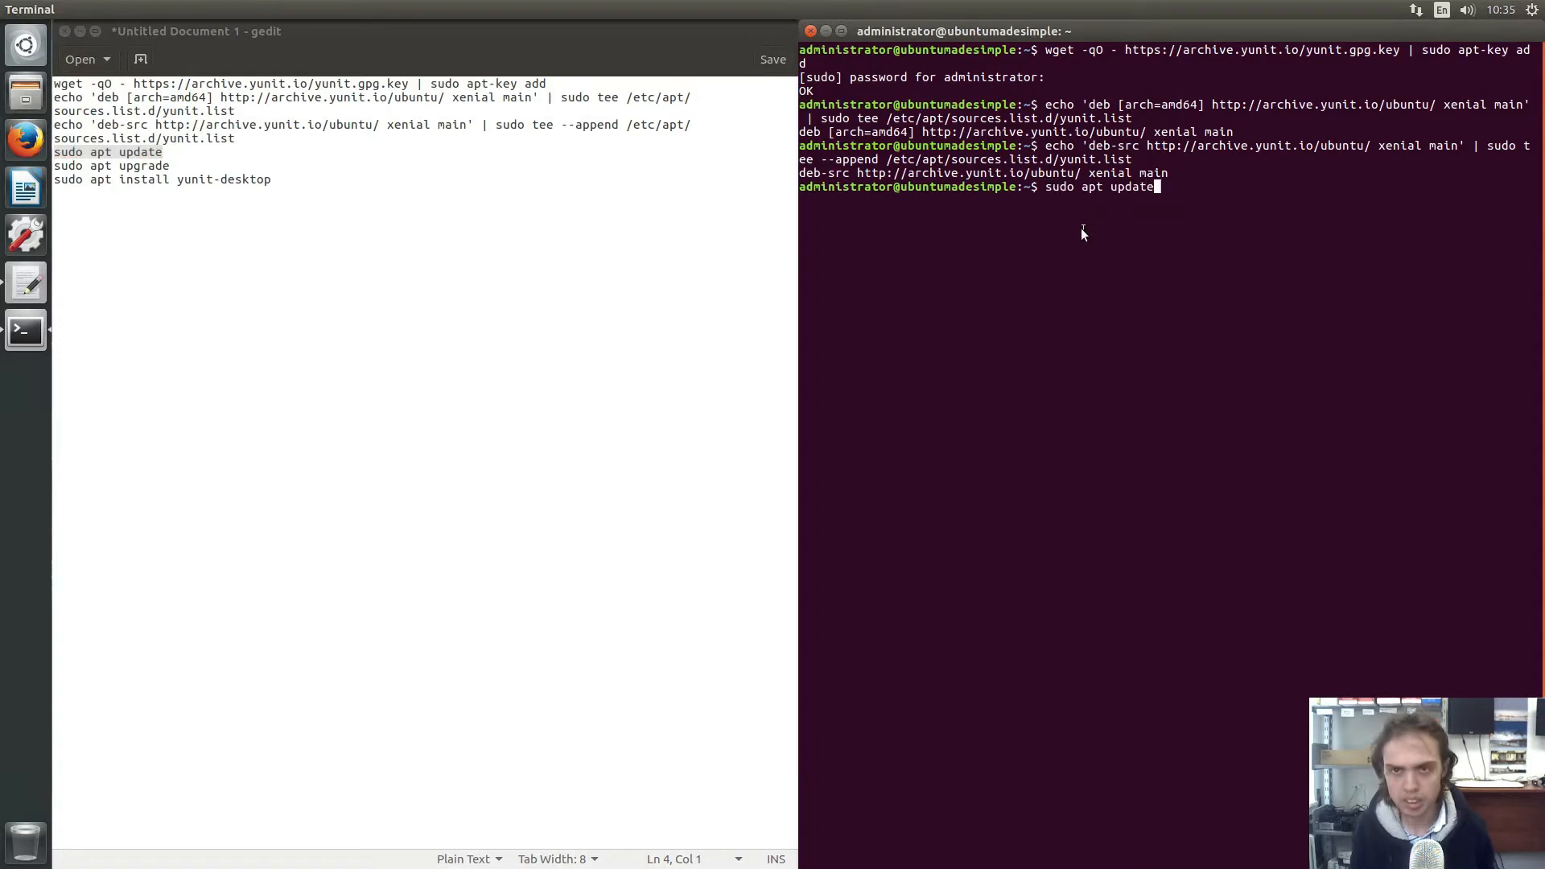
# Run sudo apt update, then enter sudo apt upgrade at the prompt from the notes
pyautogui.press('Return')
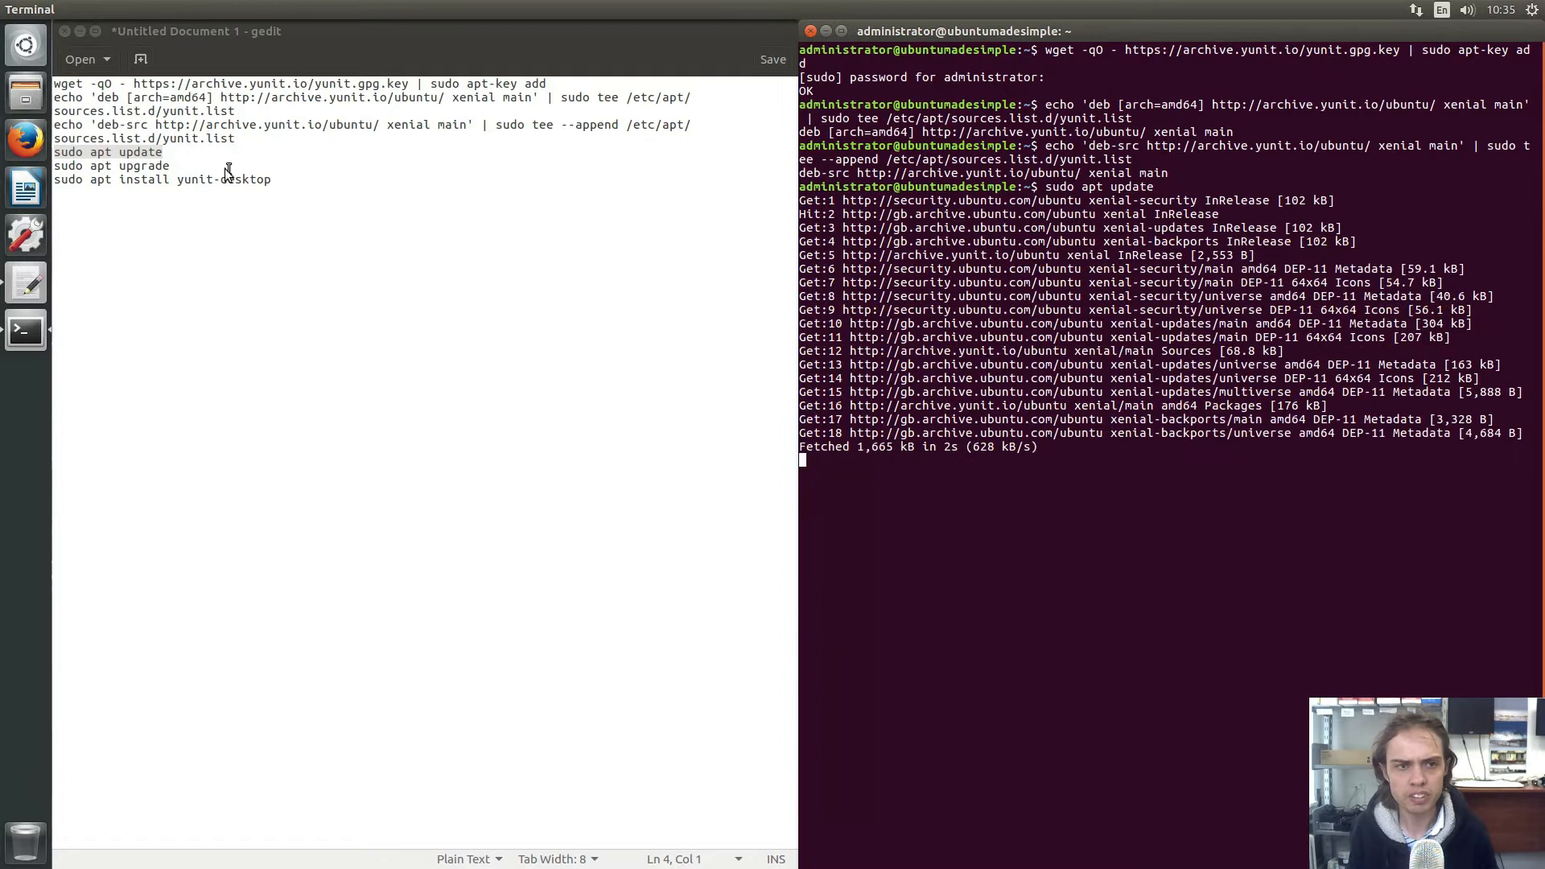
pyautogui.doubleClick(145, 166)
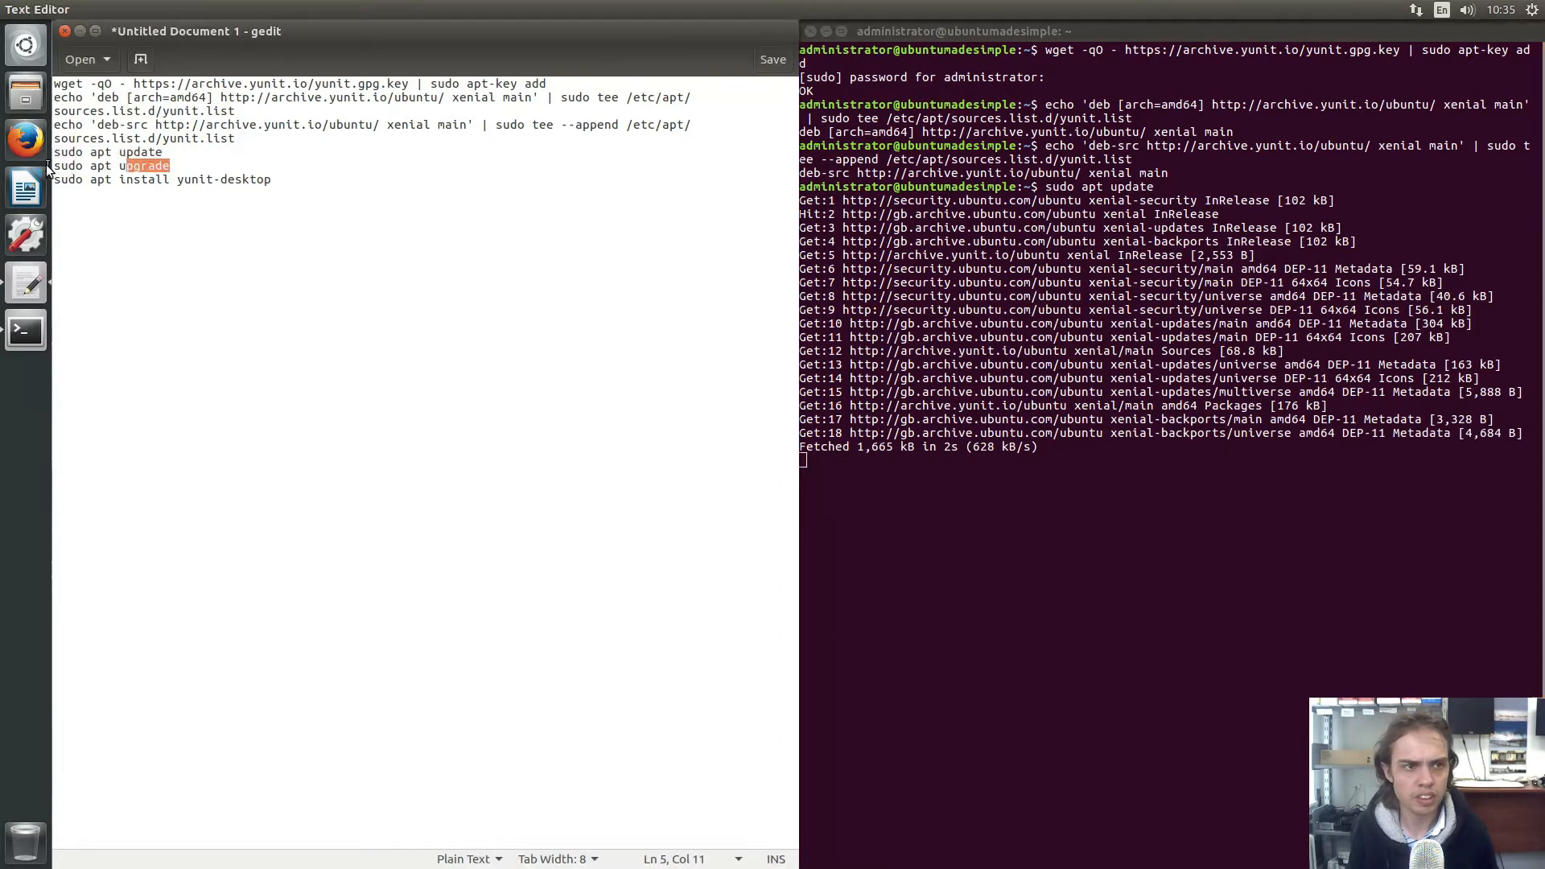
pyautogui.rightClick(98, 166)
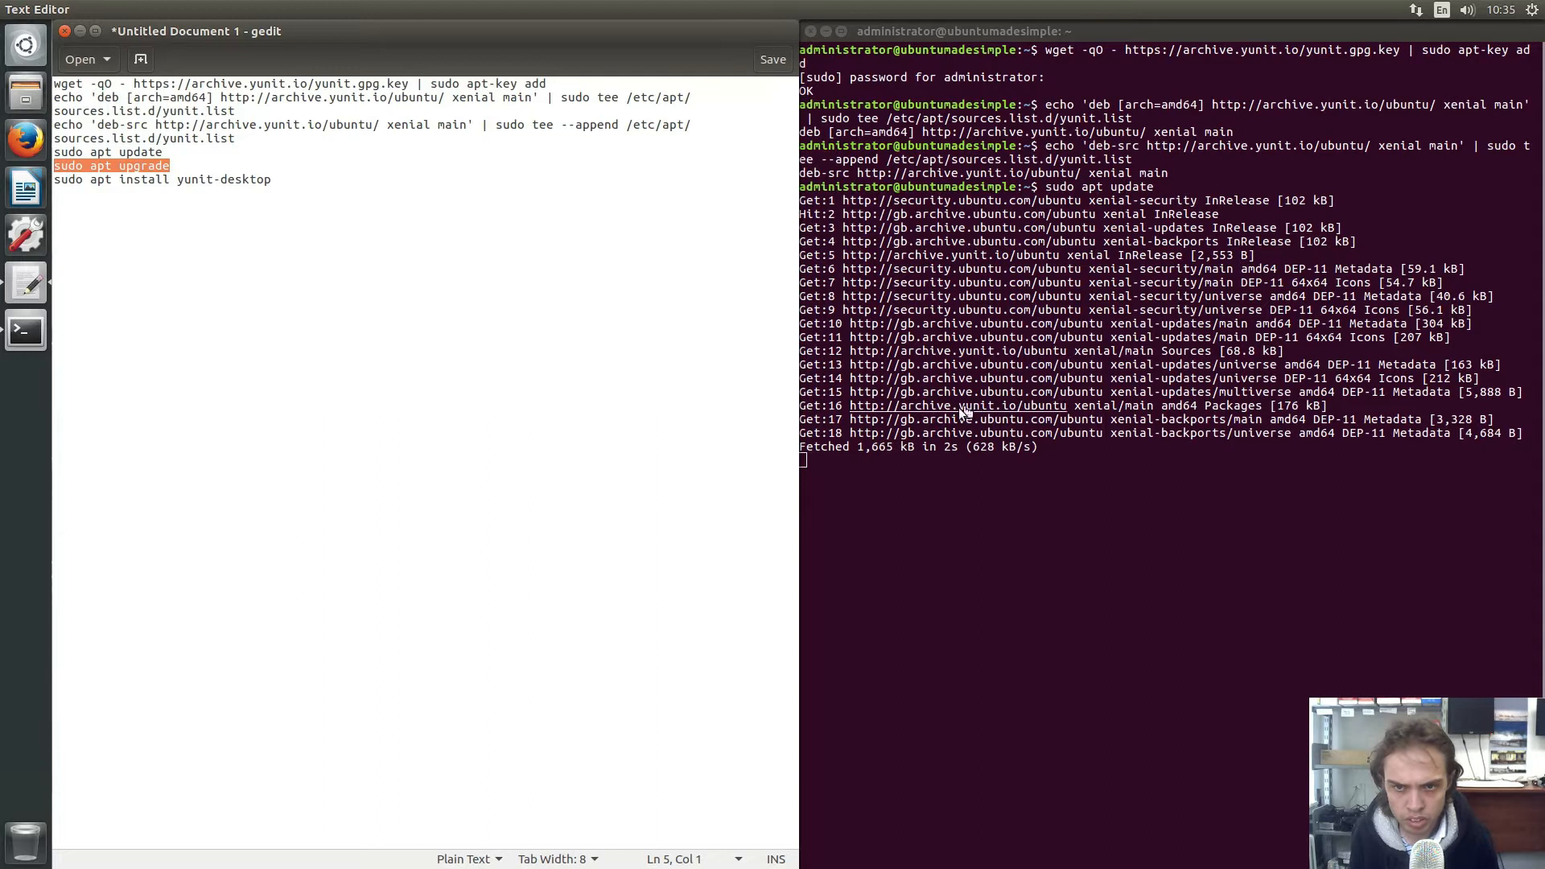
pyautogui.moveTo(445, 361)
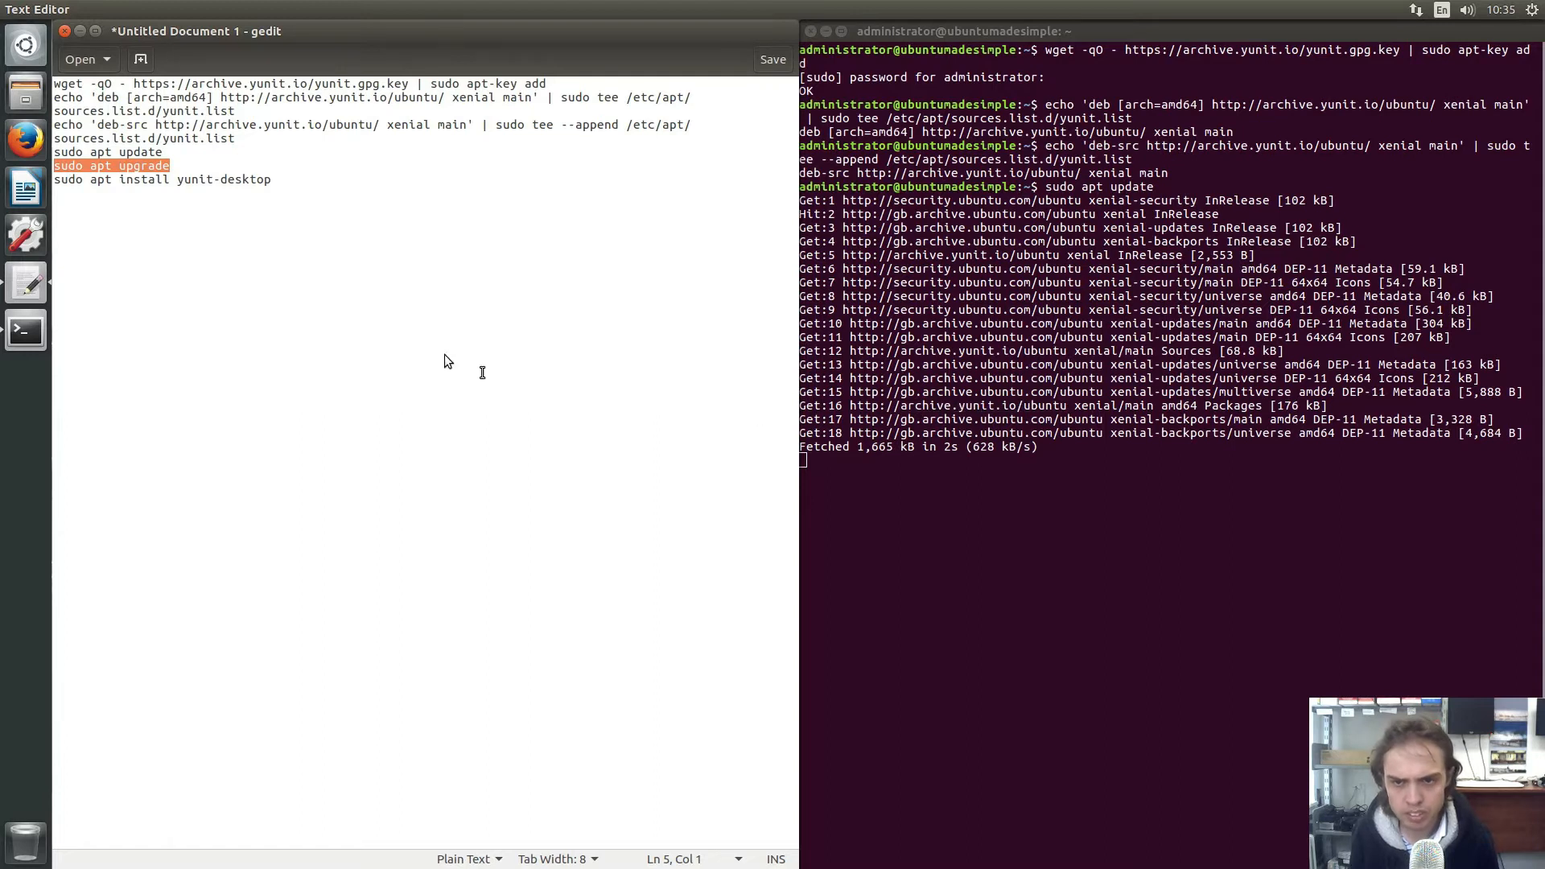
pyautogui.moveTo(359, 256)
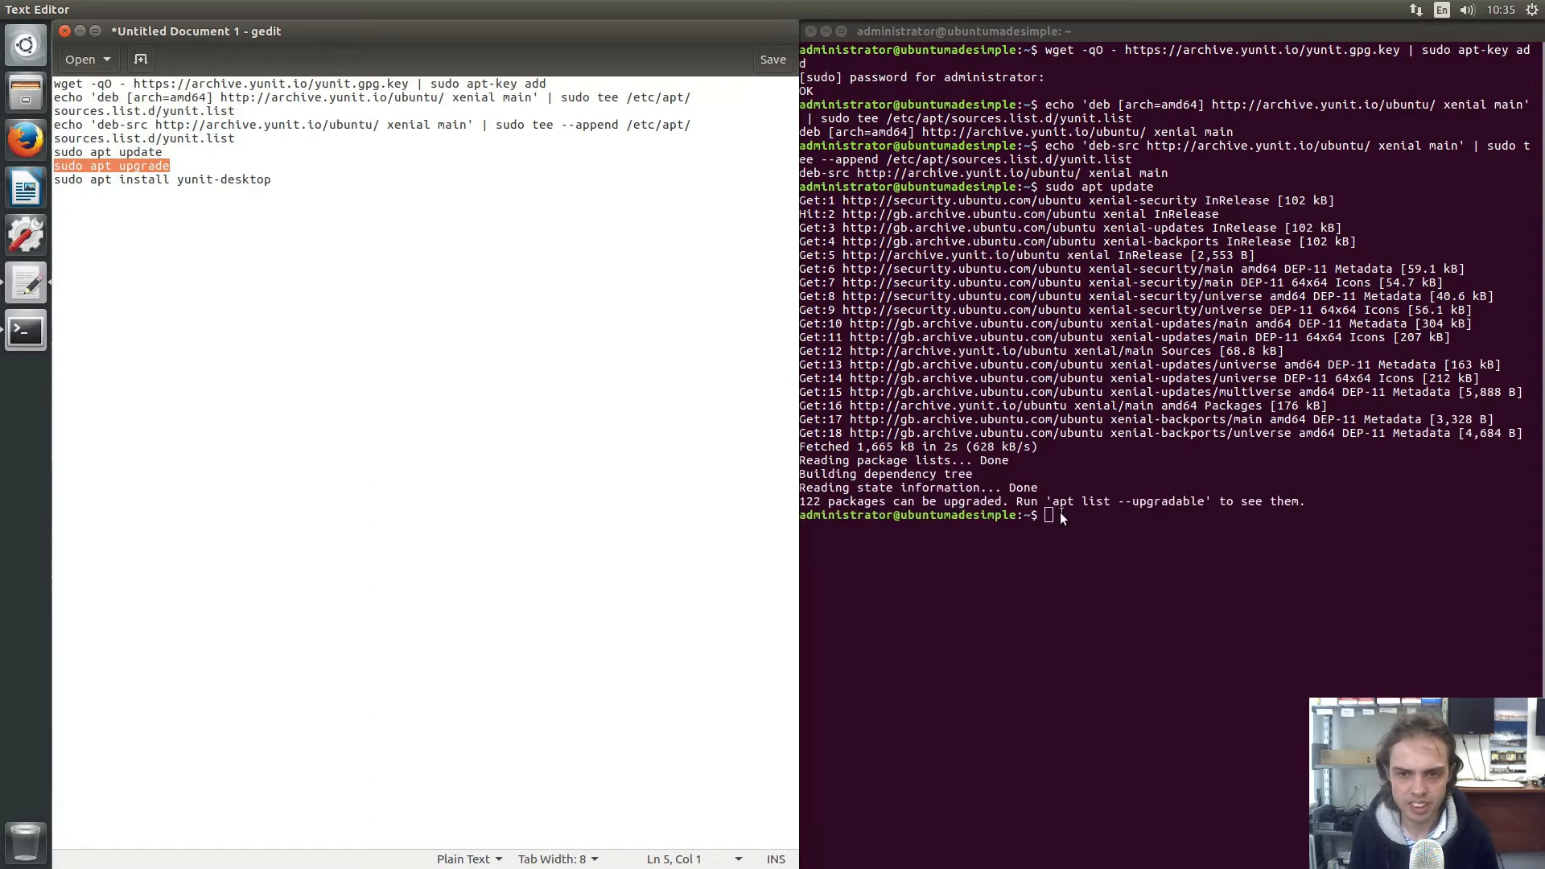
pyautogui.rightClick(1050, 516)
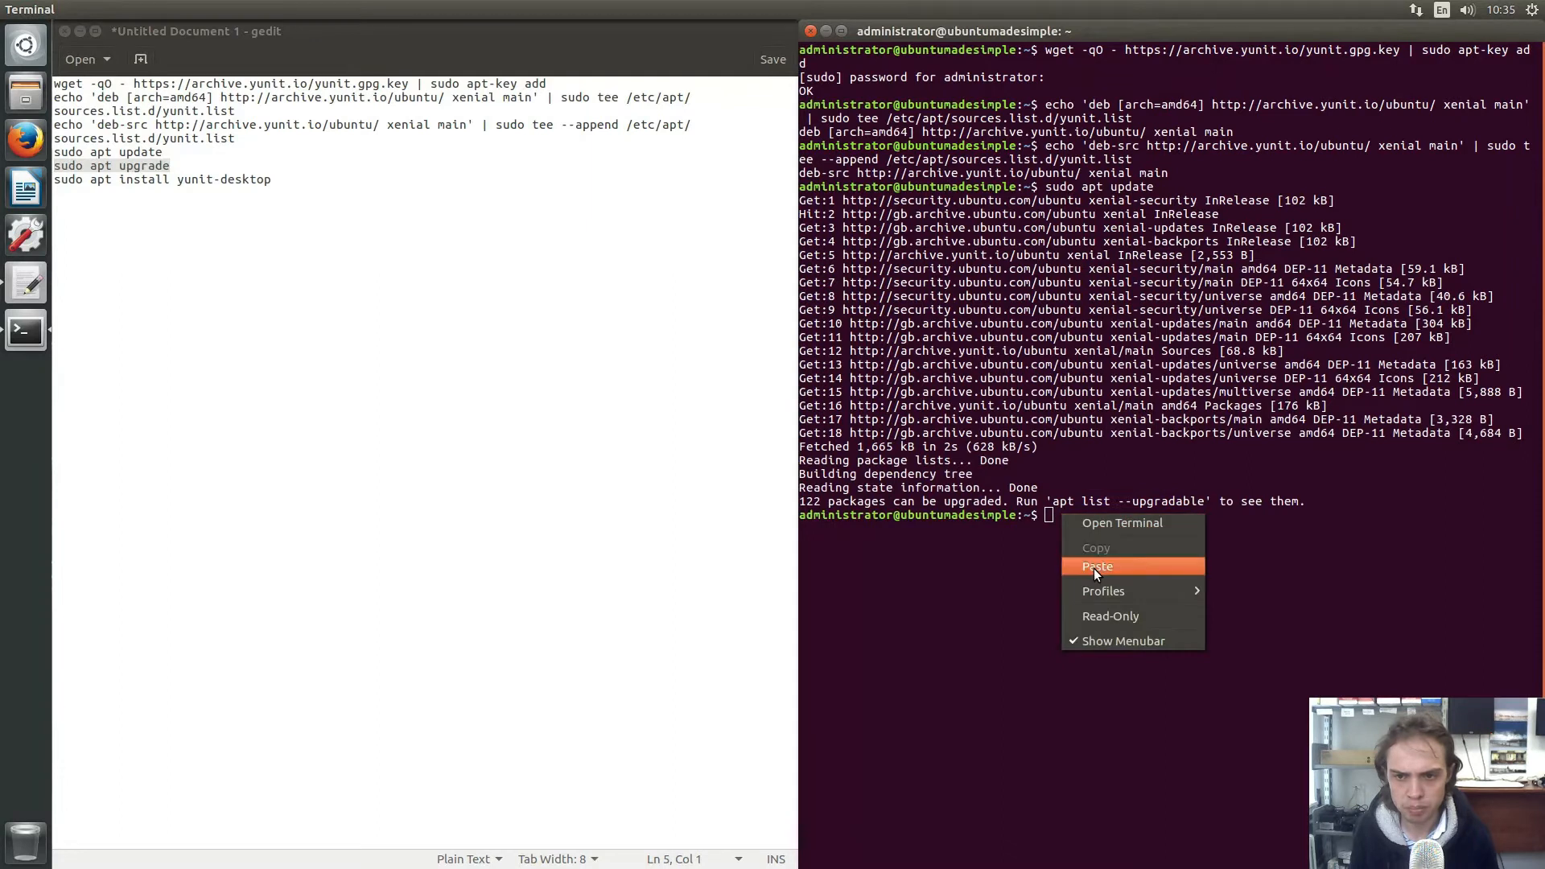
pyautogui.click(1096, 565)
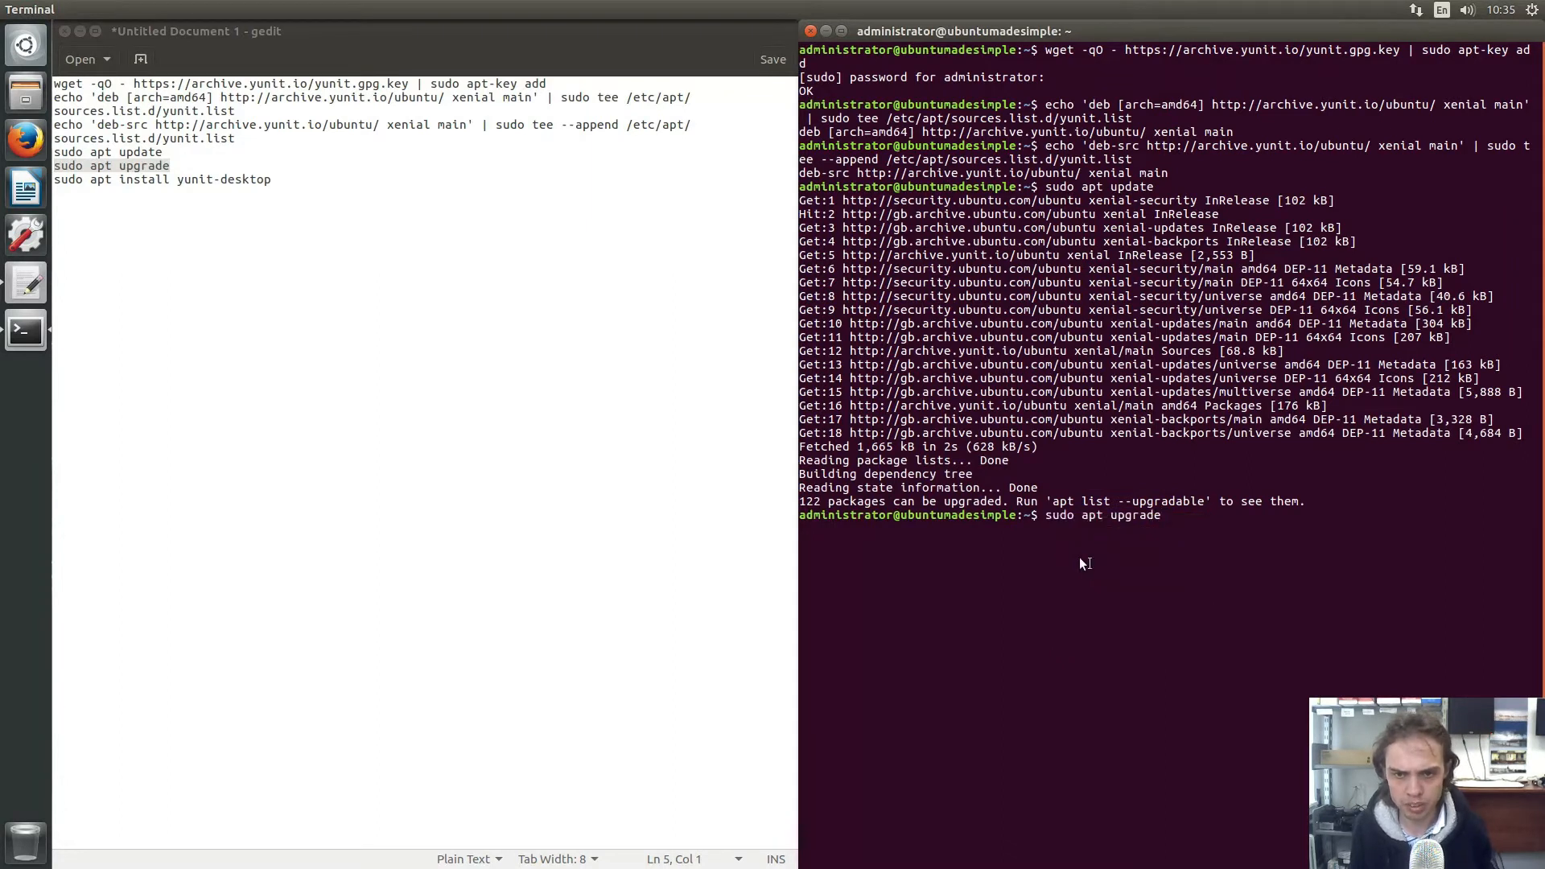
# Run sudo apt upgrade and let the Yunit-versioned packages be set up
pyautogui.press('Return')
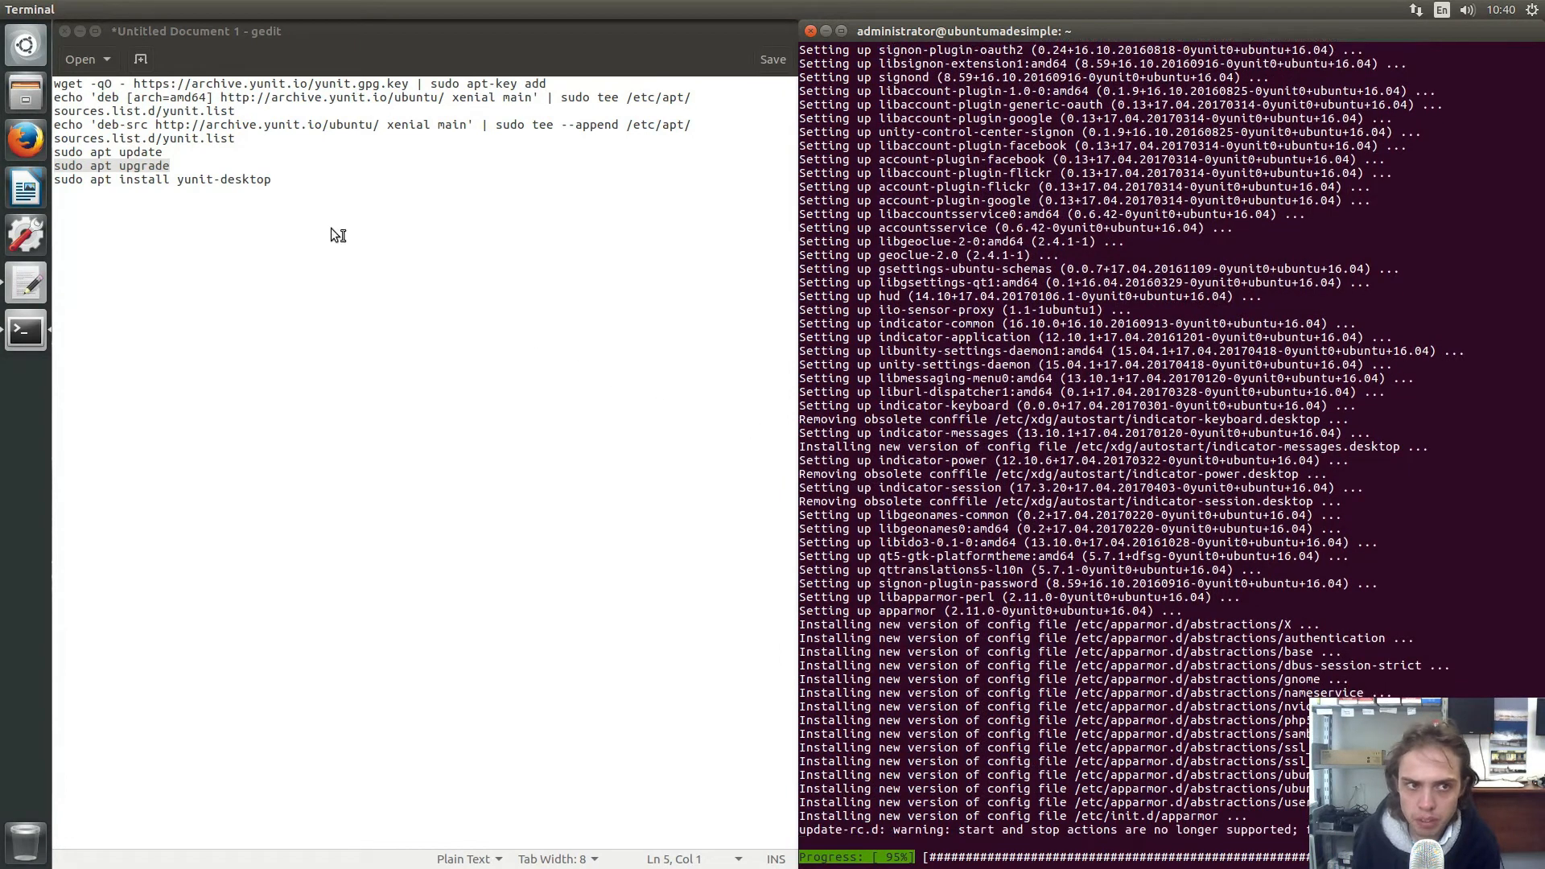
pyautogui.moveTo(121, 185)
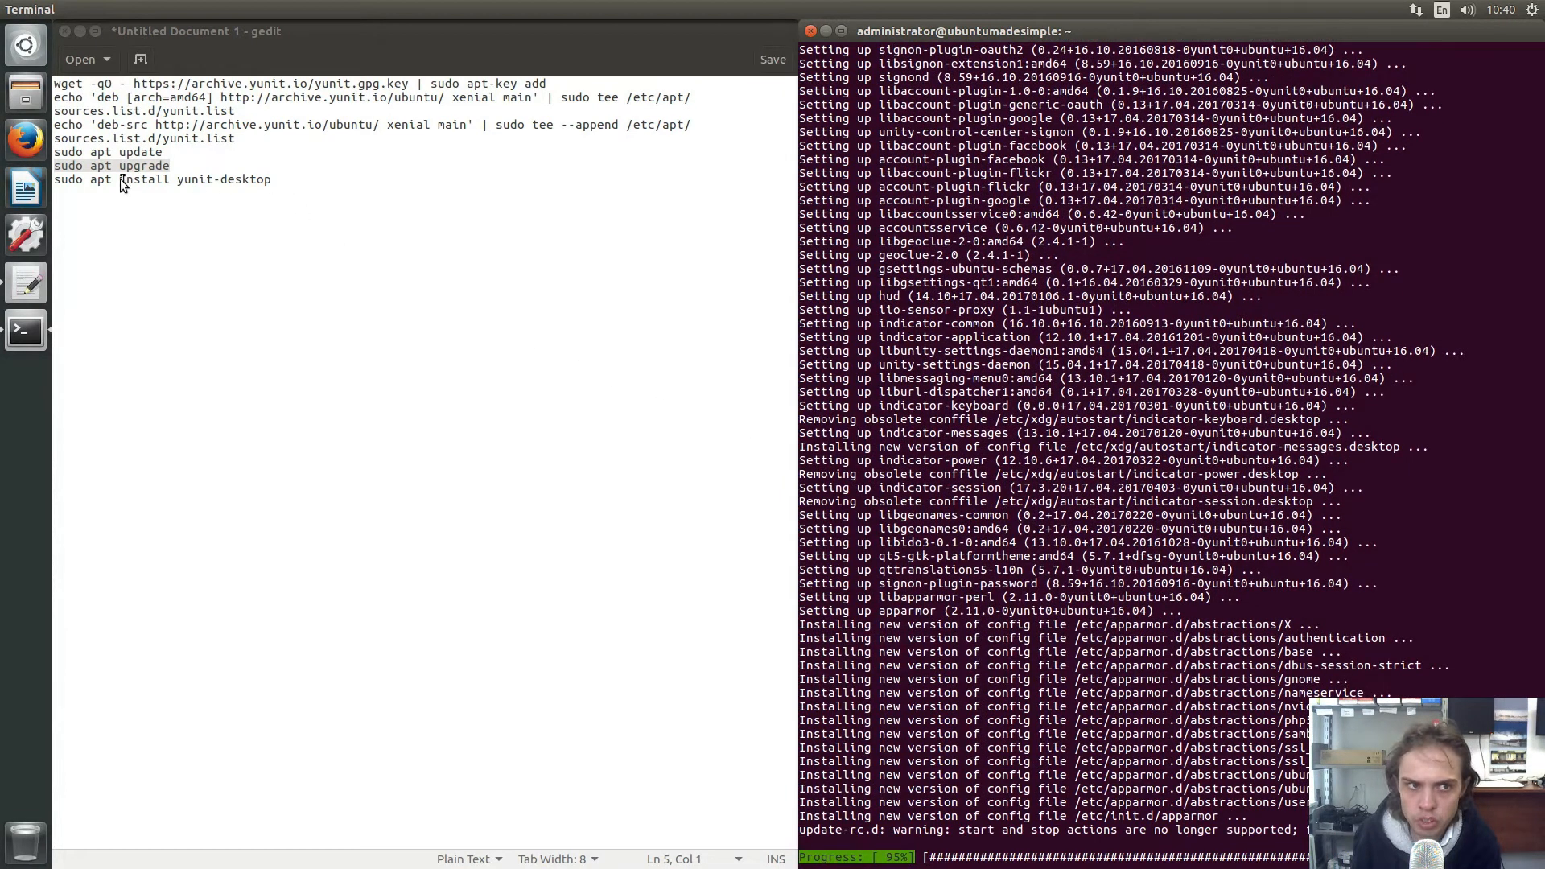
# Run sudo apt install yunit-desktop copied from the notes
pyautogui.tripleClick(158, 179)
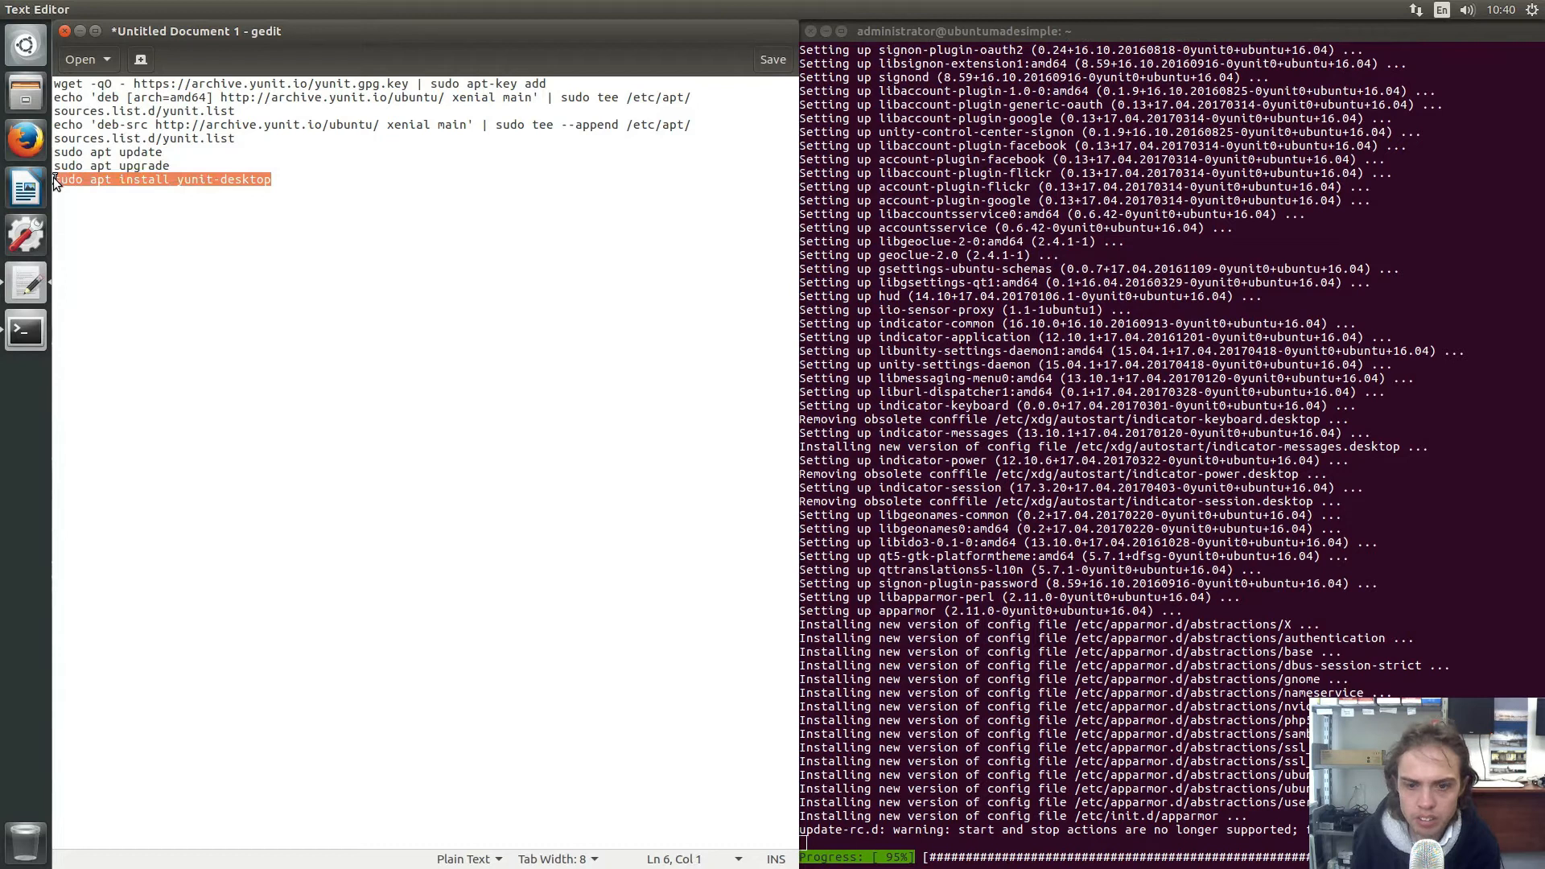
pyautogui.rightClick(108, 180)
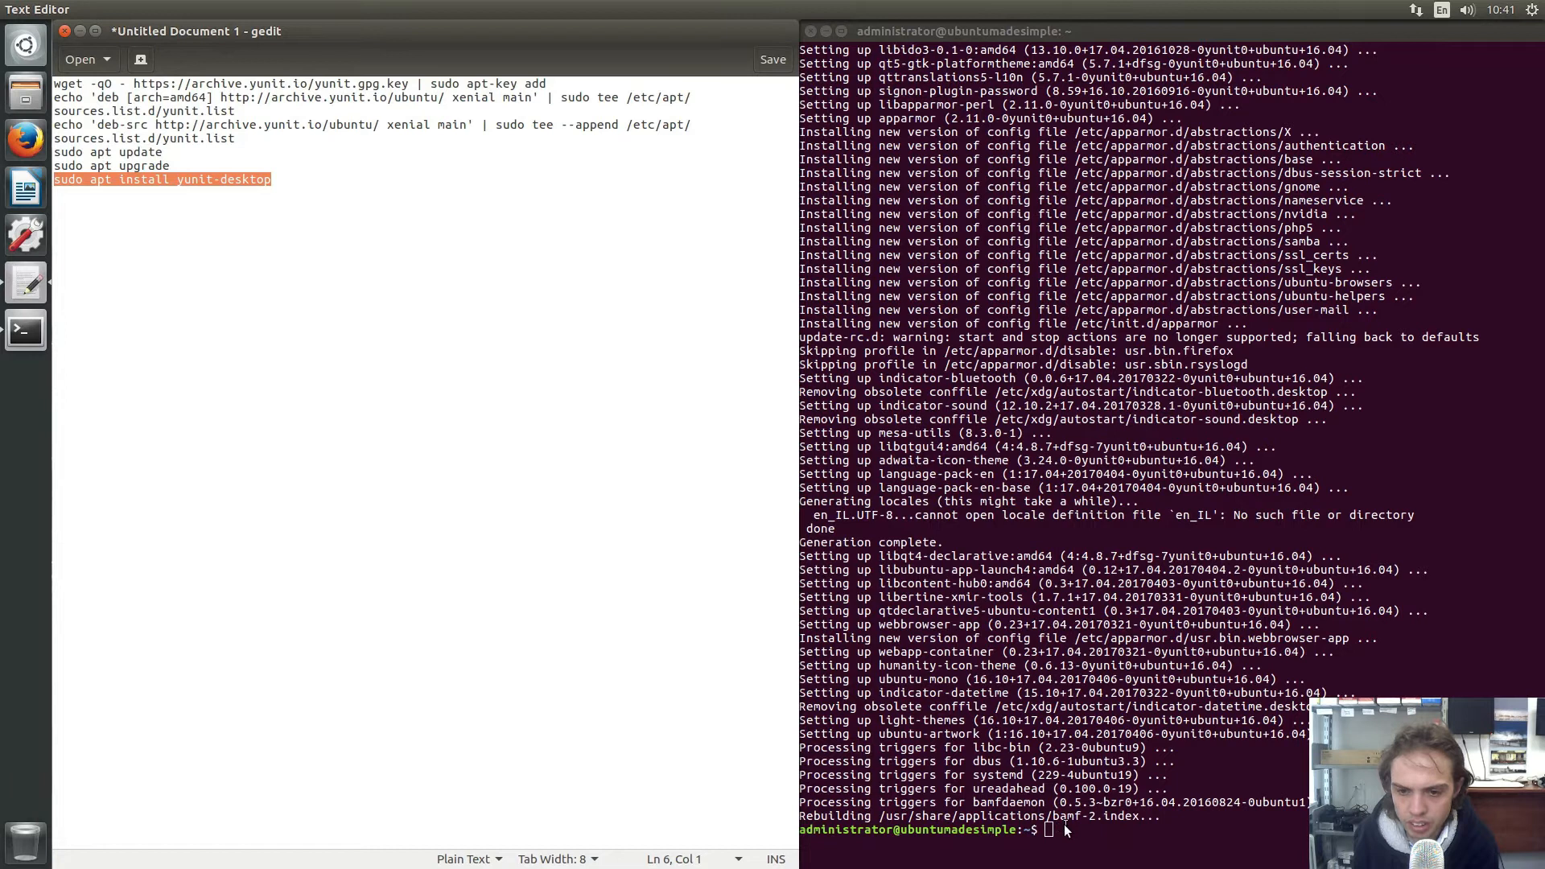
pyautogui.rightClick(1054, 829)
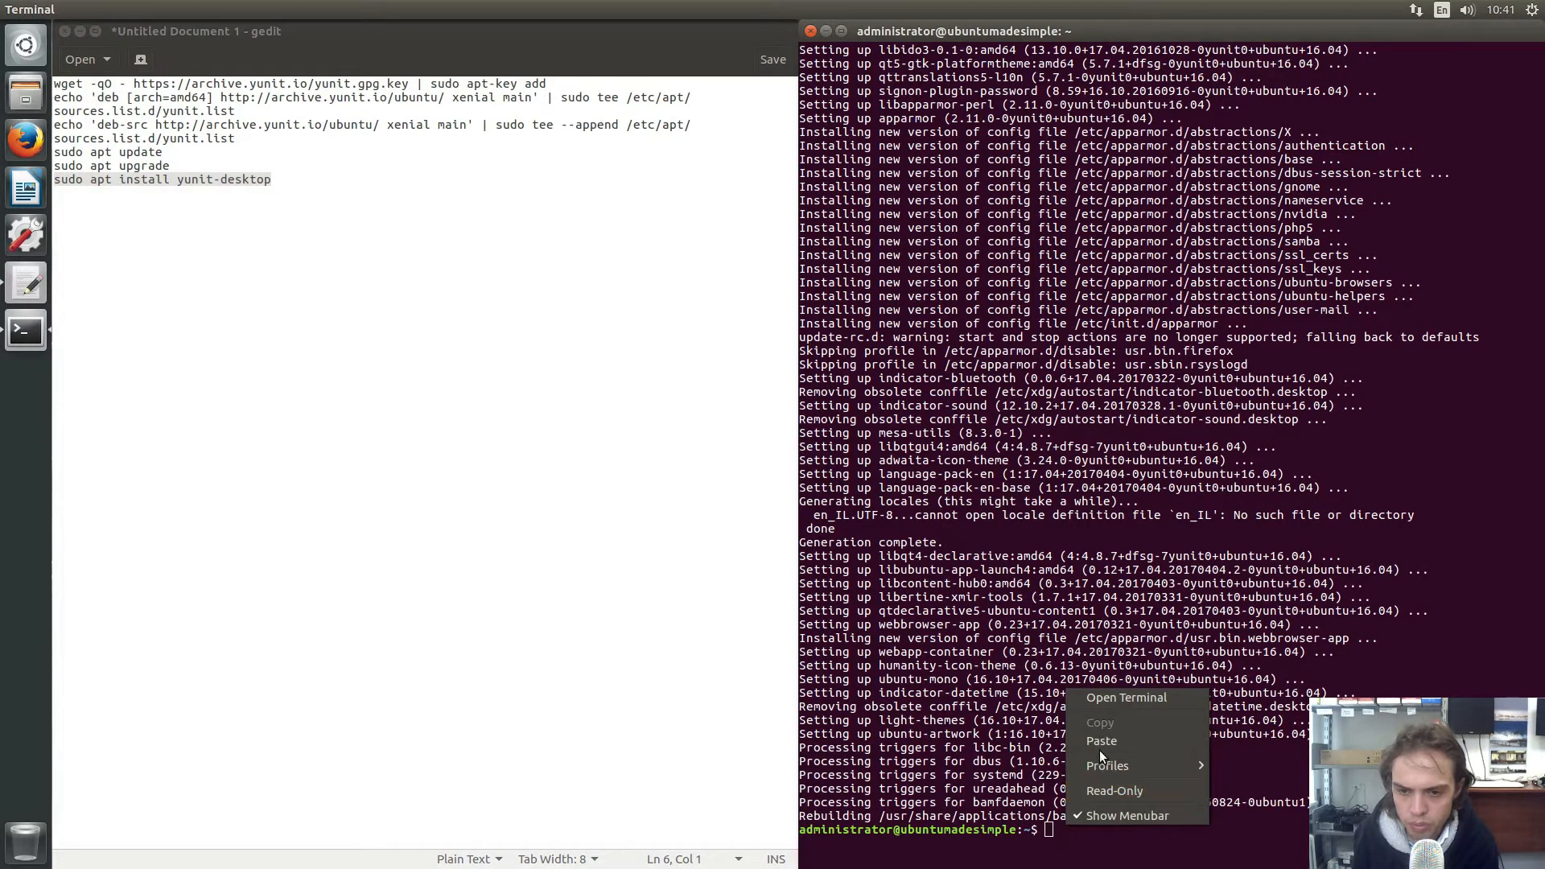
pyautogui.click(1101, 740)
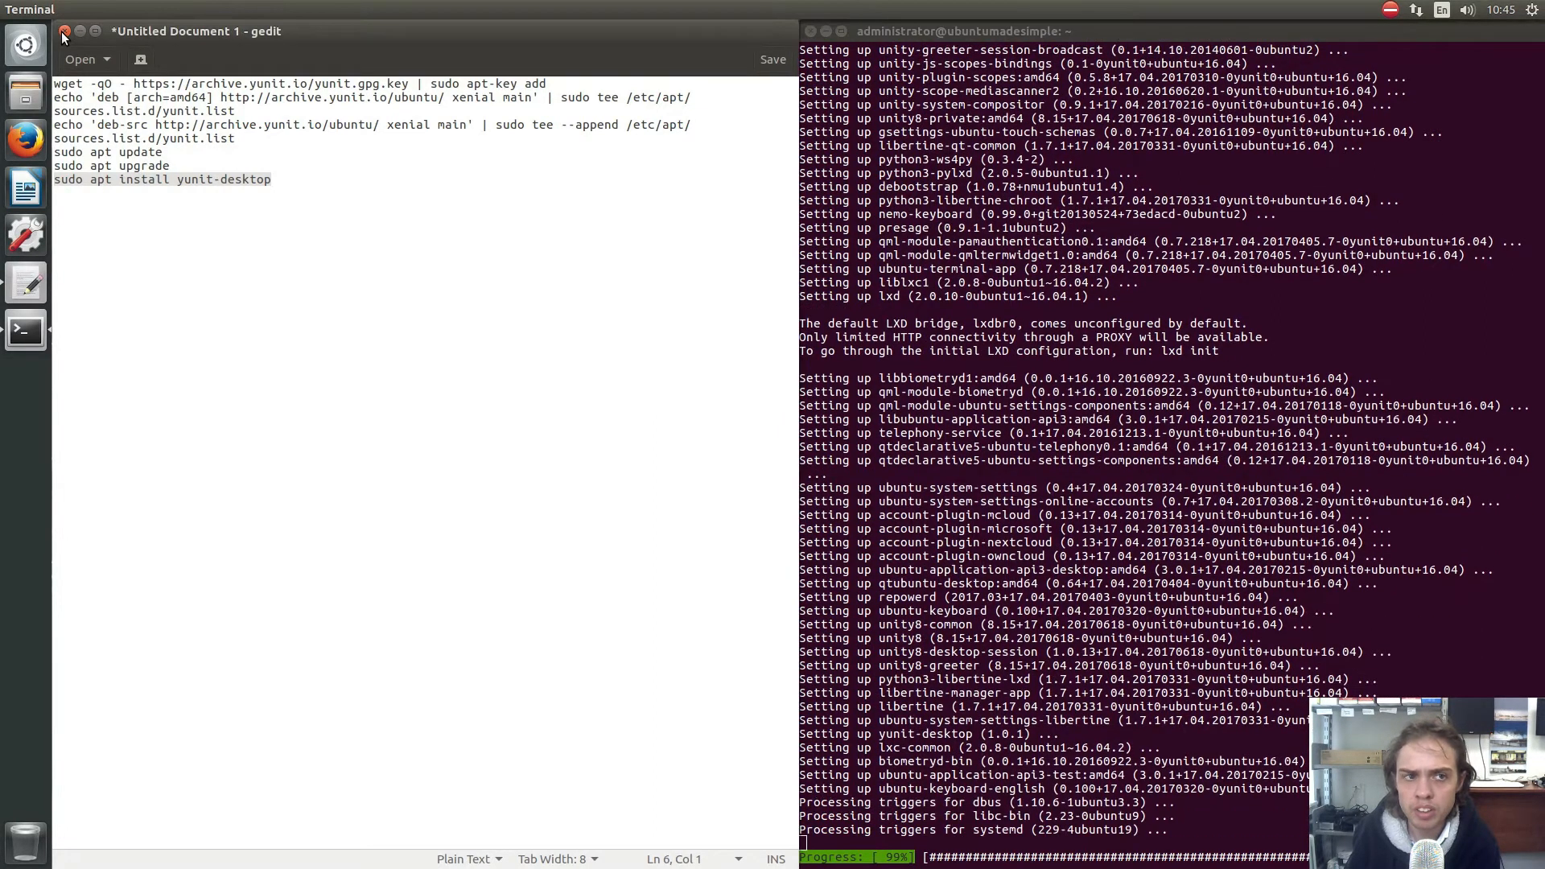
# Close the gedit notes without saving them
pyautogui.click(63, 31)
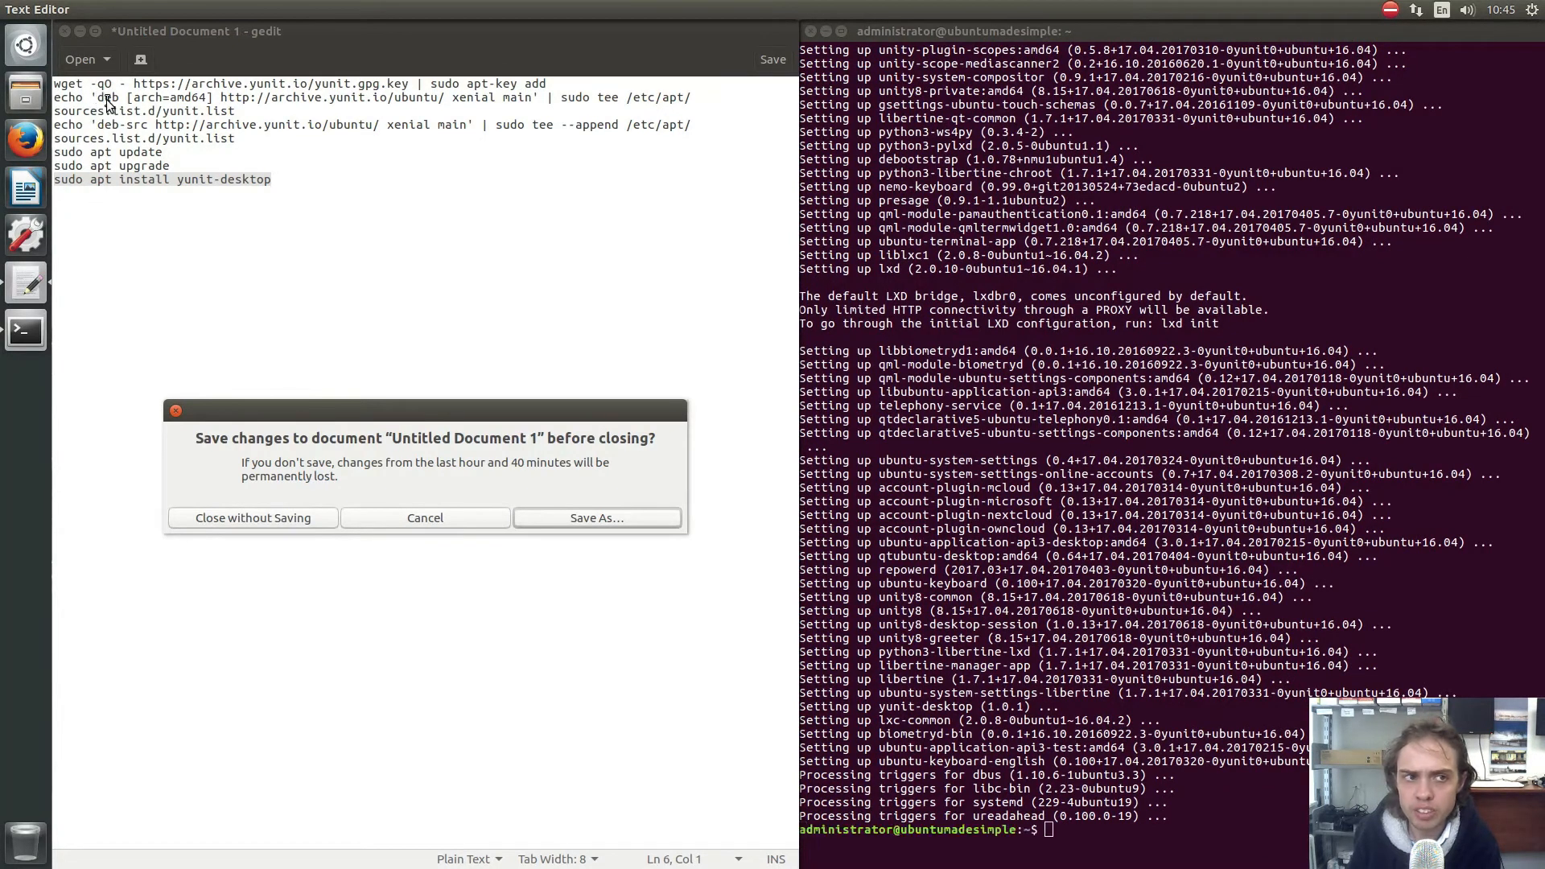
pyautogui.moveTo(177, 175)
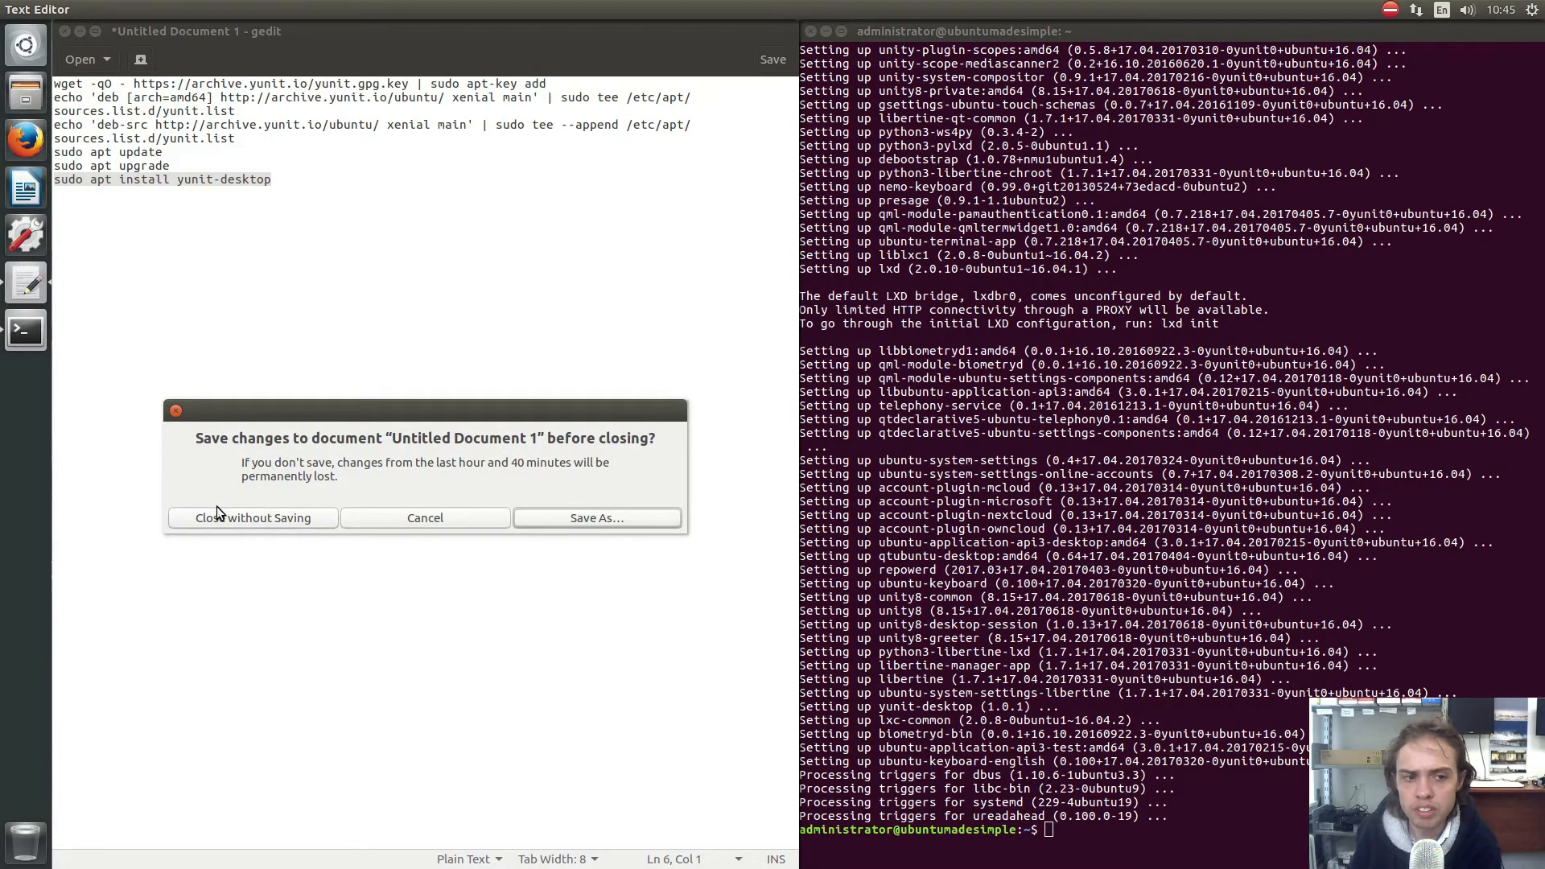
pyautogui.click(253, 517)
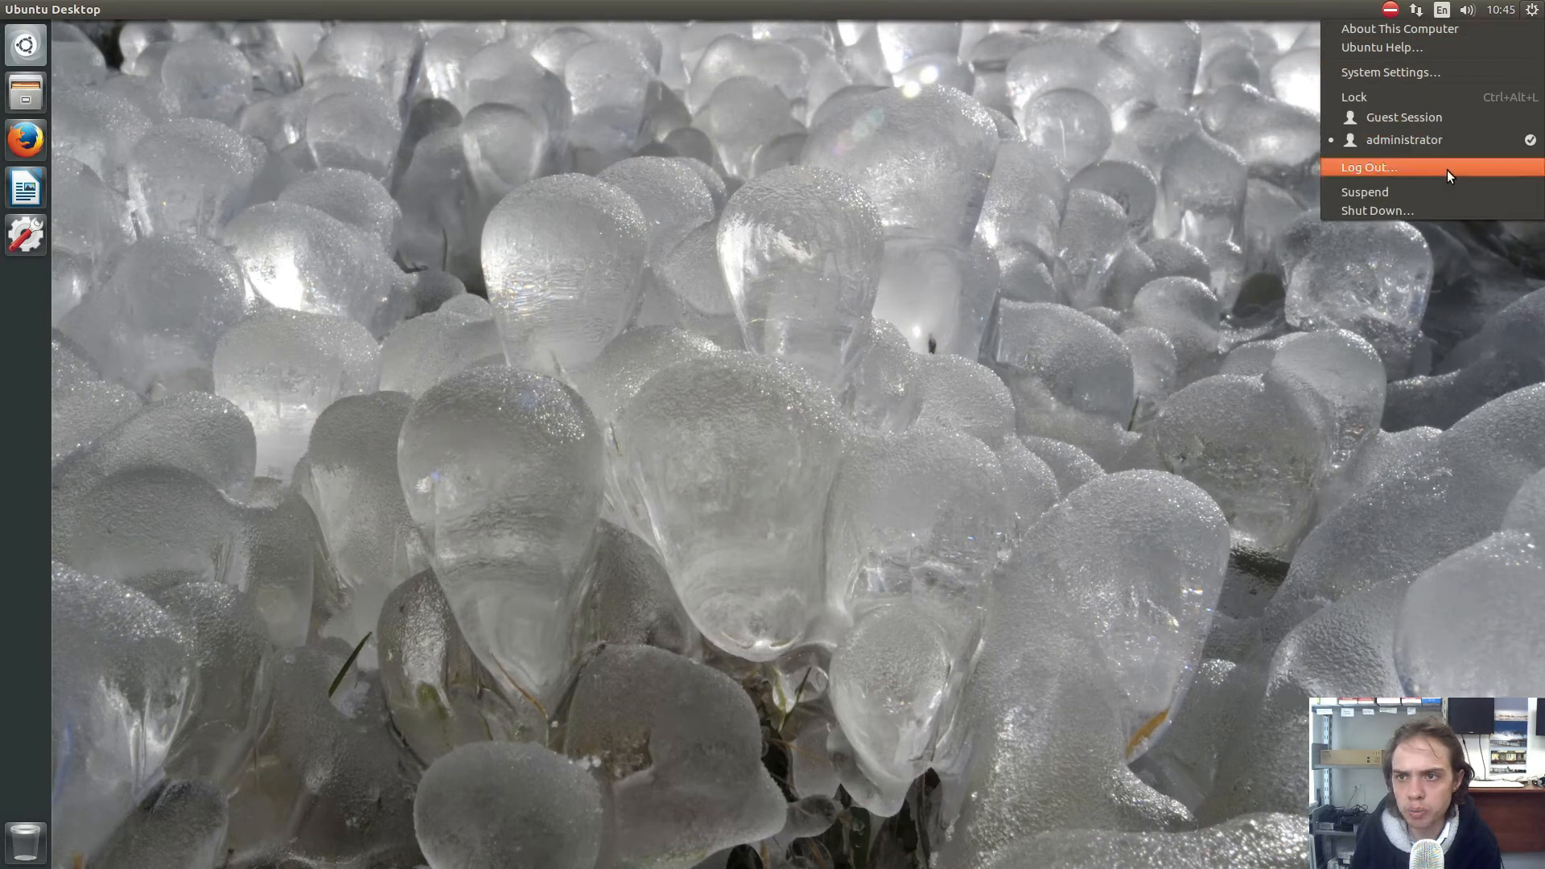
# Log out, choose the Yunit session at LightDM and sign back in
pyautogui.click(1368, 165)
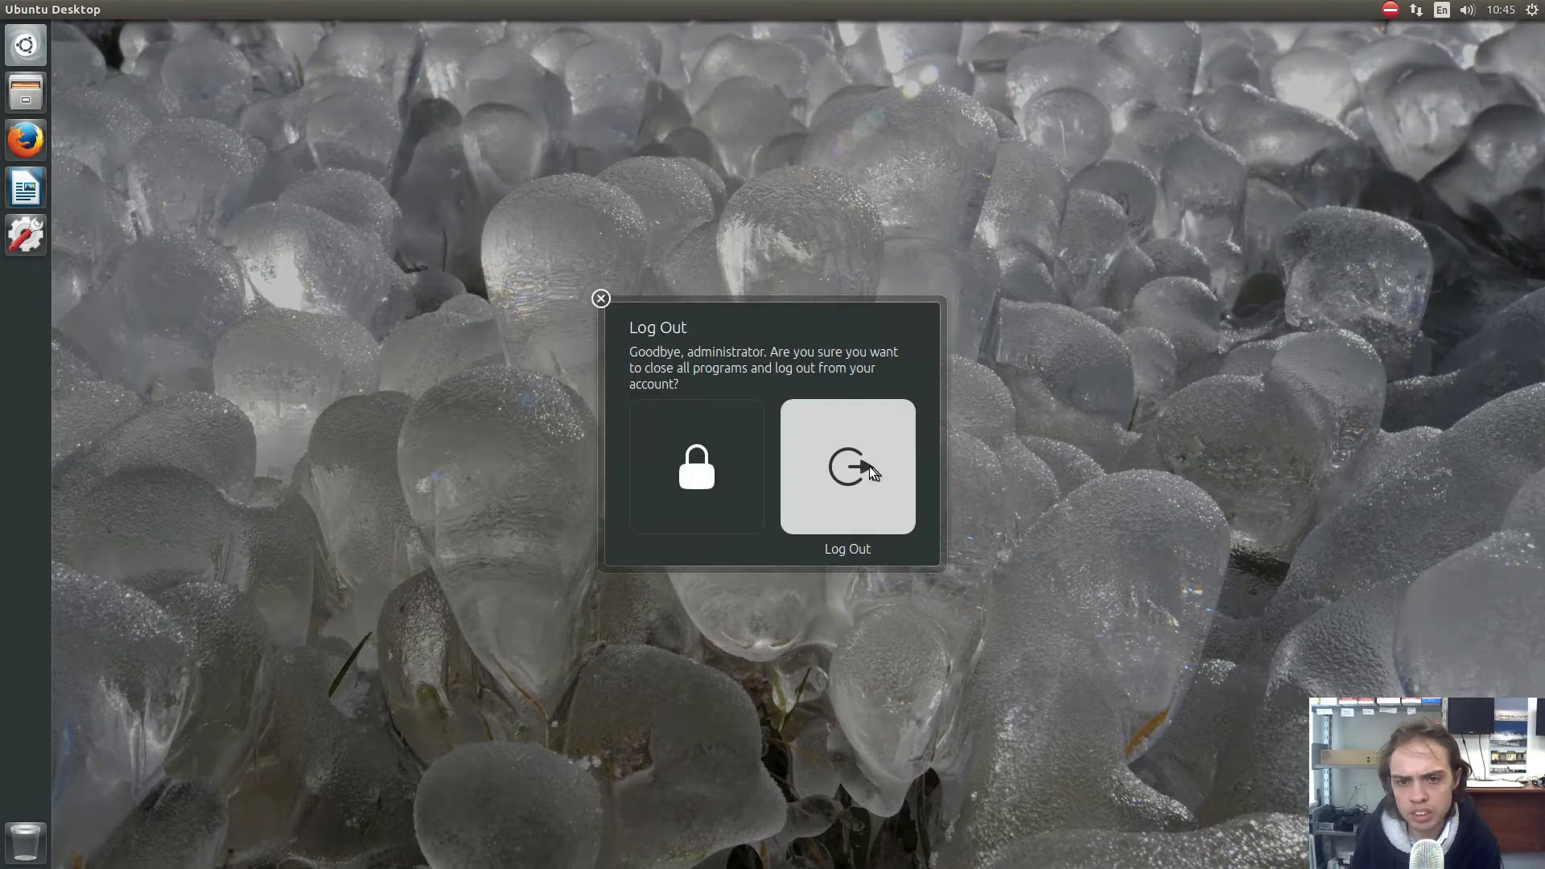
pyautogui.click(845, 465)
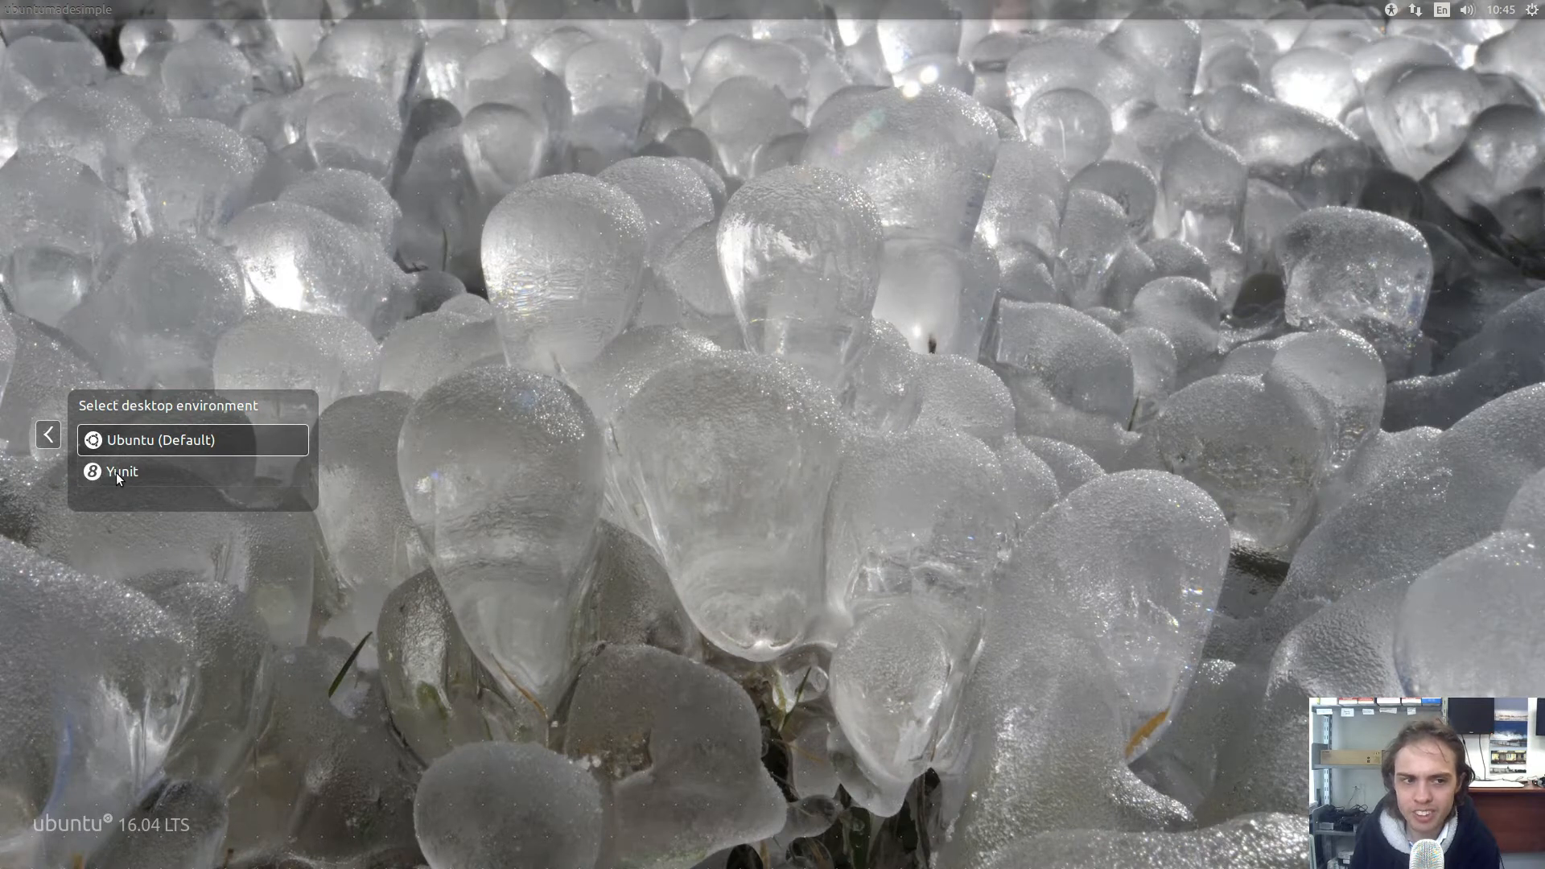
pyautogui.click(121, 472)
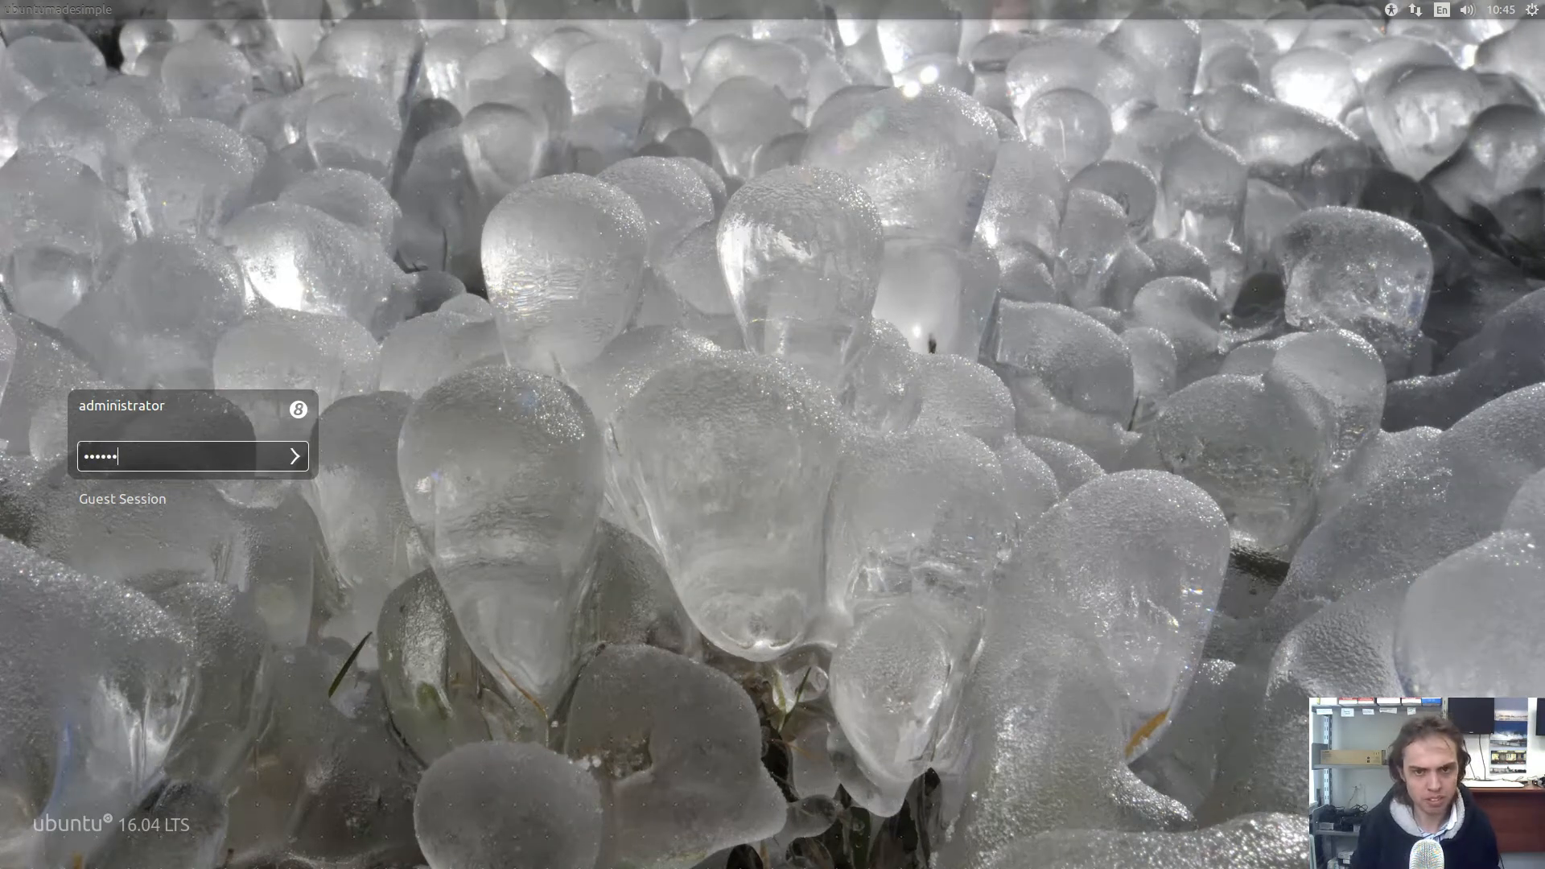
pyautogui.click(293, 455)
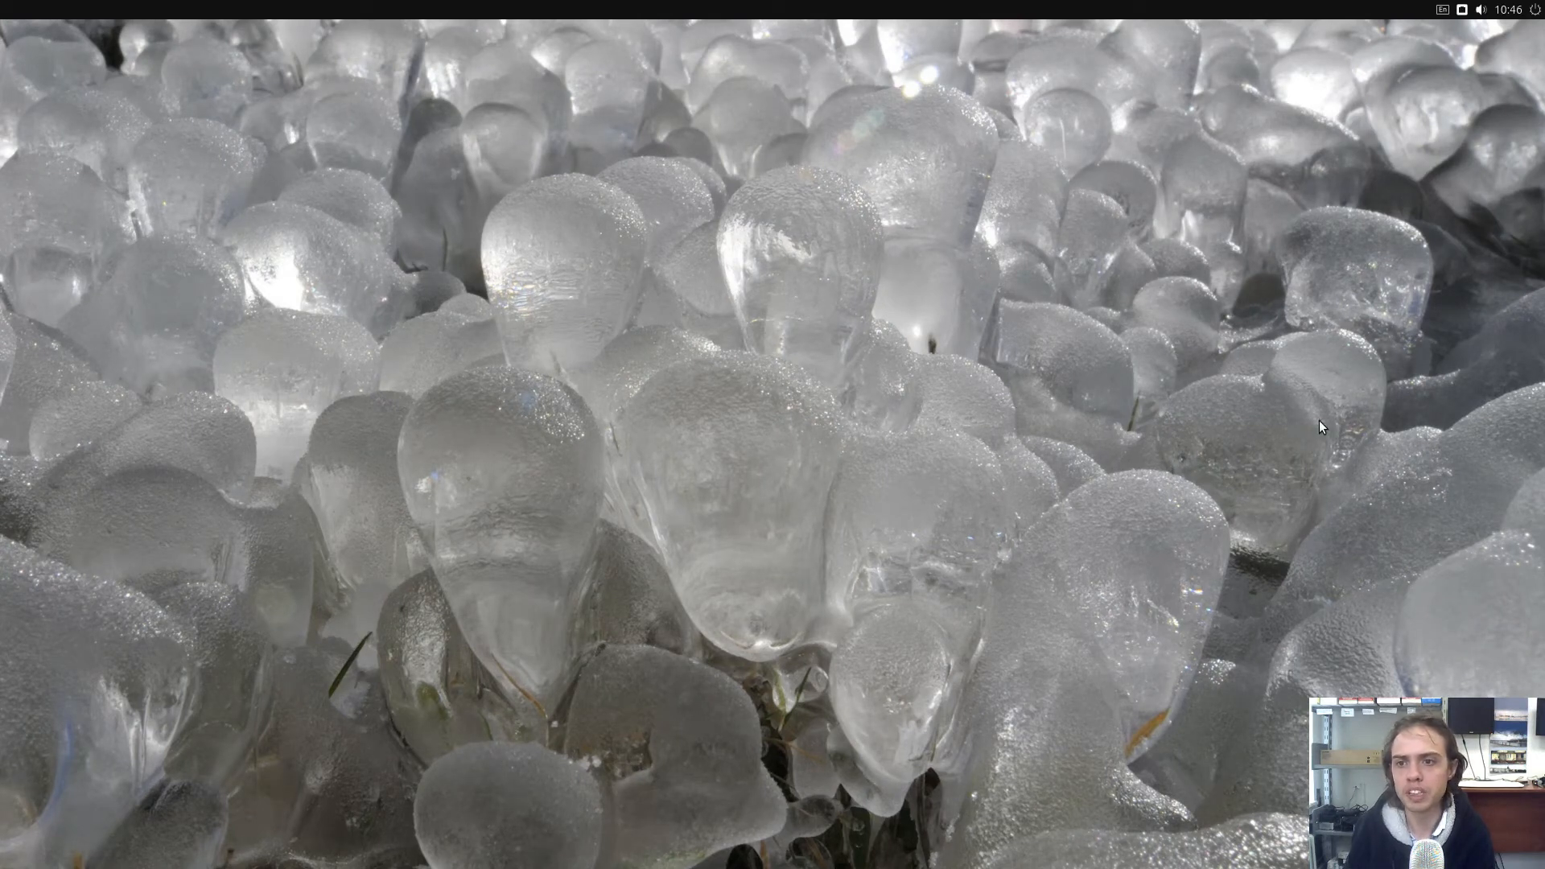
pyautogui.click(1517, 14)
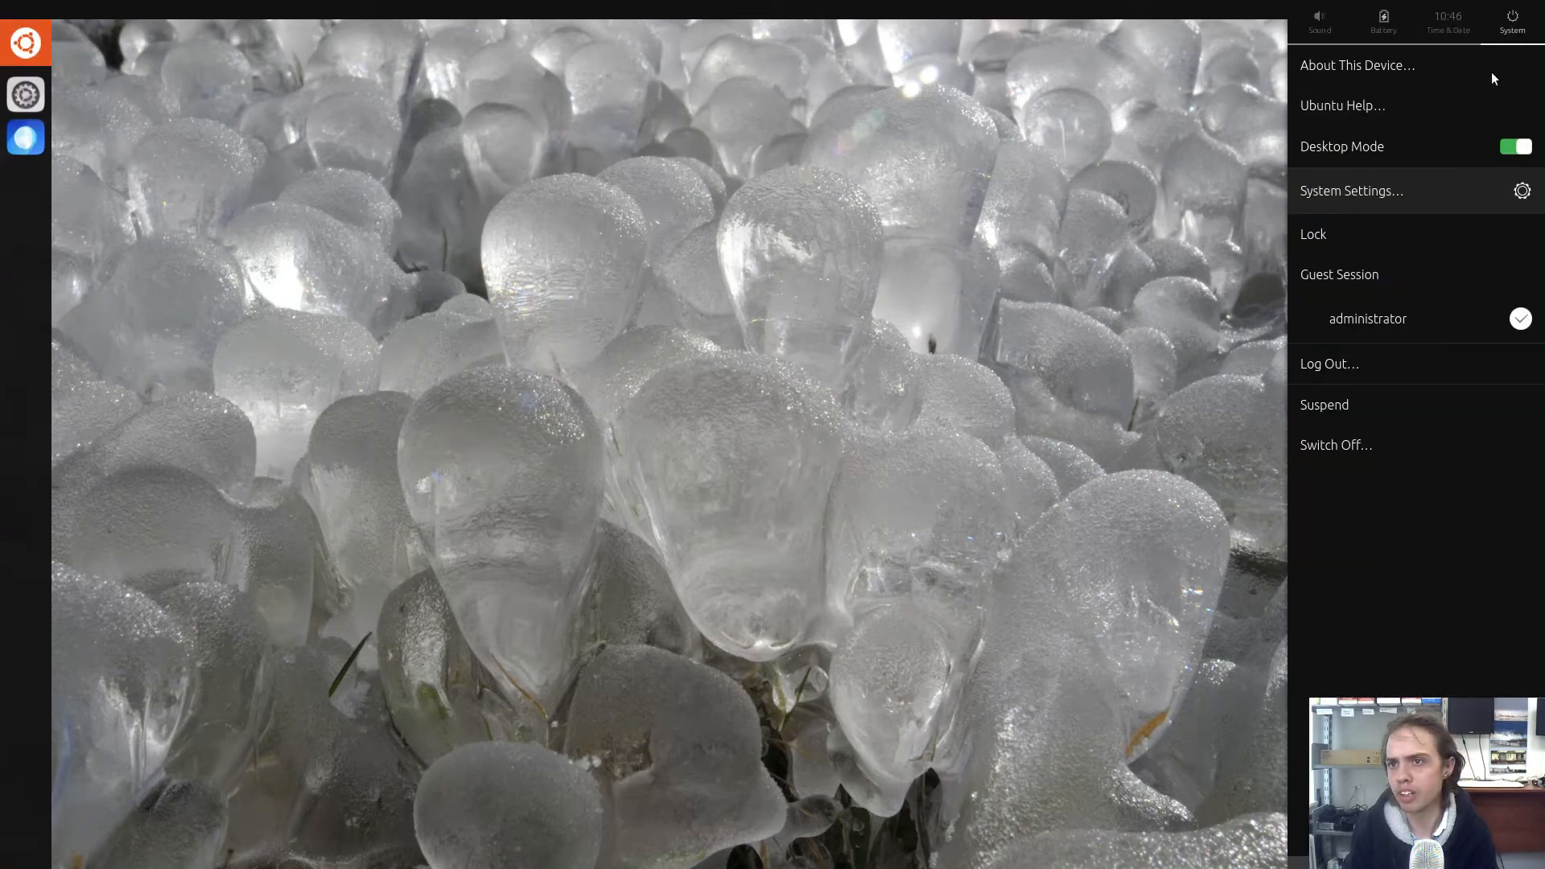
pyautogui.moveTo(1396, 72)
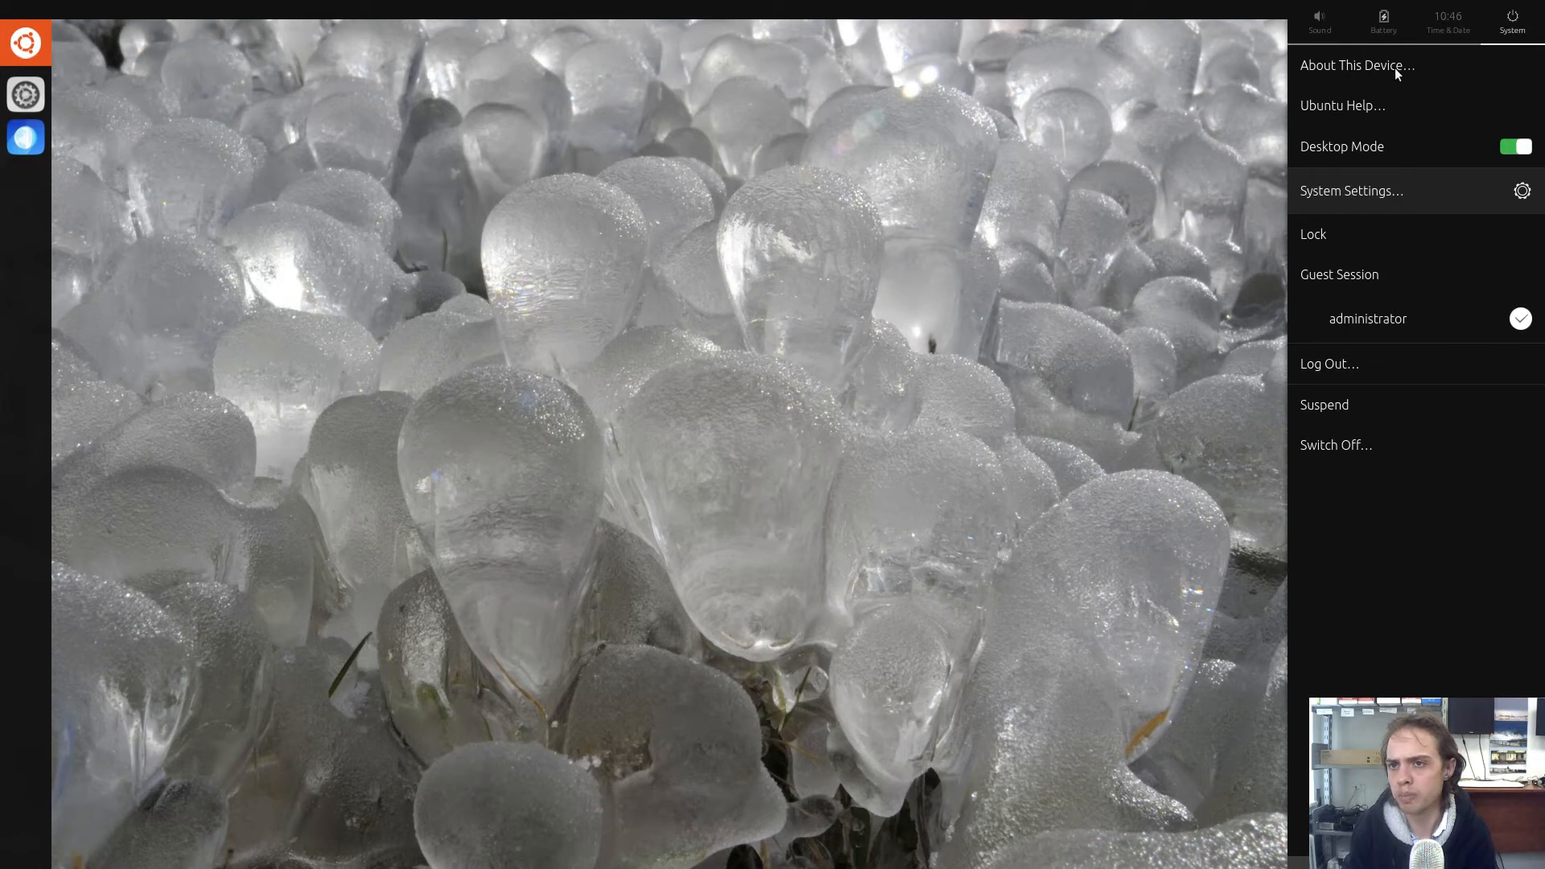
pyautogui.click(1350, 190)
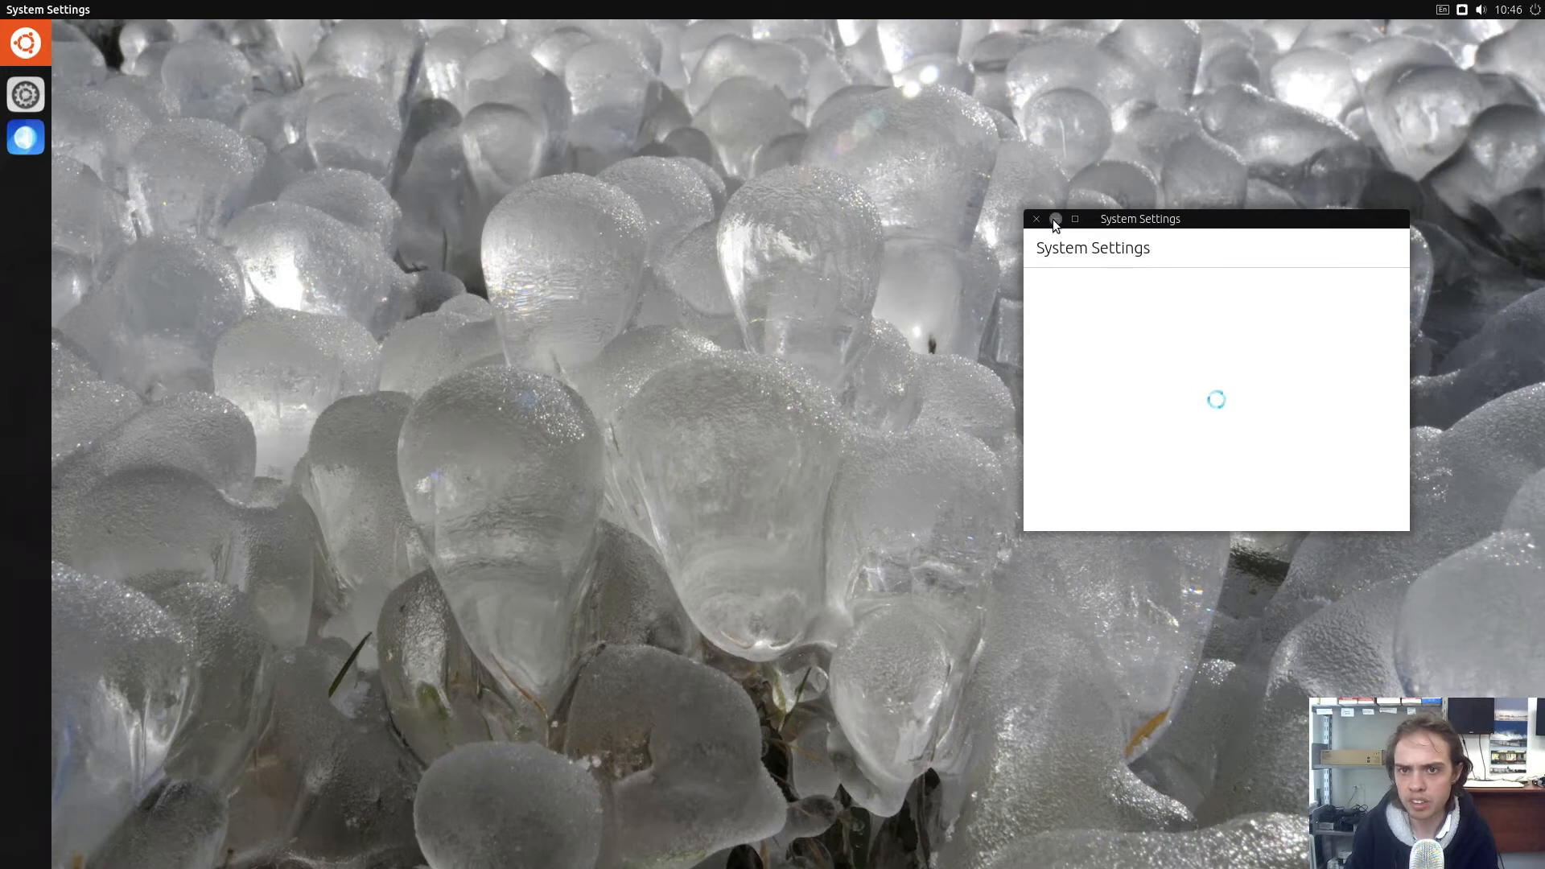
pyautogui.click(1054, 219)
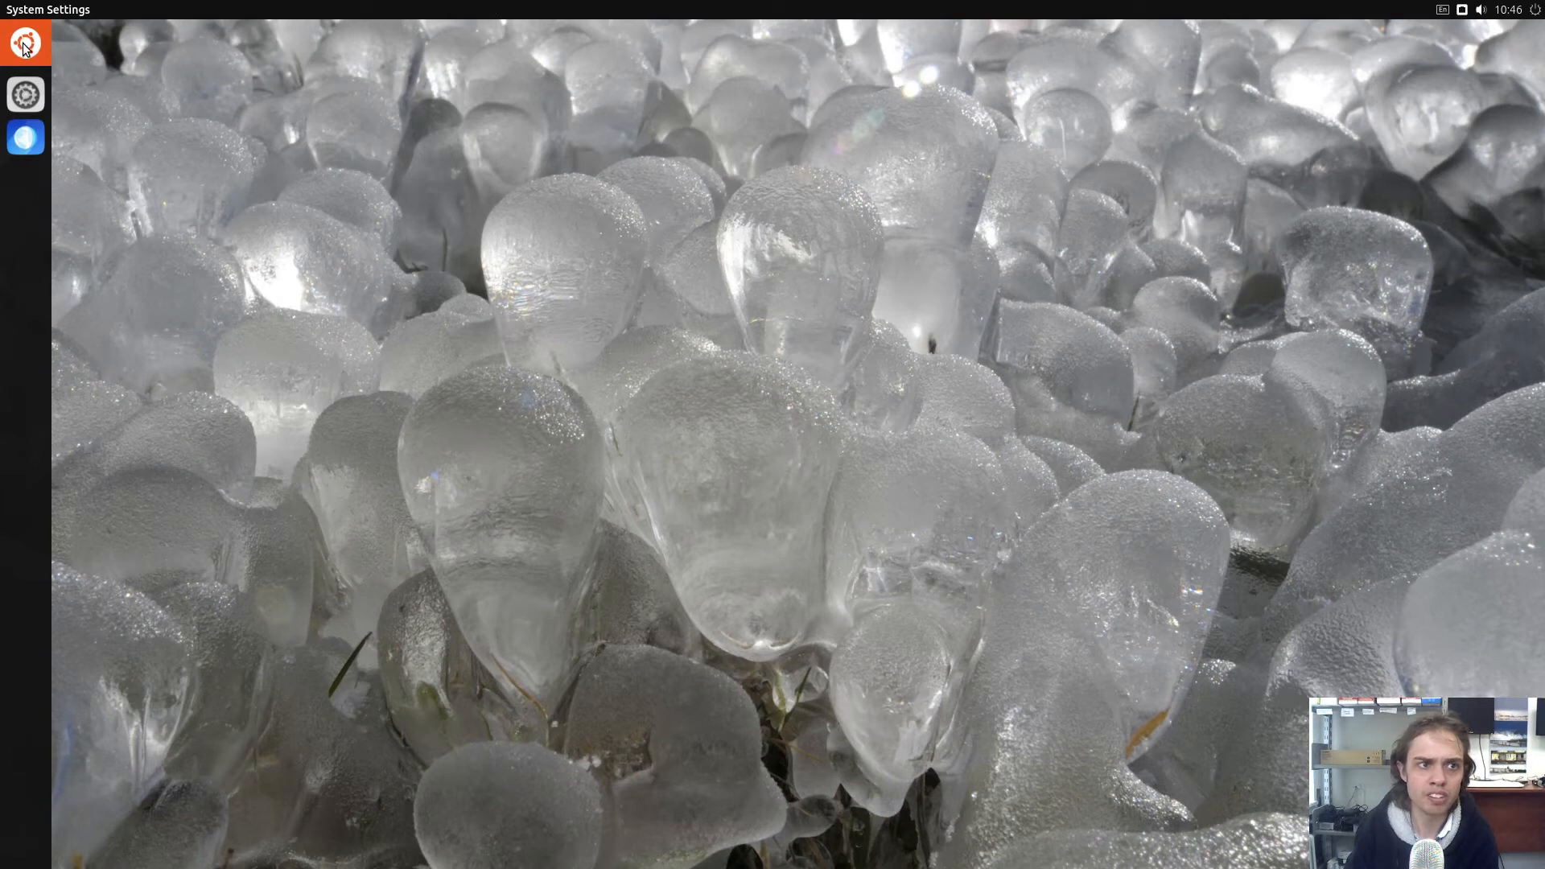
# Search the app drawer for 'termi', then clear it to browse all installed apps alphabetically
pyautogui.click(24, 45)
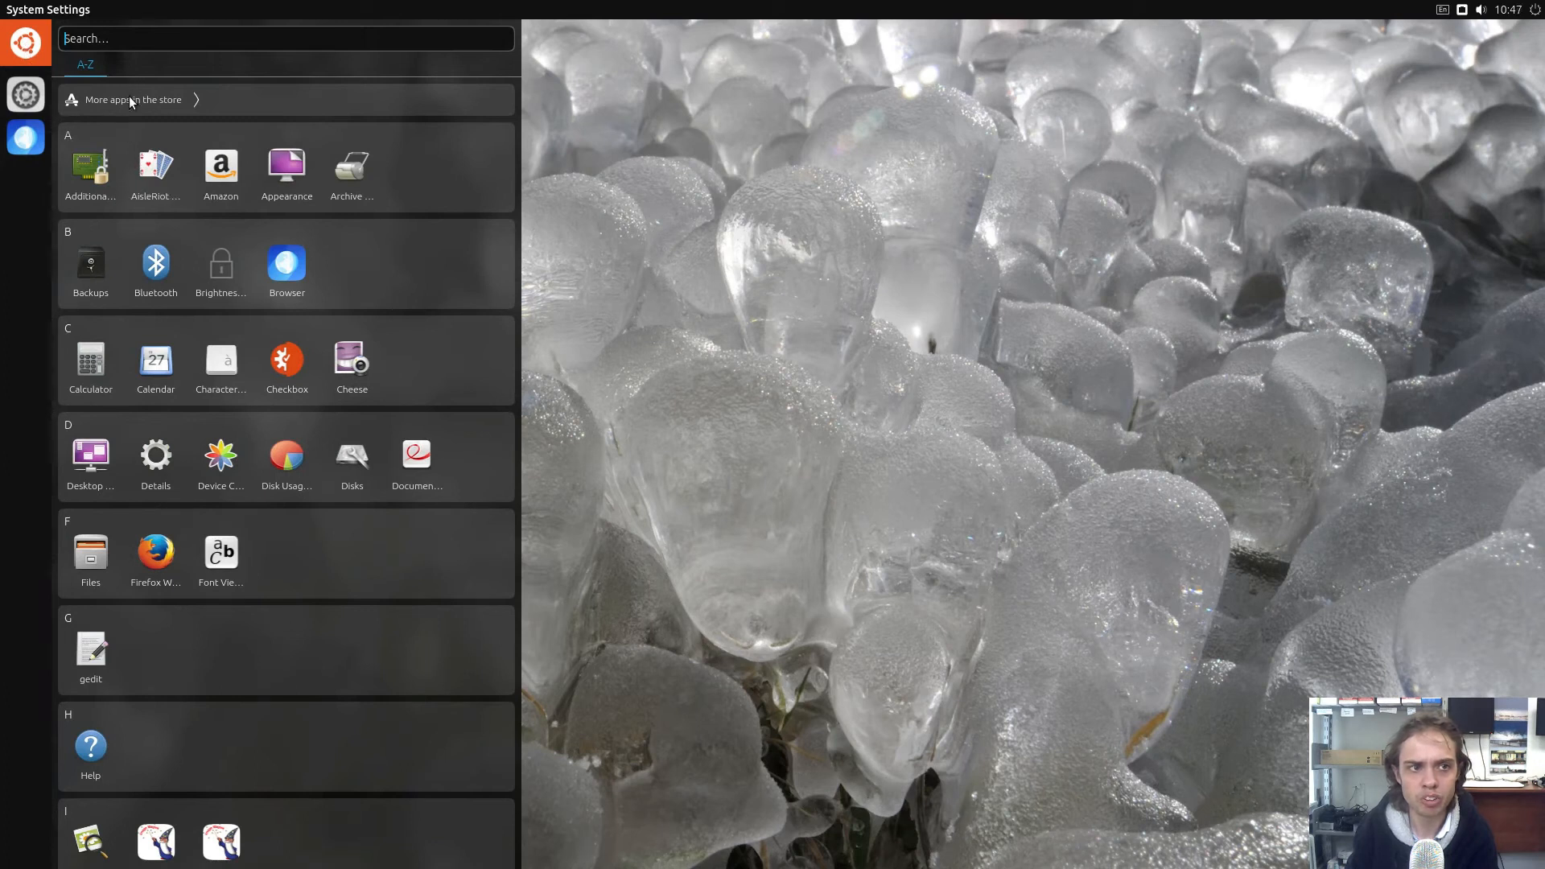
pyautogui.click(129, 98)
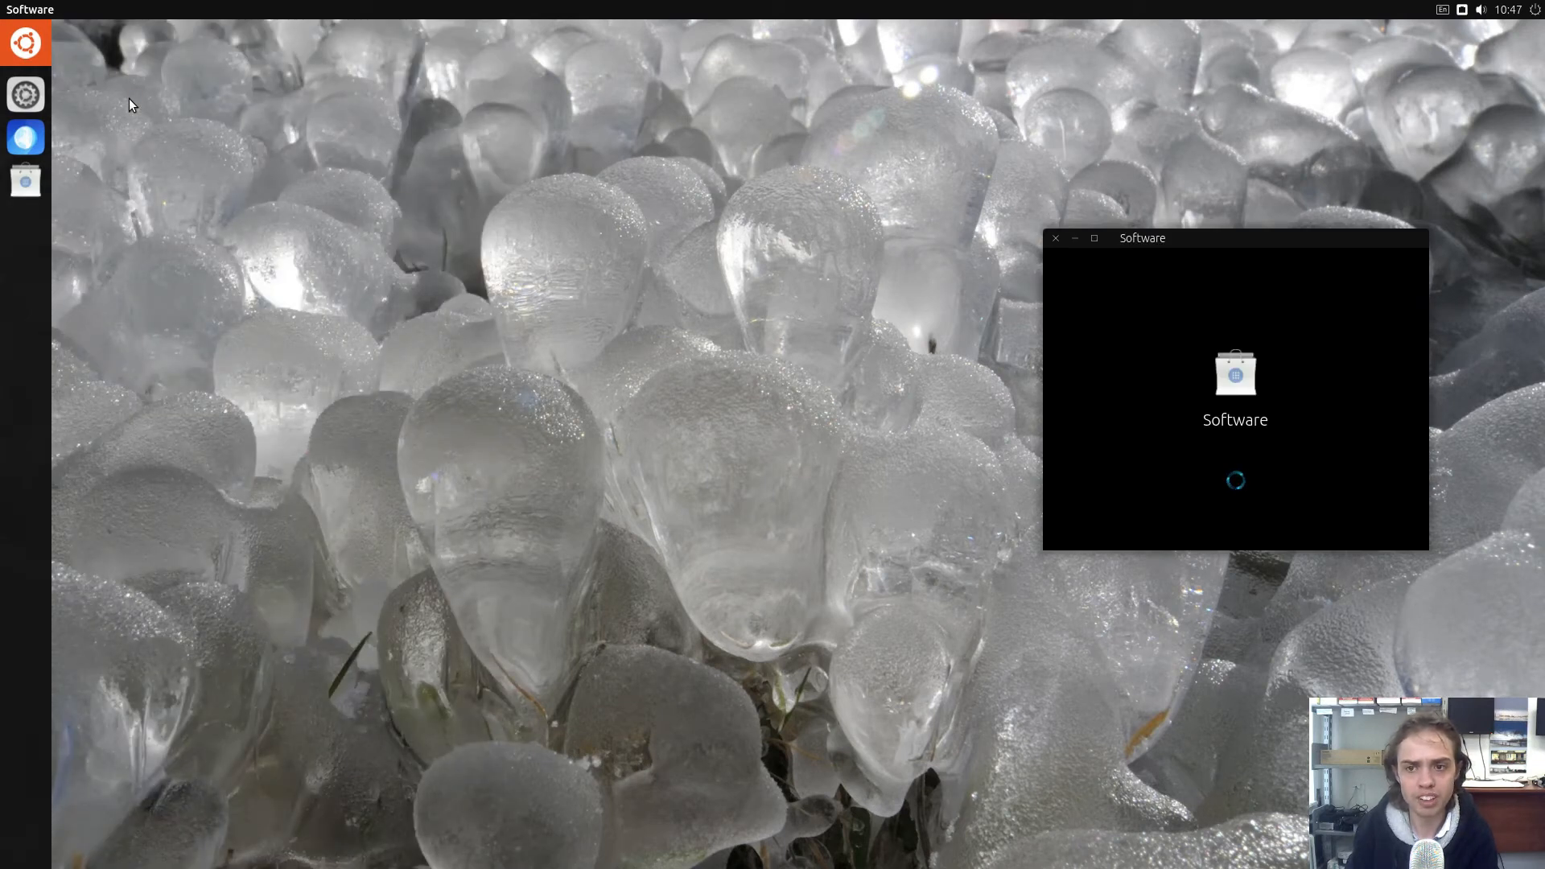
pyautogui.moveTo(64, 52)
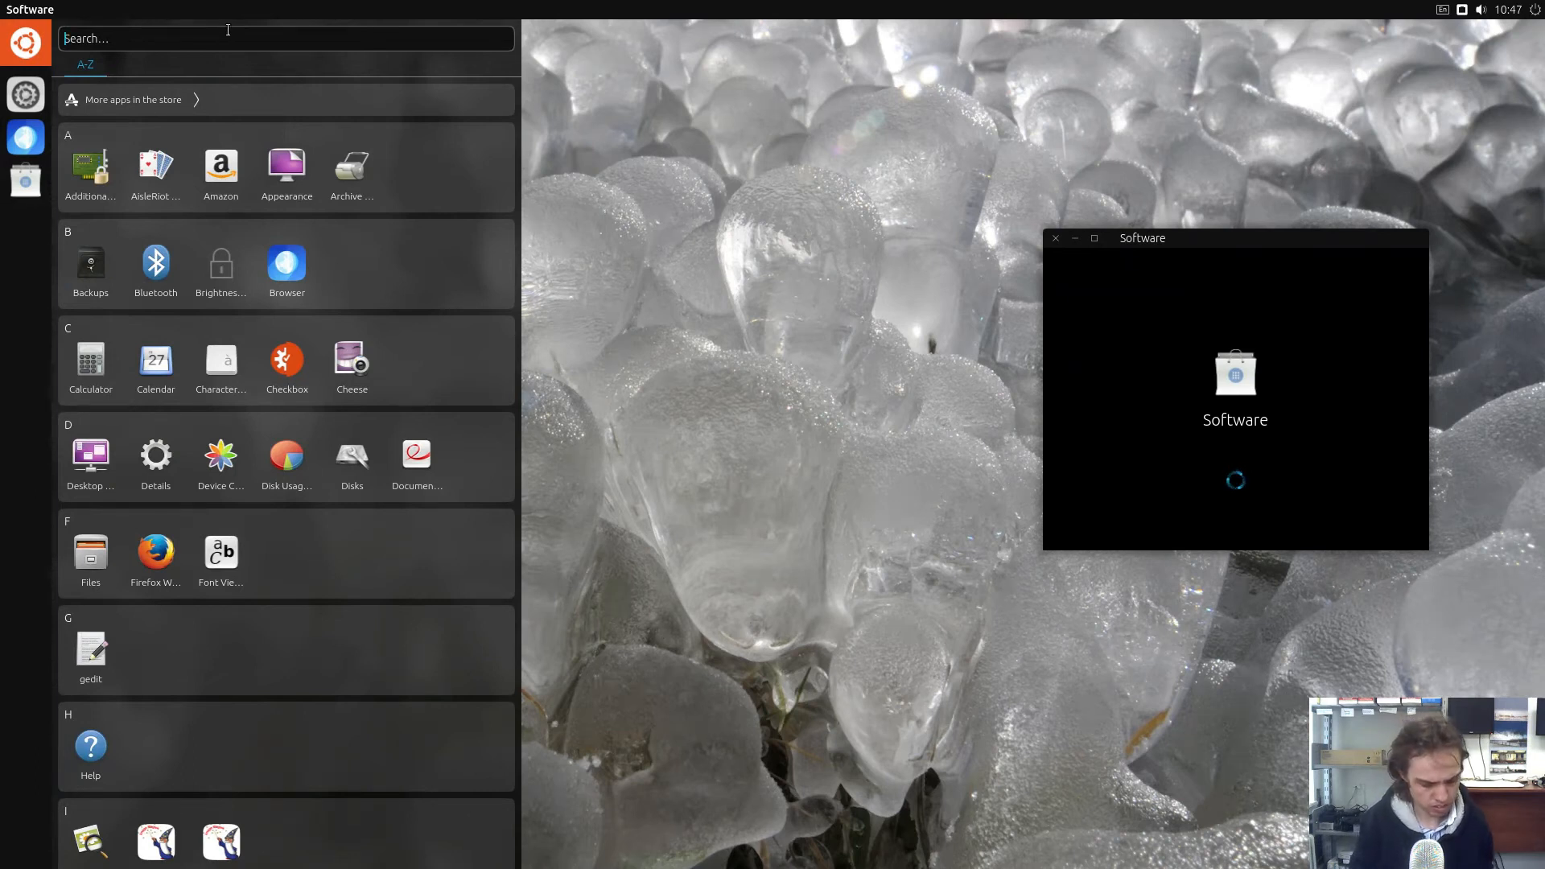
pyautogui.write('termi')
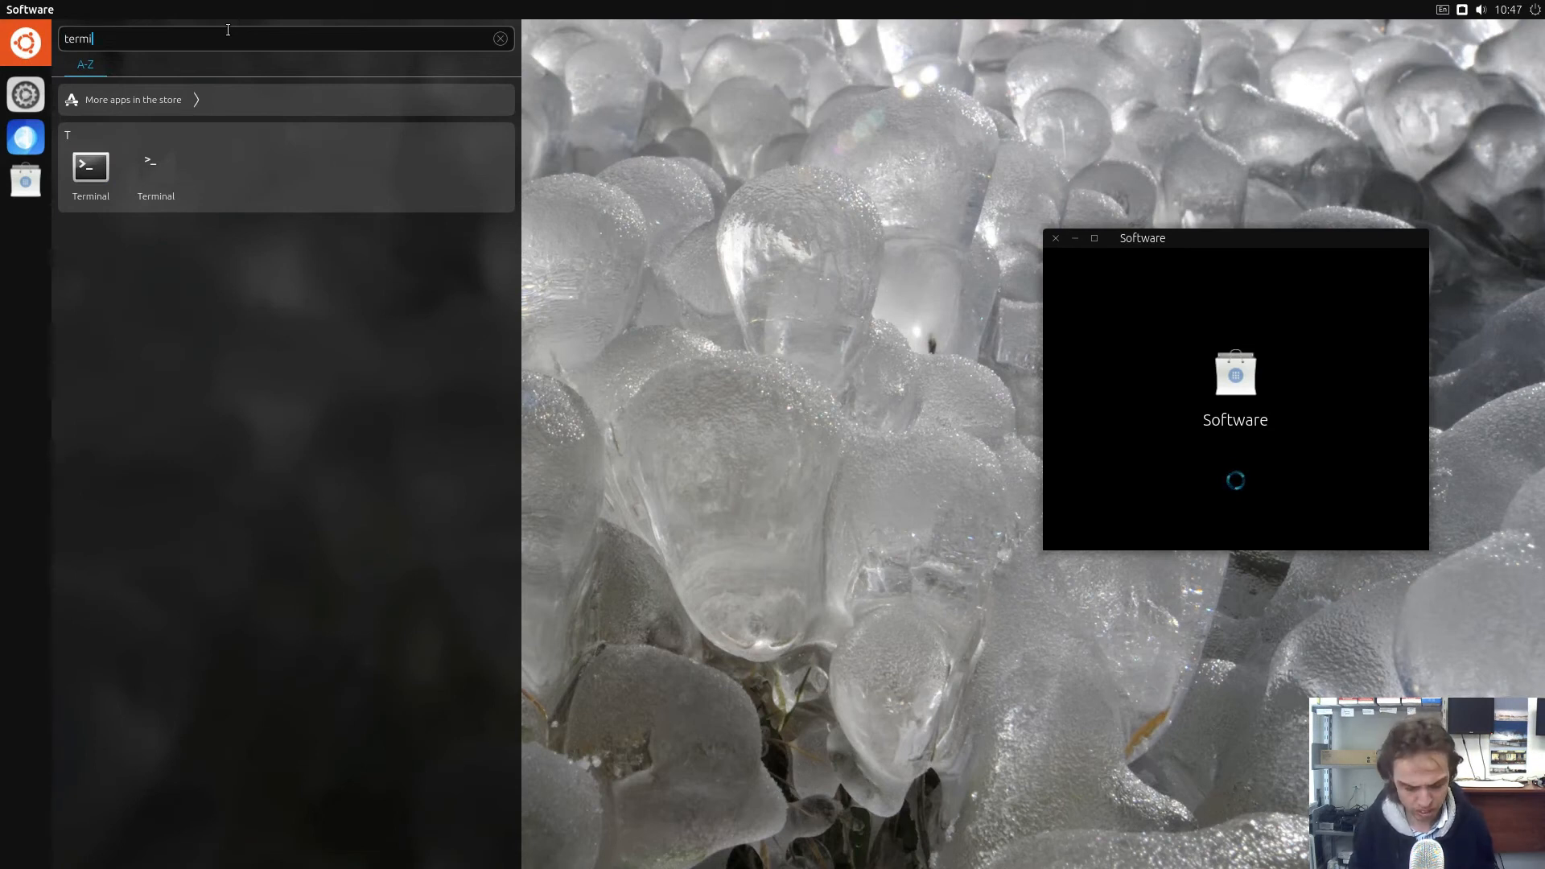
pyautogui.press('BackSpace')
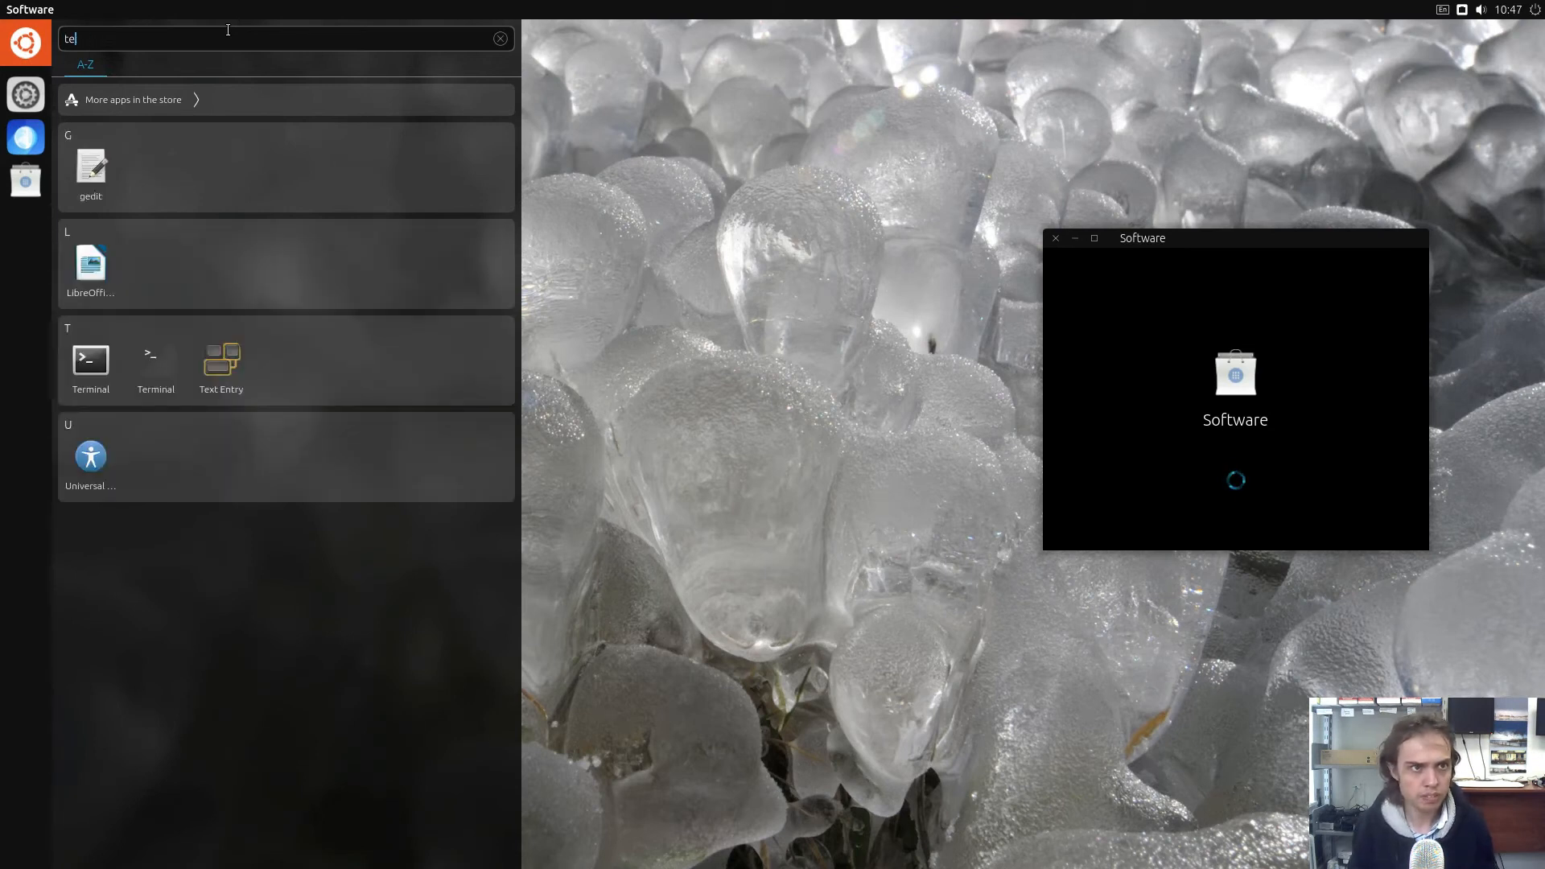
pyautogui.click(501, 39)
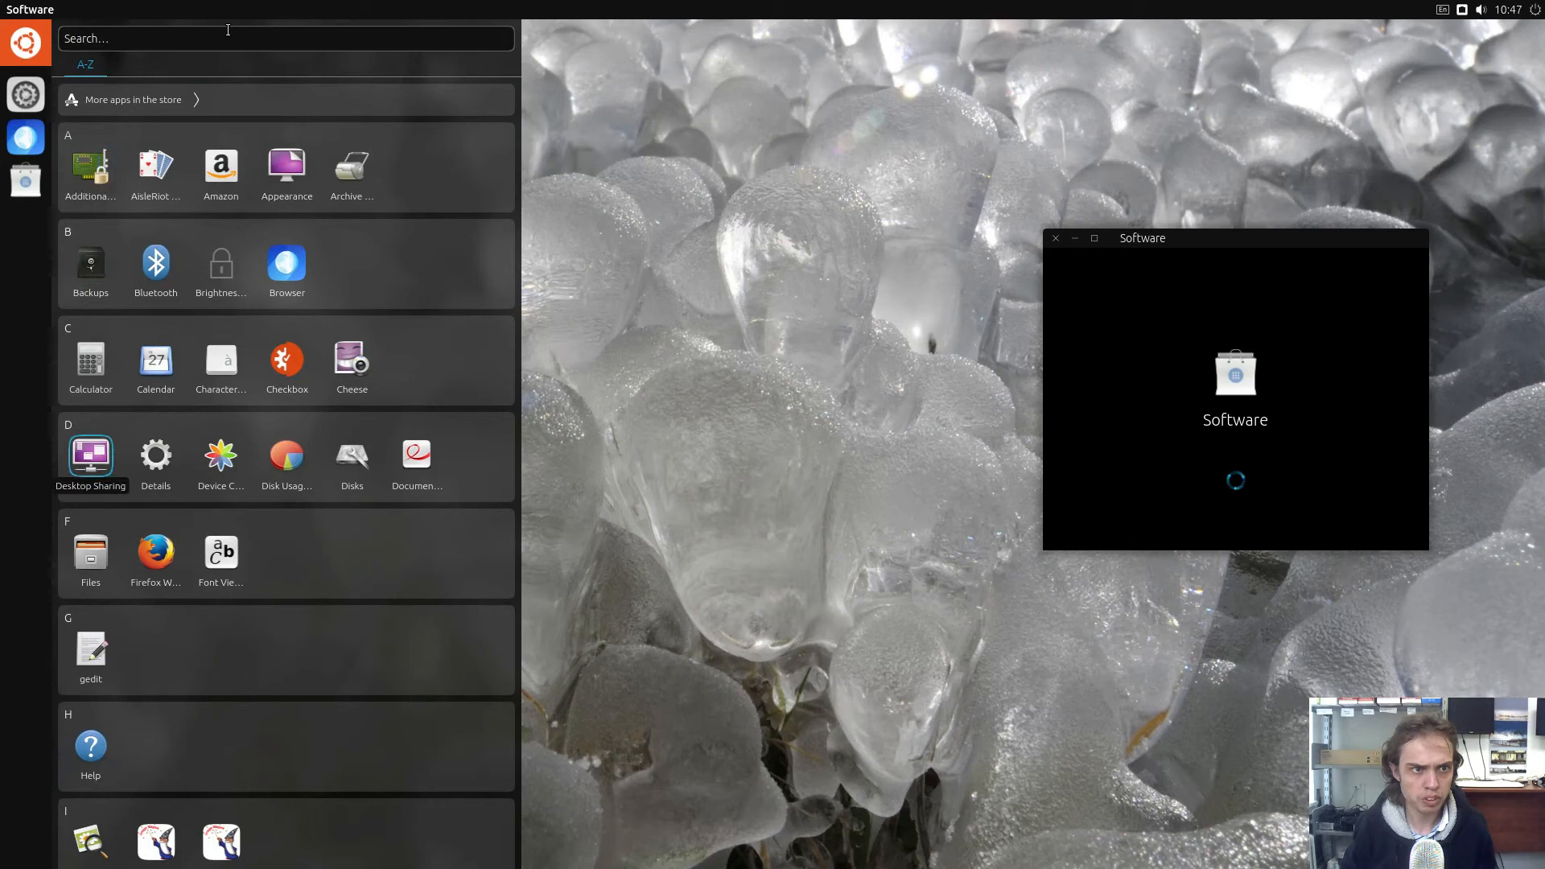
pyautogui.scroll(-3)
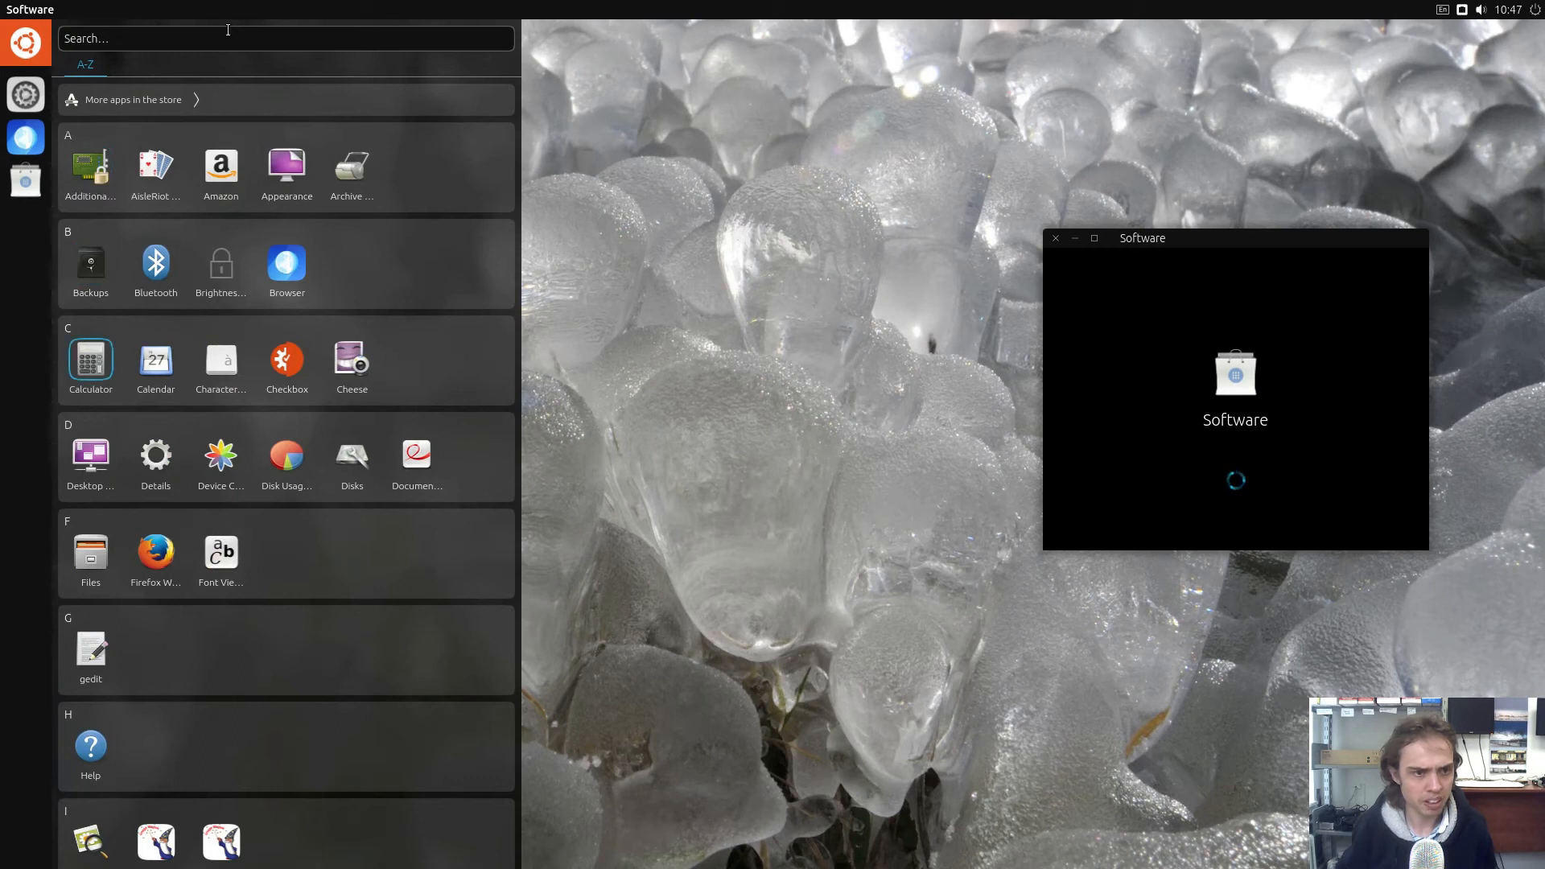
pyautogui.moveTo(191, 203)
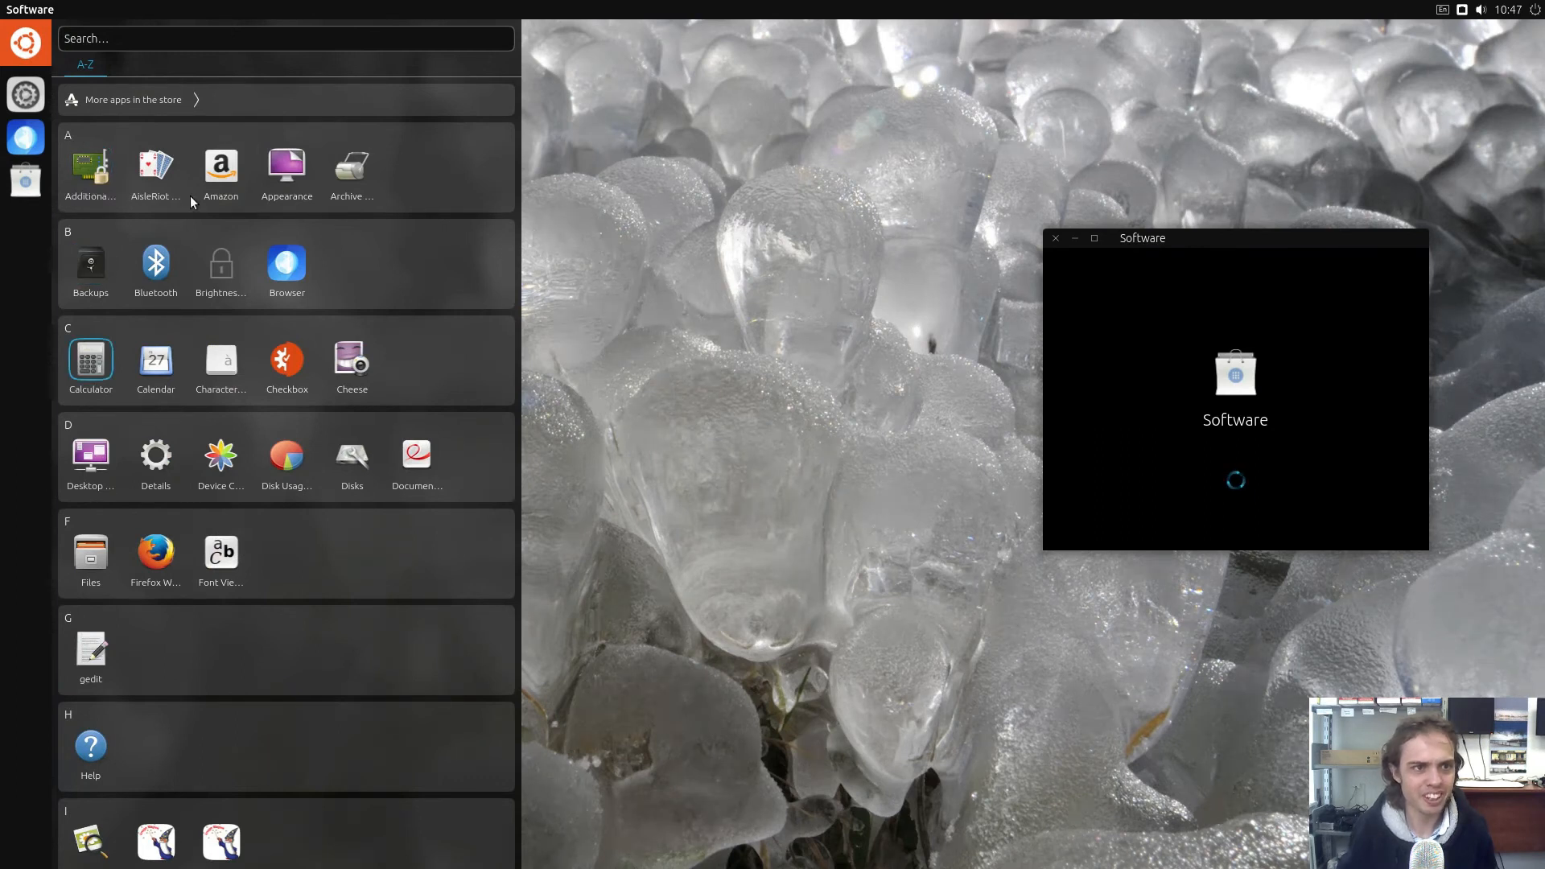
pyautogui.moveTo(182, 330)
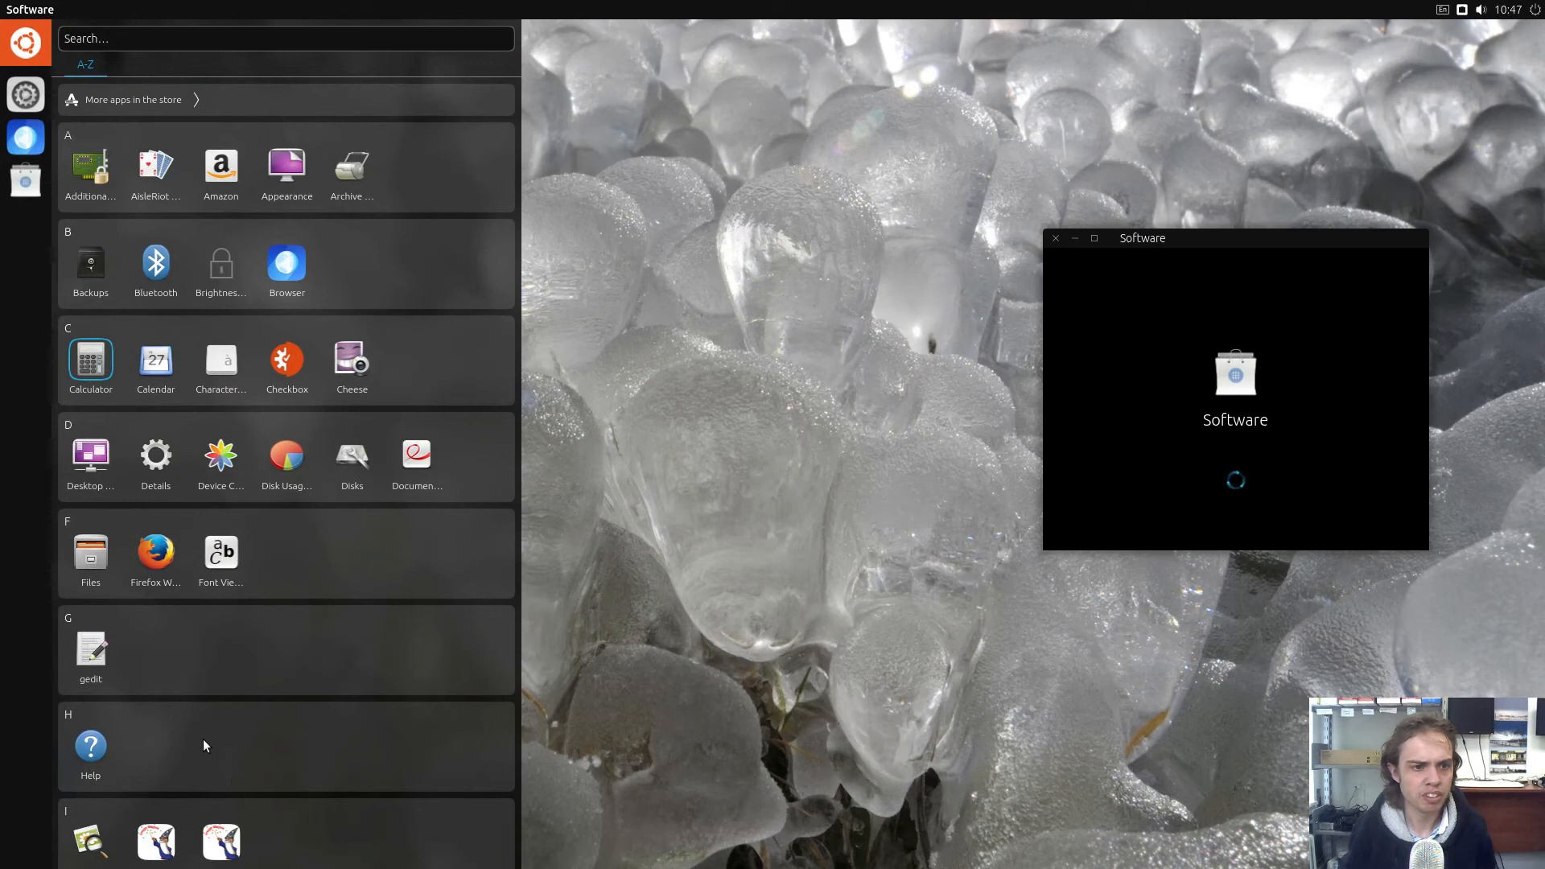
pyautogui.moveTo(607, 620)
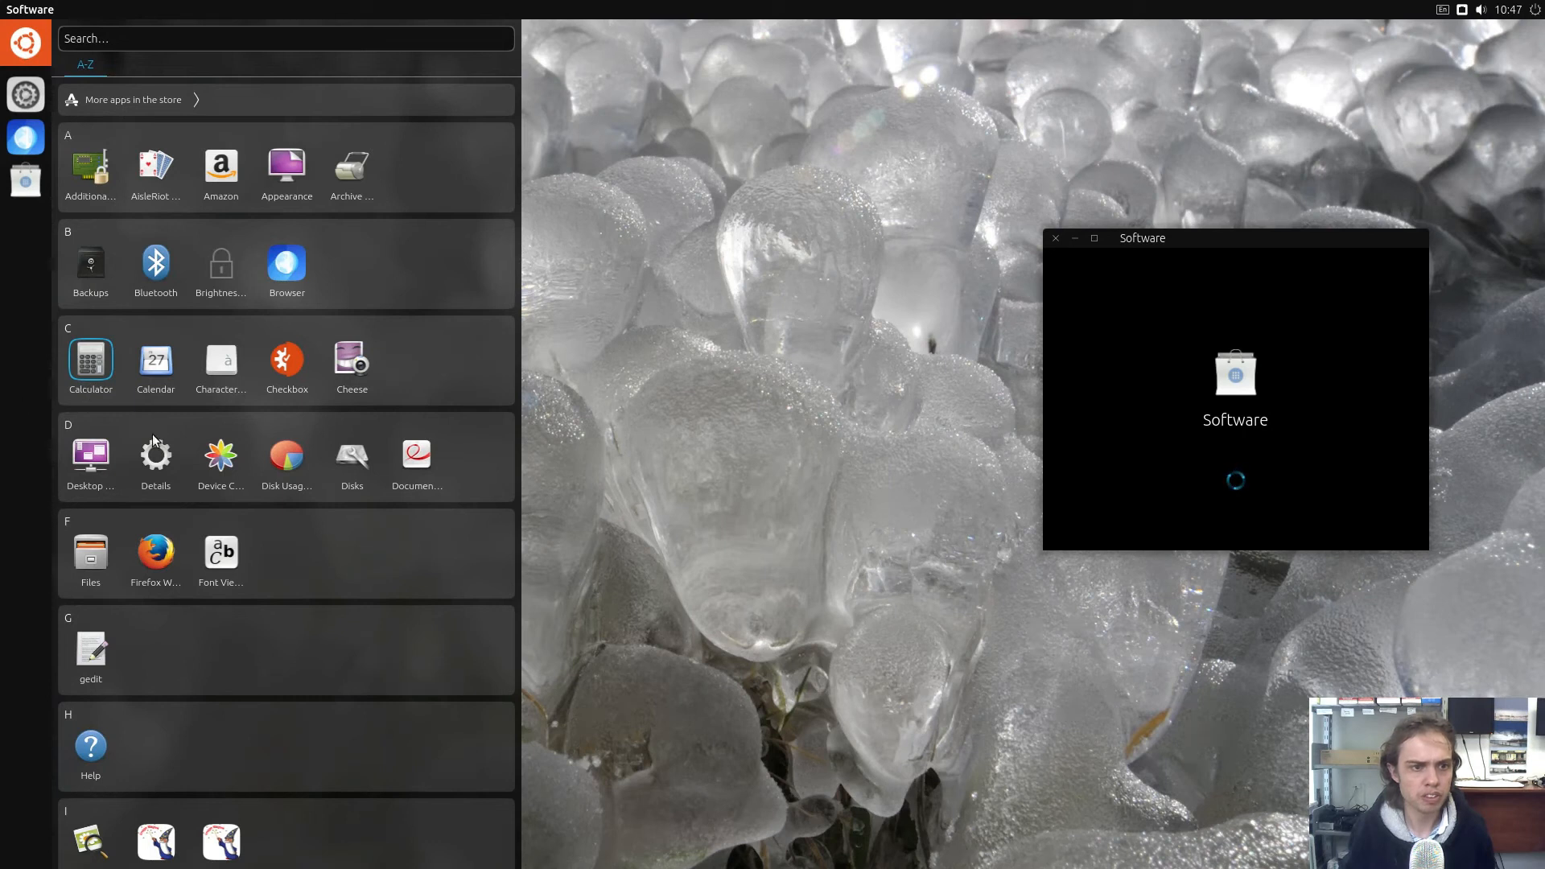
# Launch Details and Browser, then close their windows via the X button and the window spread
pyautogui.click(154, 459)
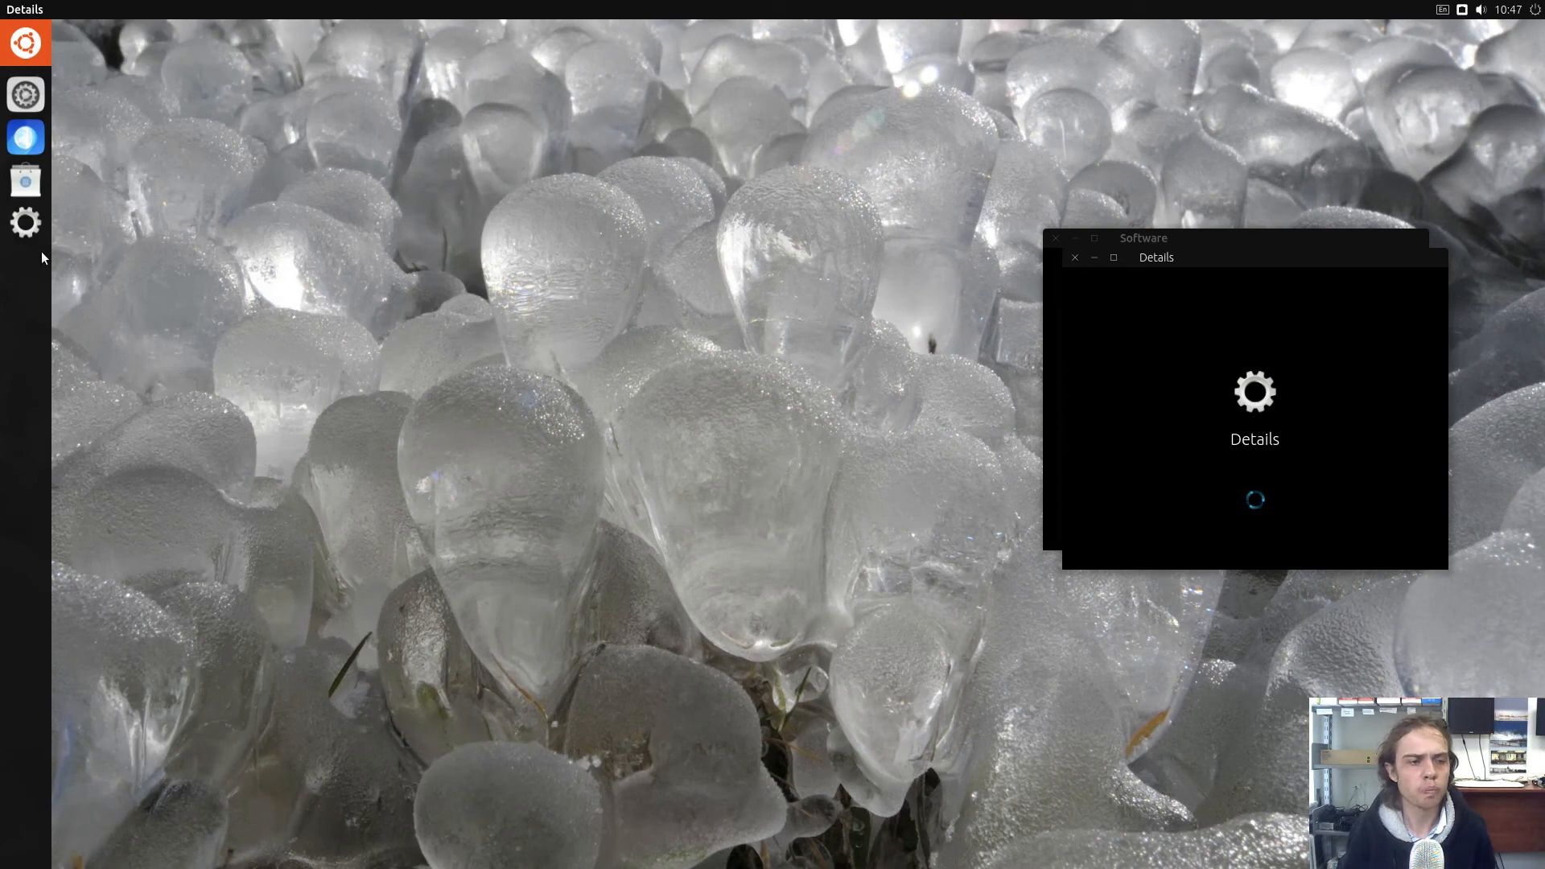
pyautogui.moveTo(24, 138)
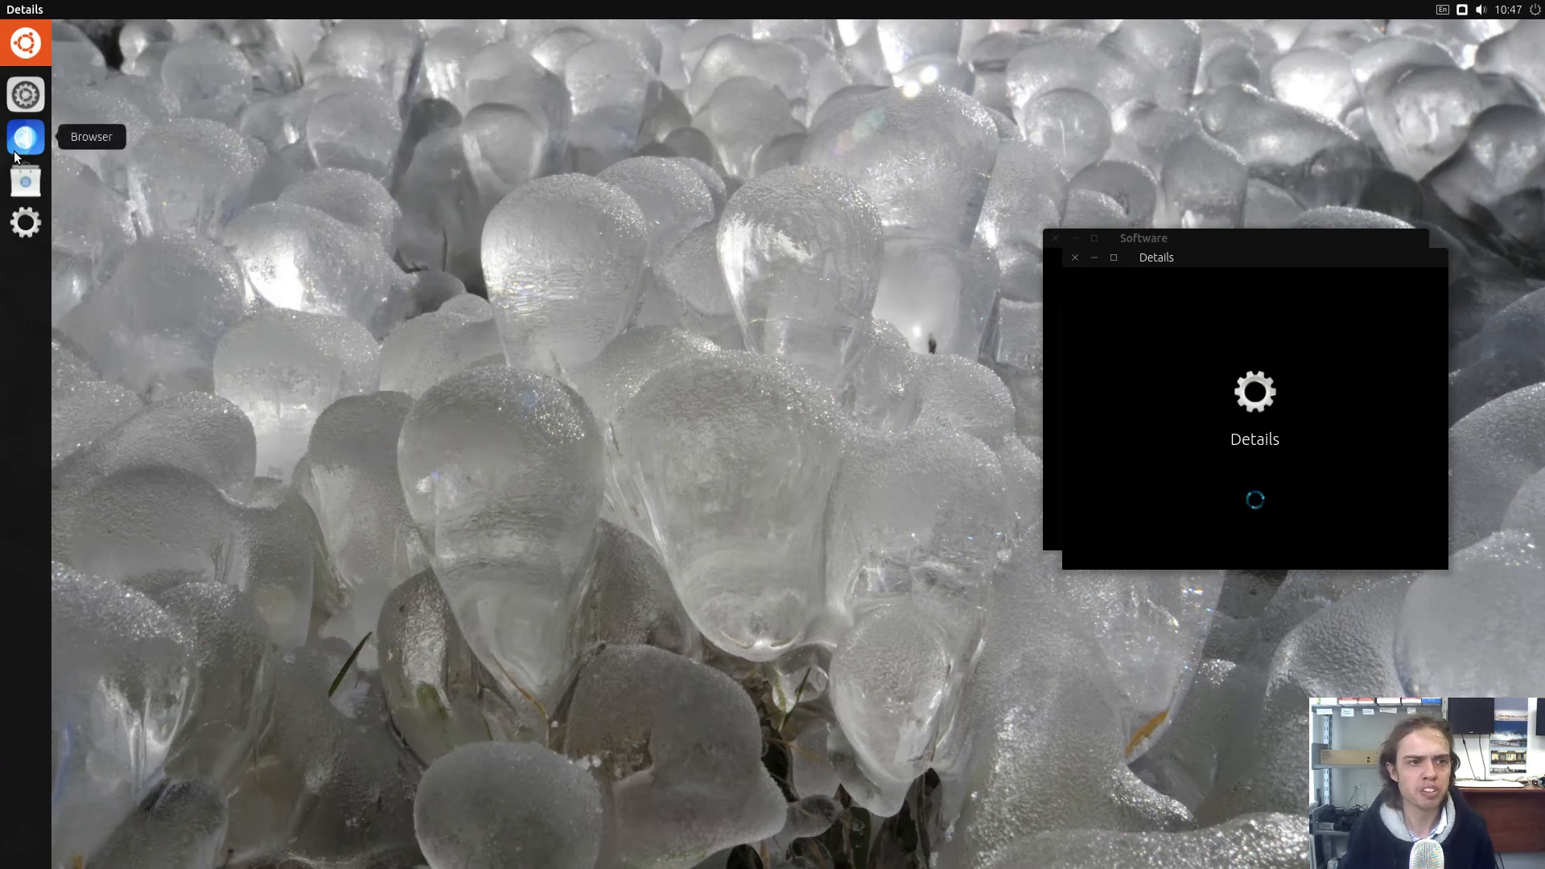
pyautogui.click(25, 135)
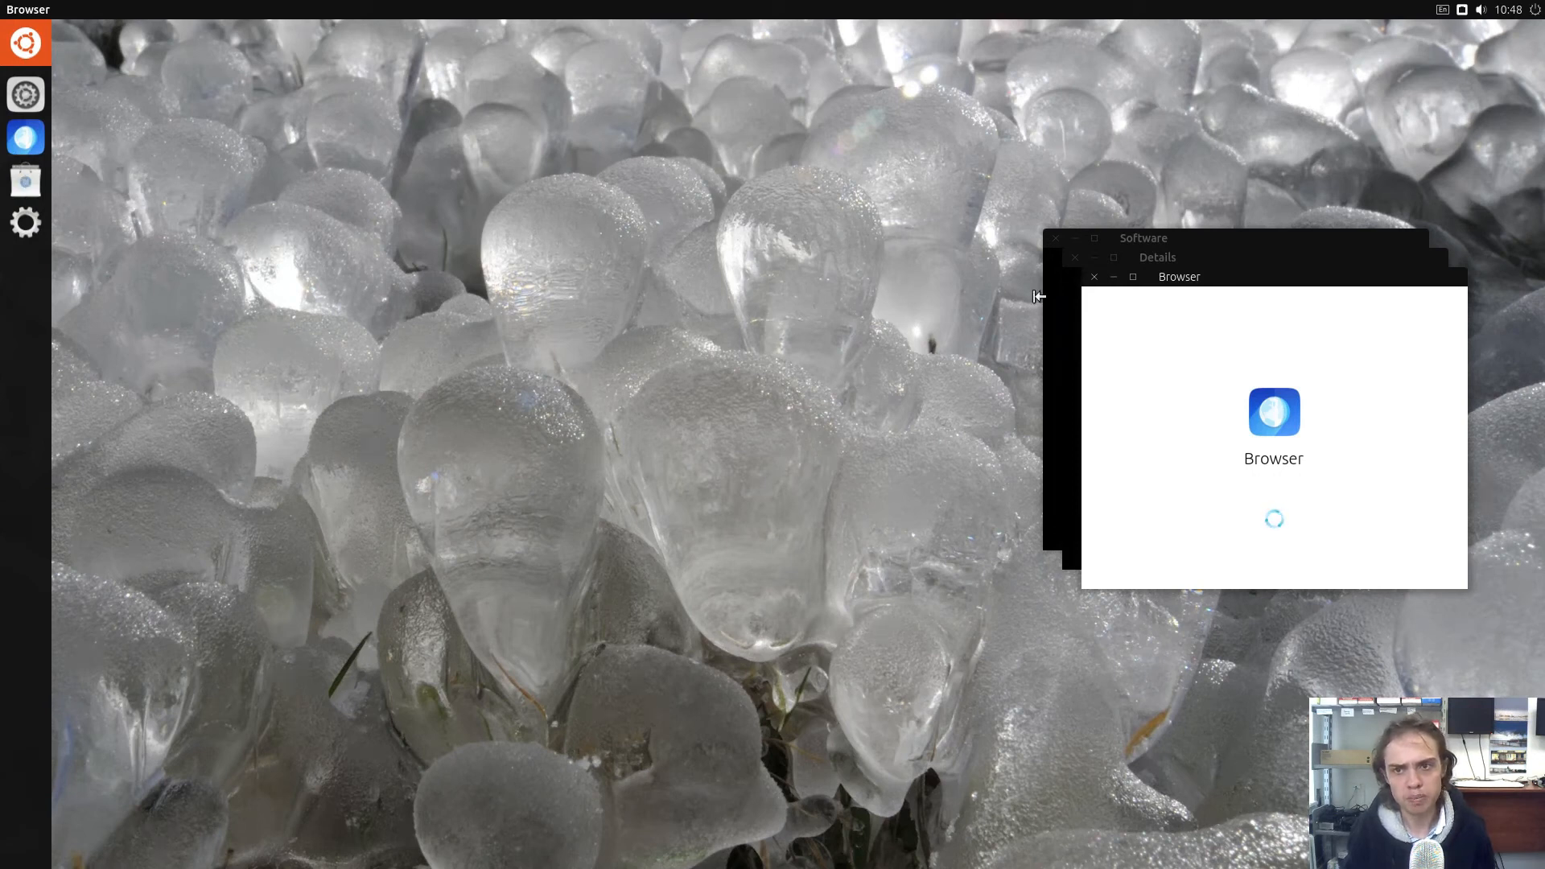
pyautogui.moveTo(1118, 296)
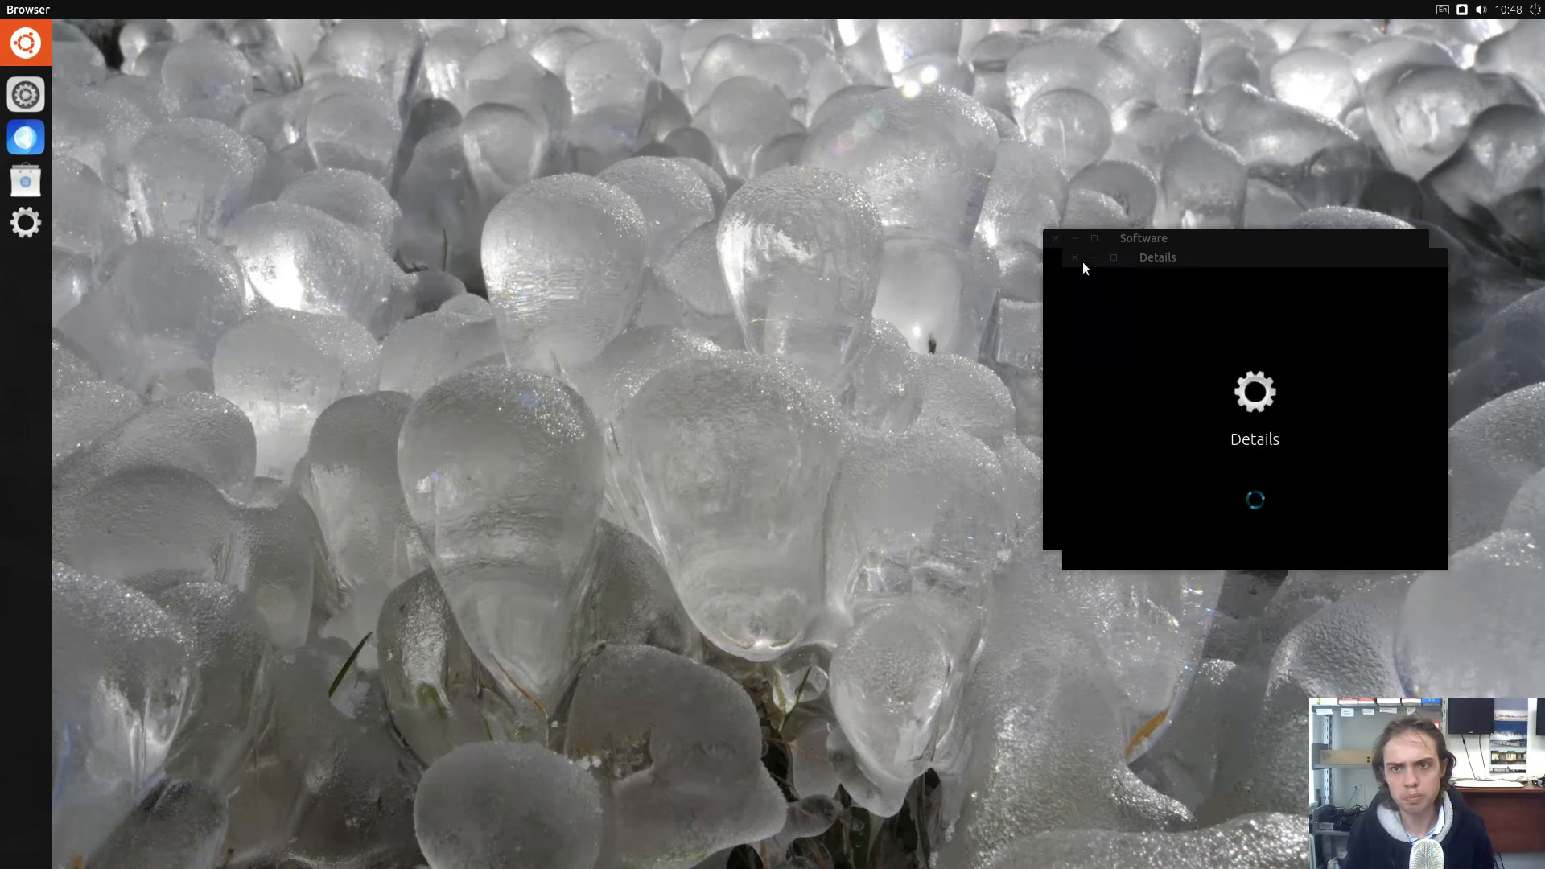
pyautogui.click(1074, 258)
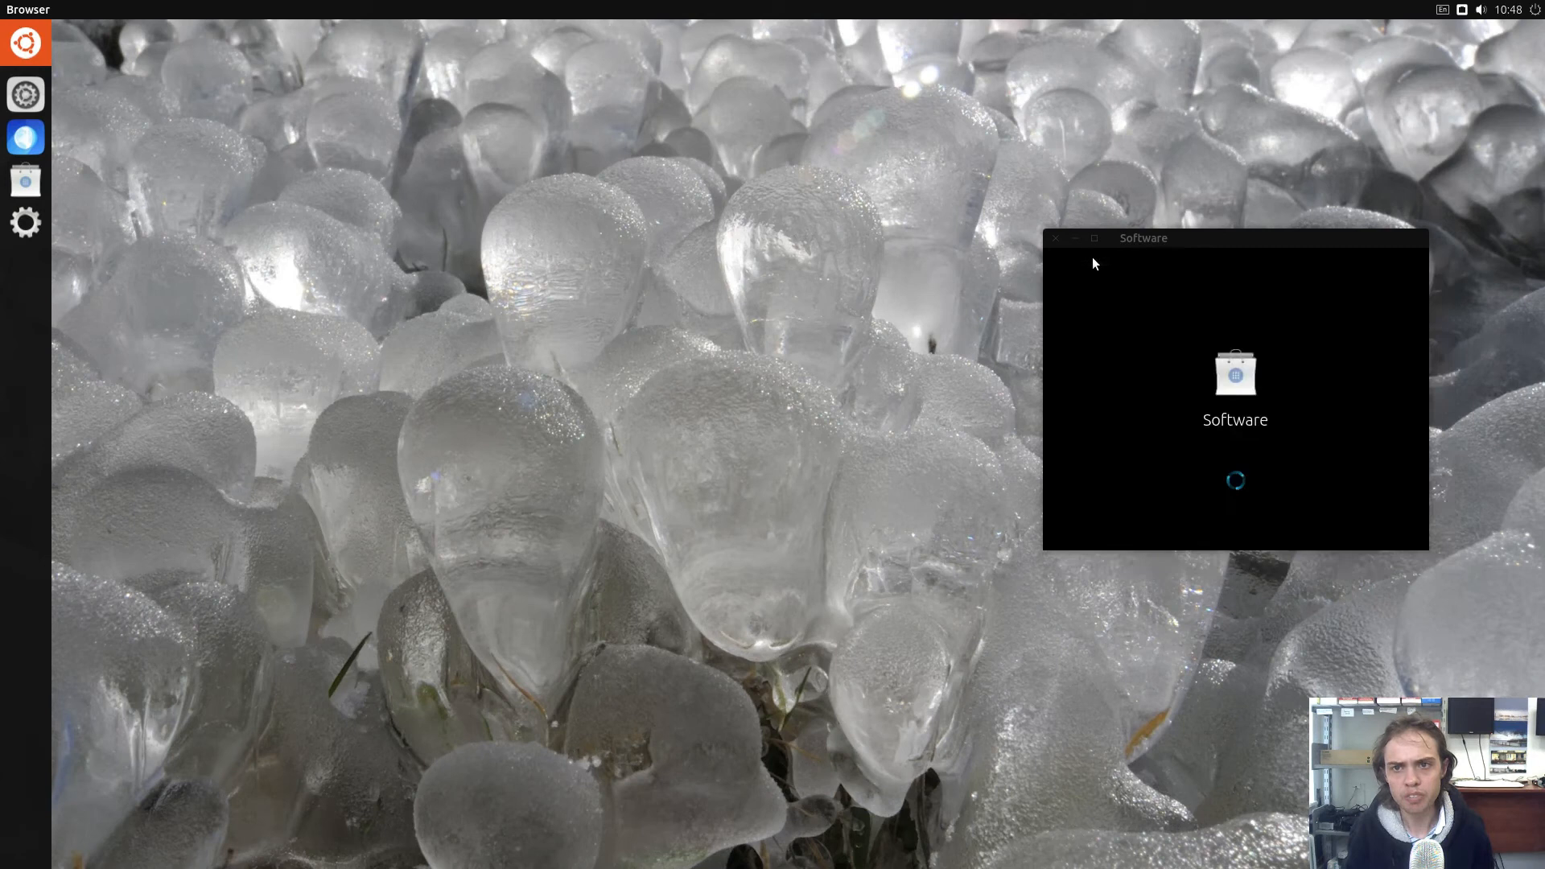
pyautogui.moveTo(1143, 238); pyautogui.dragTo(938, 69)
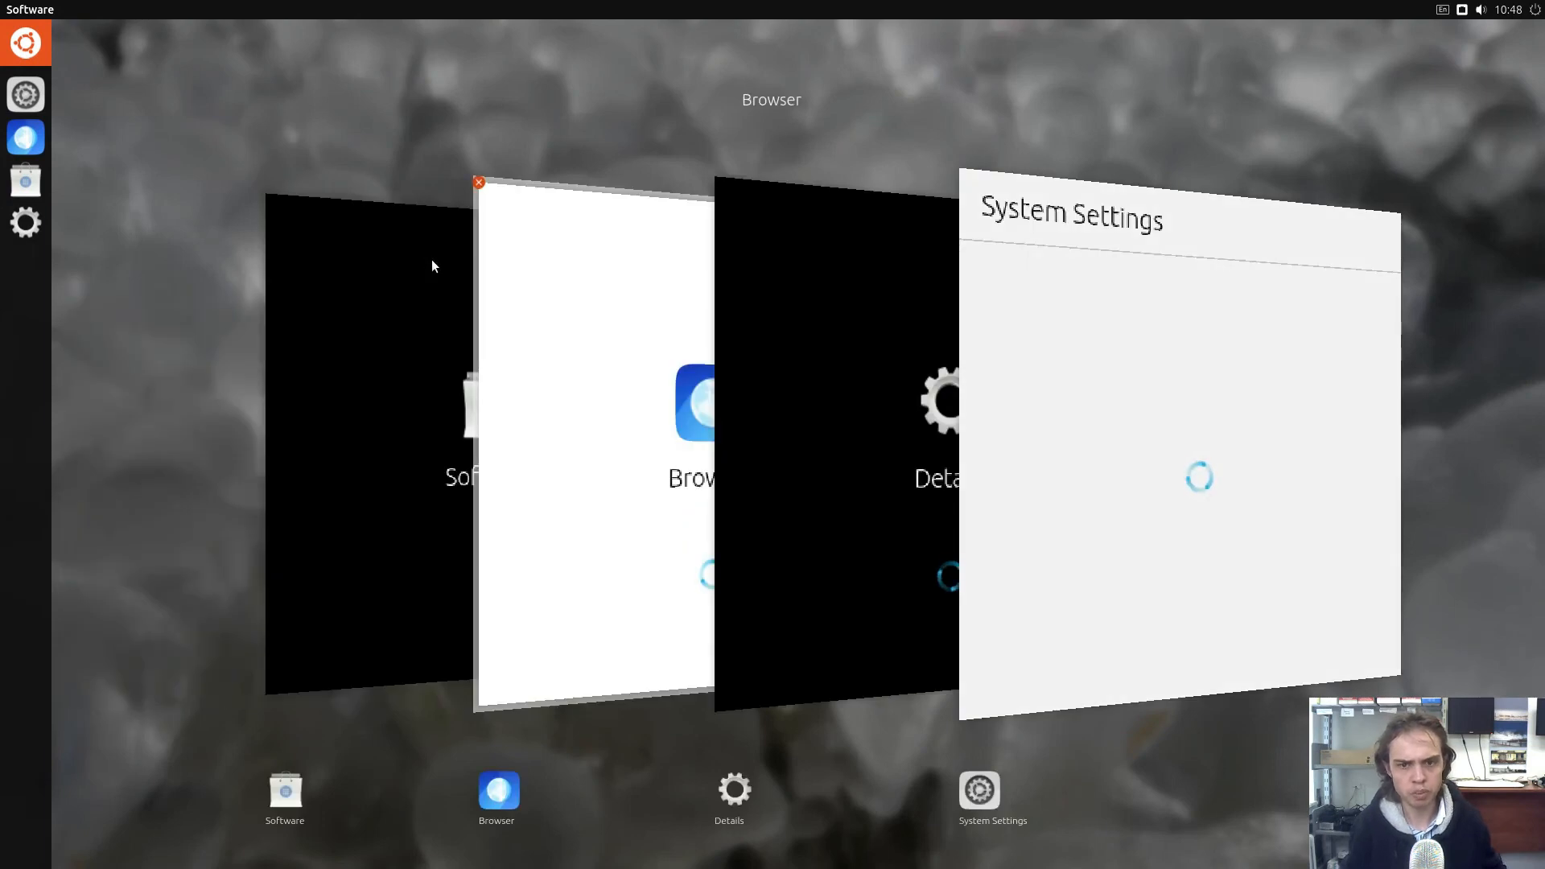
pyautogui.moveTo(551, 454)
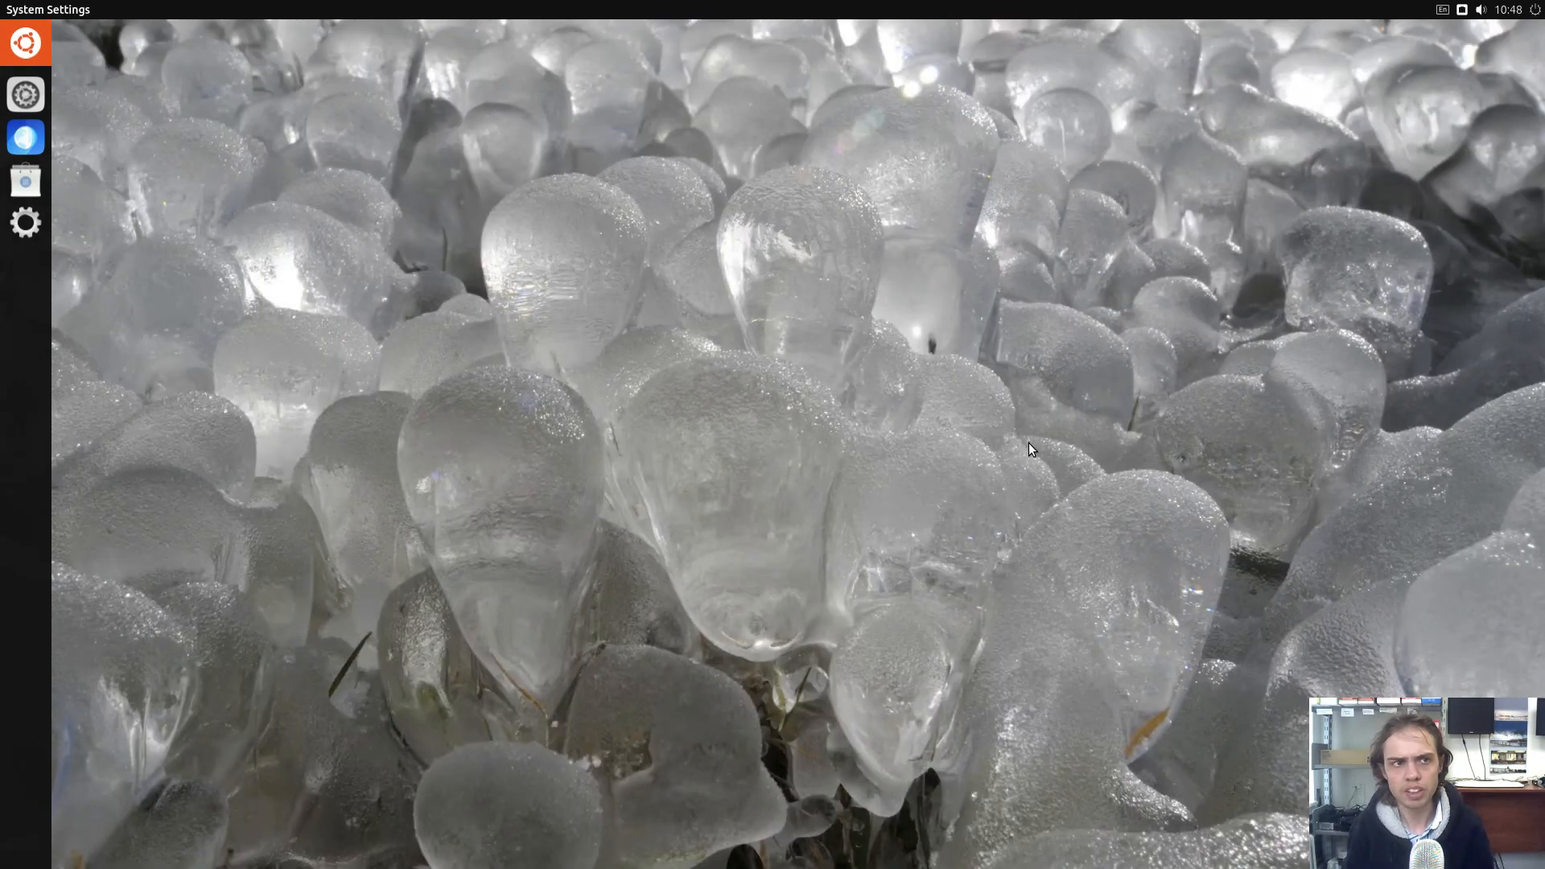
pyautogui.moveTo(1082, 342)
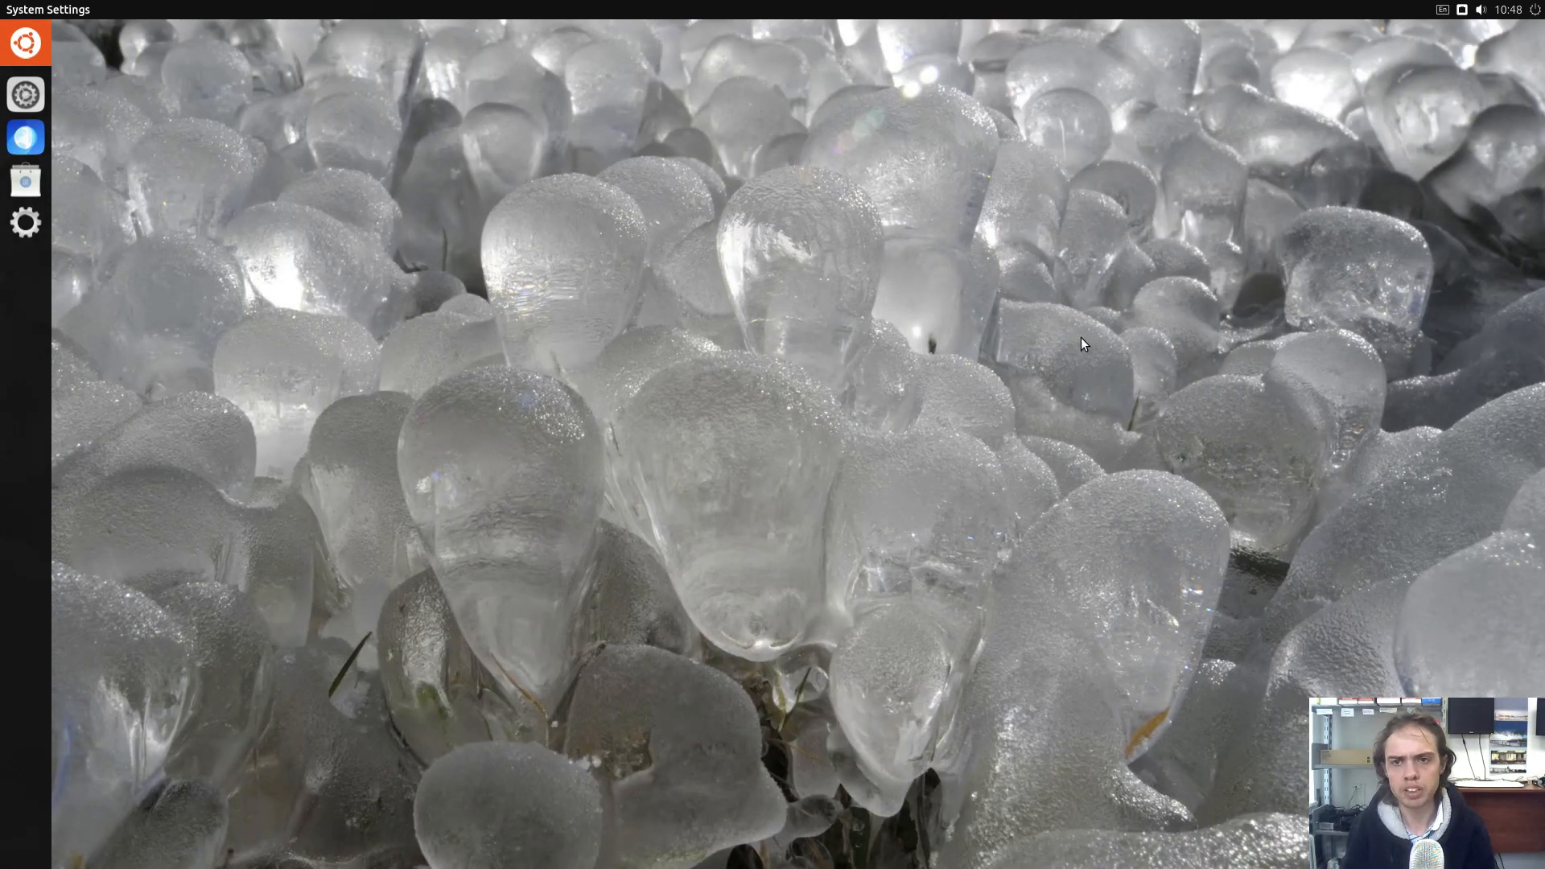
pyautogui.moveTo(1427, 13)
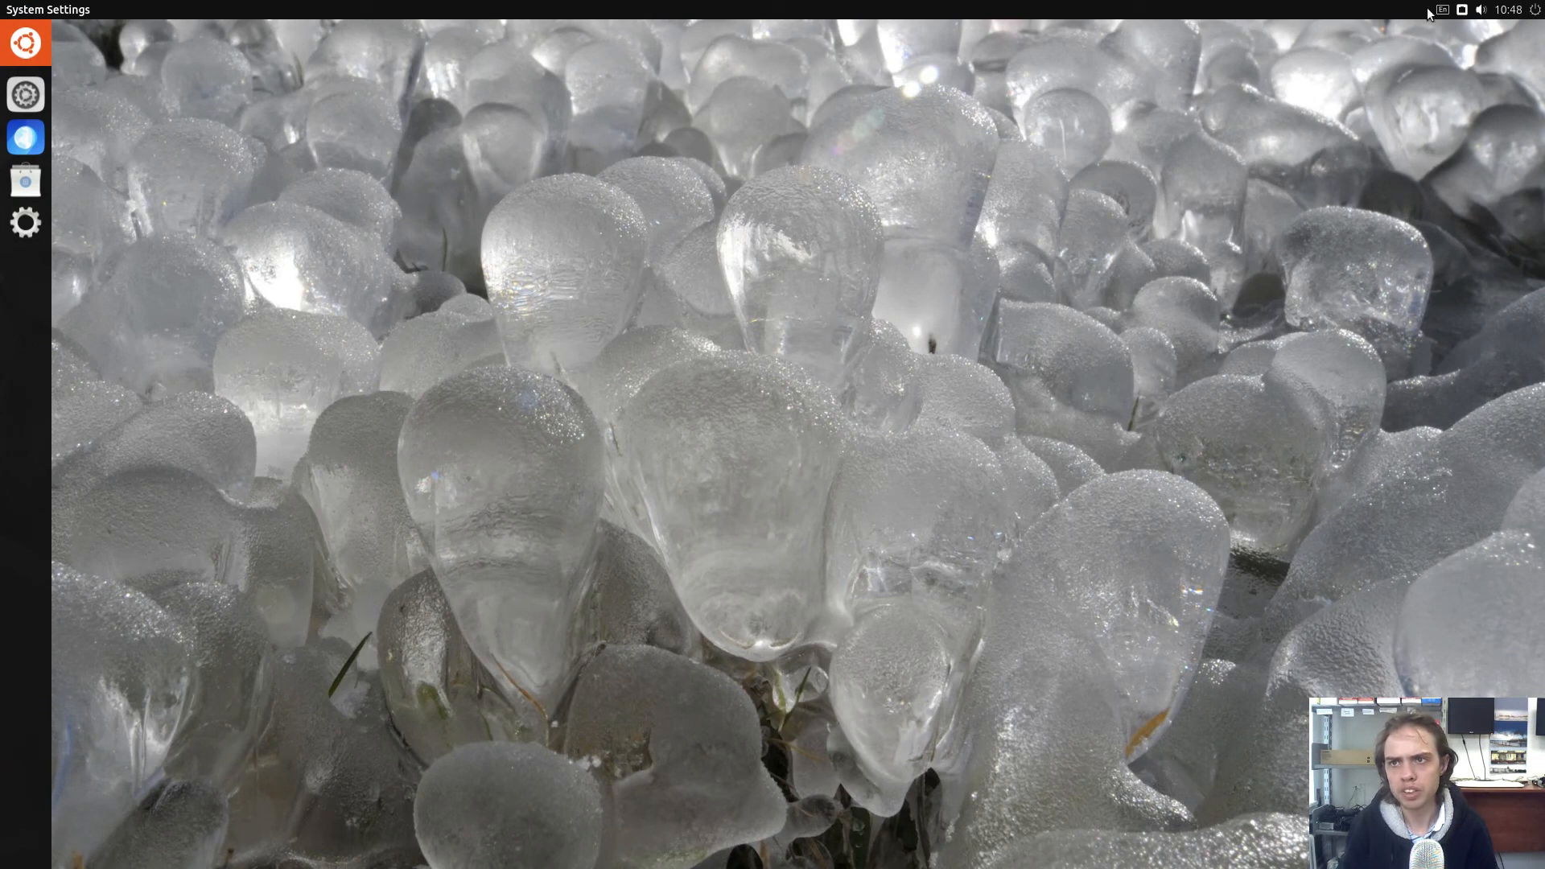
# Browse the keyboard, Sound and Time & Date indicators, then show the System menu's Lock/Log Out/Suspend/Switch Off options
pyautogui.click(1436, 9)
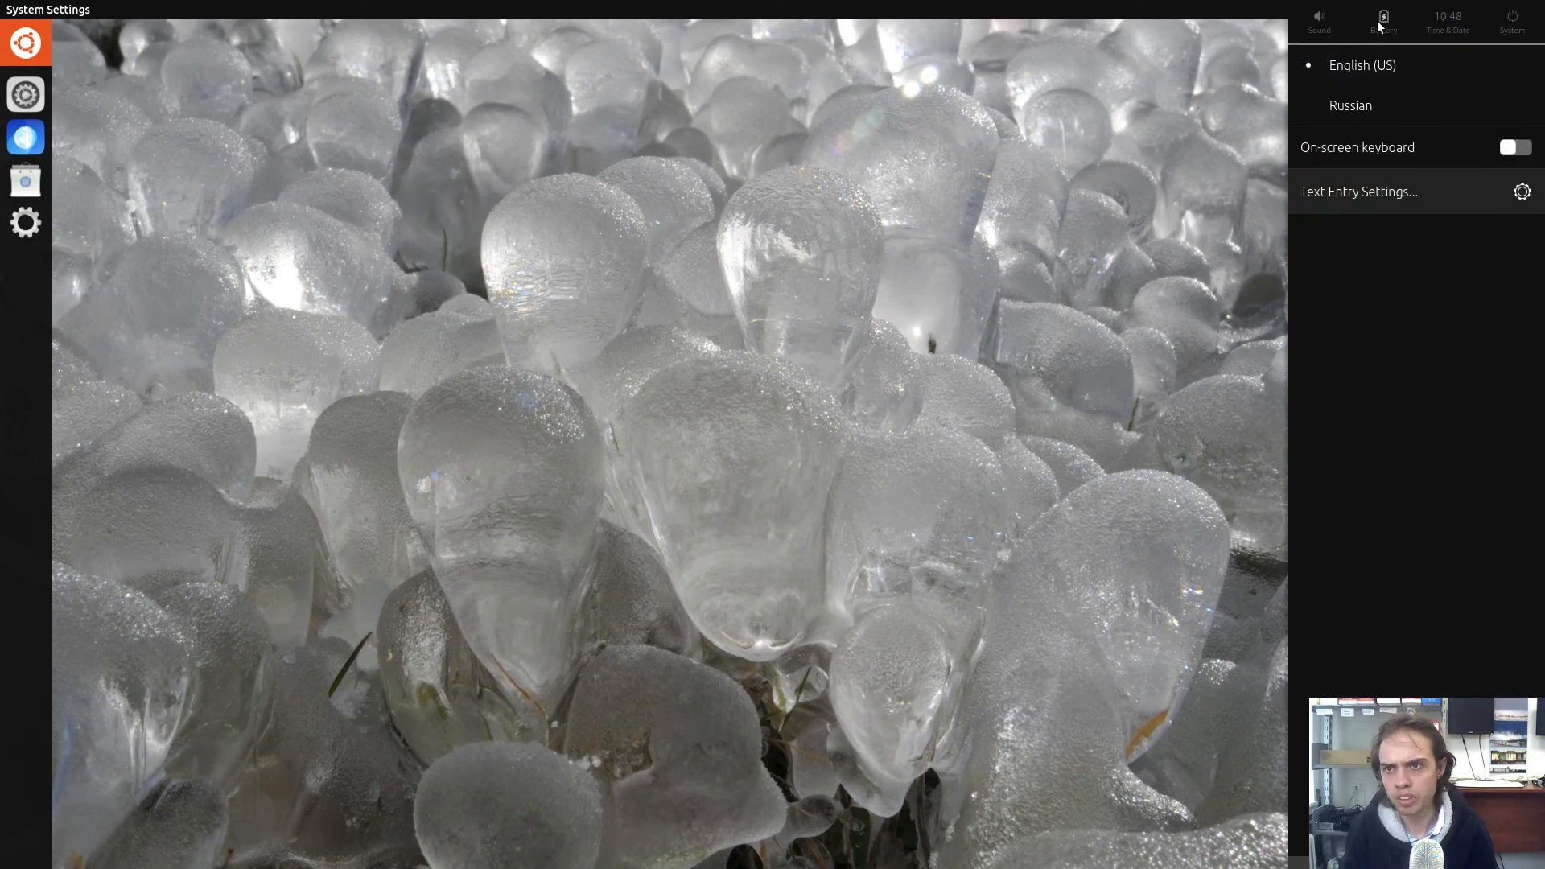
pyautogui.moveTo(1336, 28)
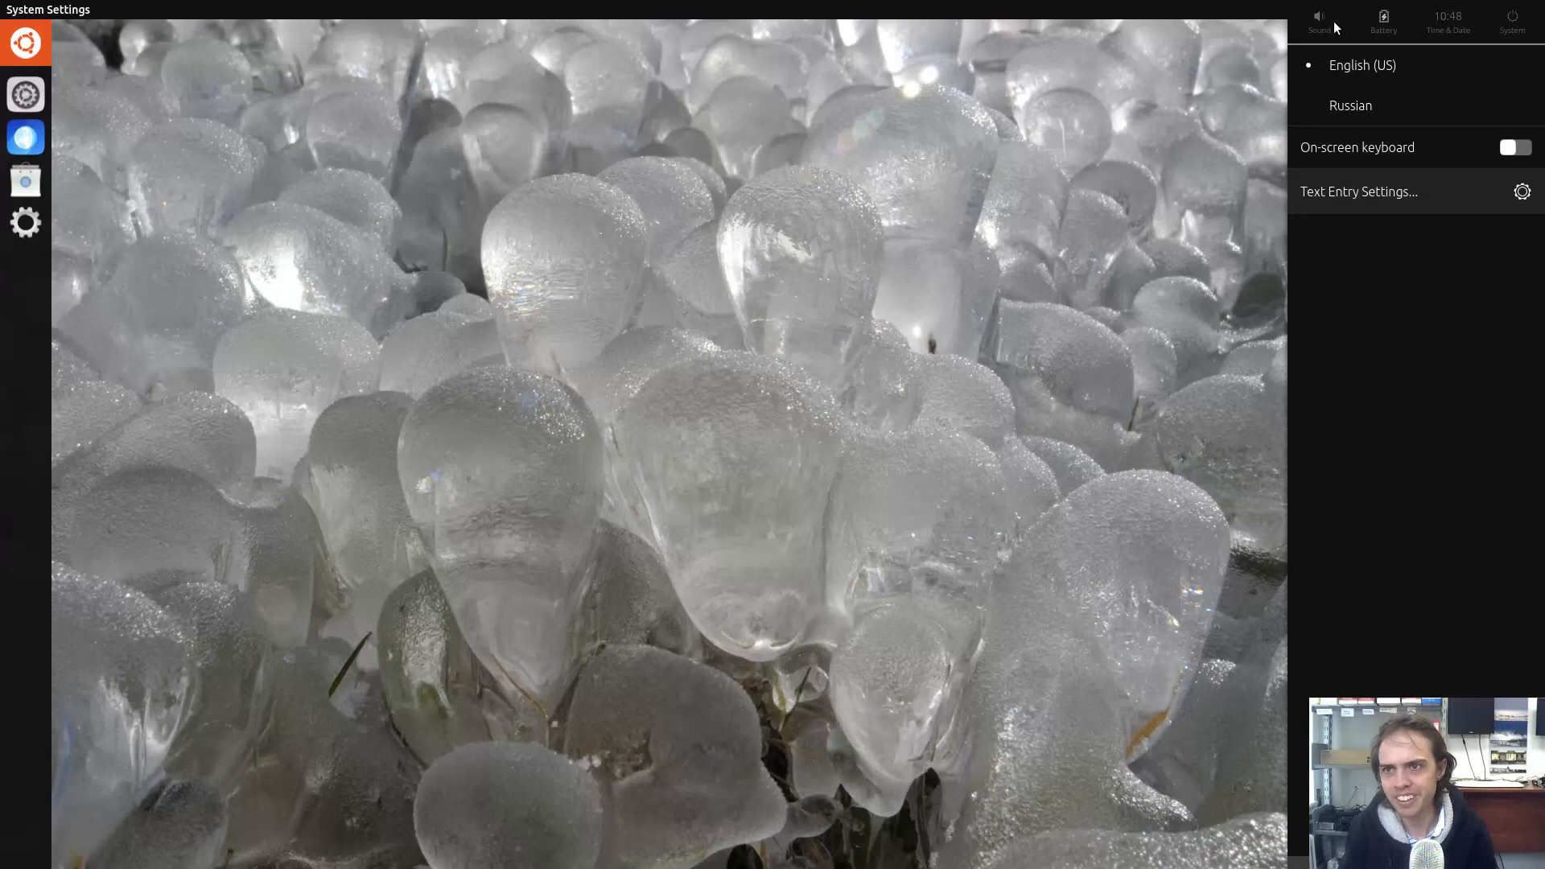
pyautogui.click(1319, 18)
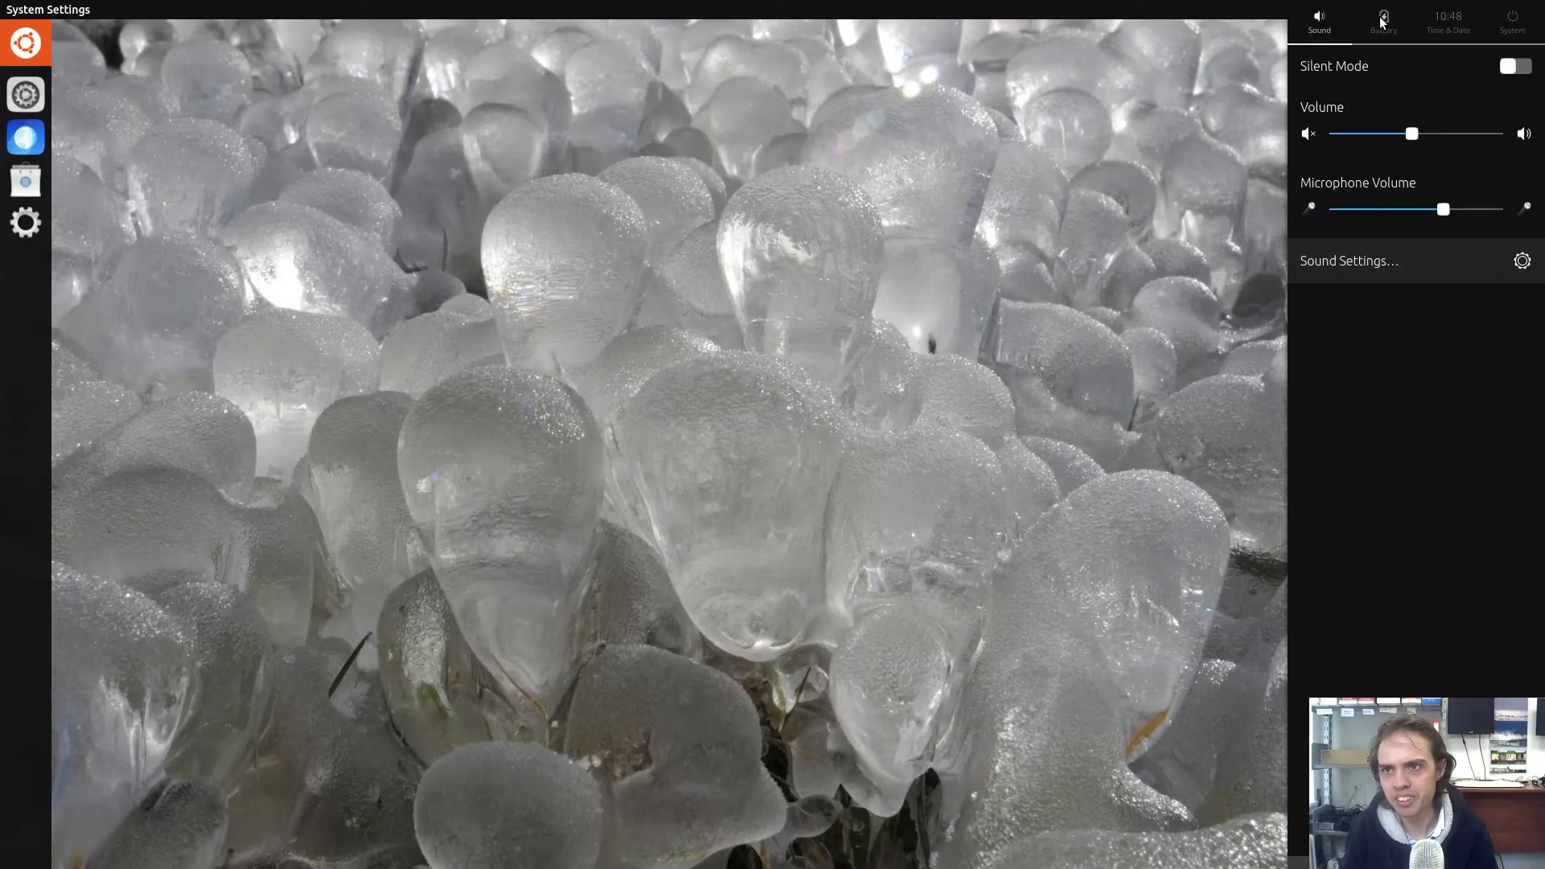
pyautogui.click(1447, 21)
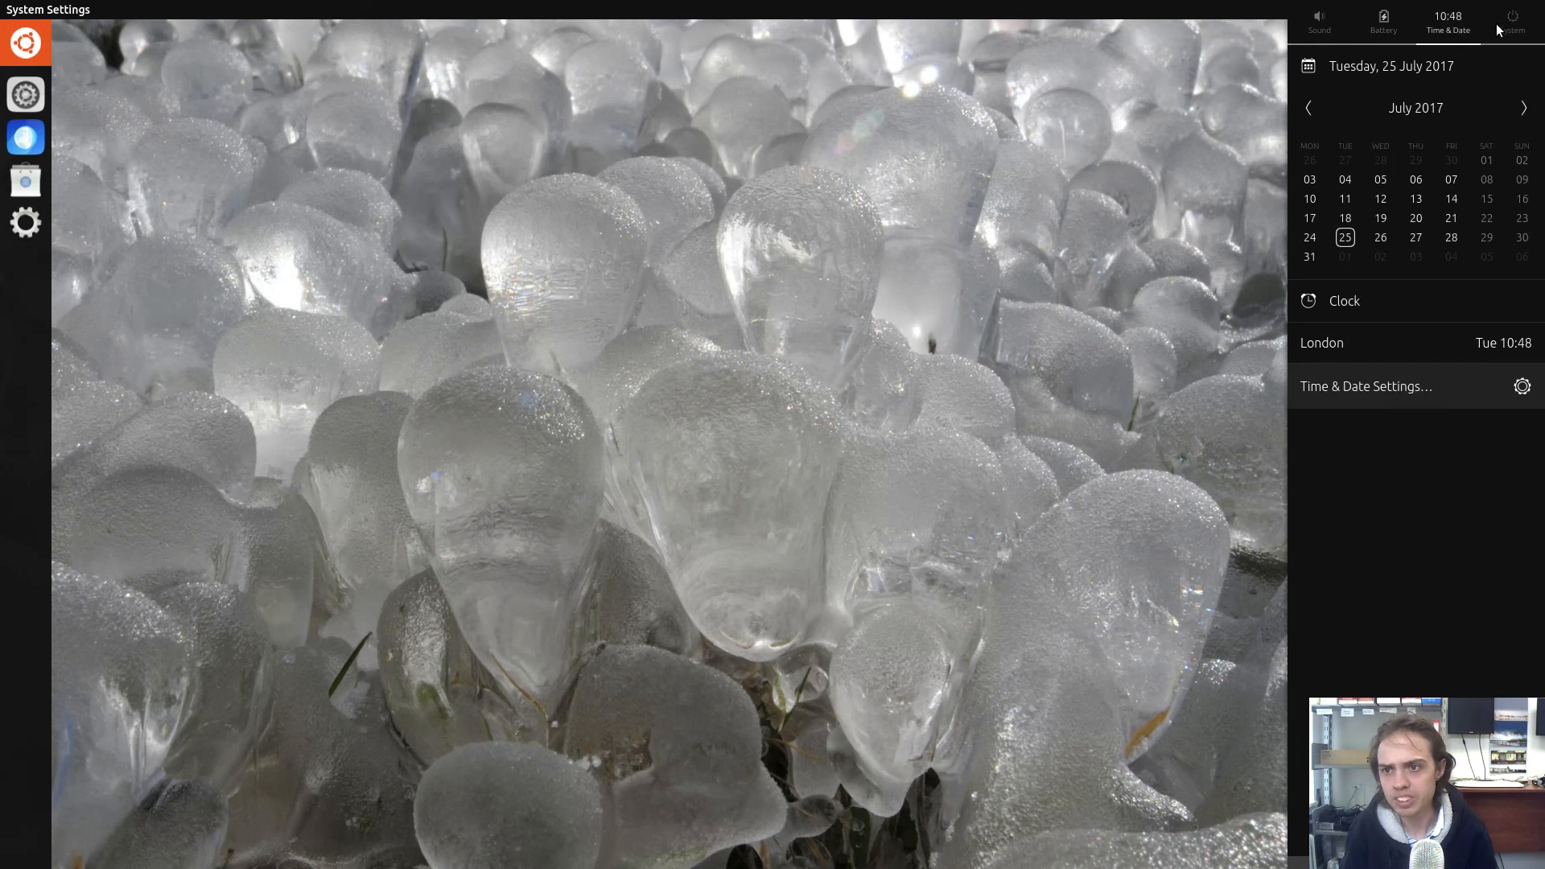
pyautogui.click(1512, 20)
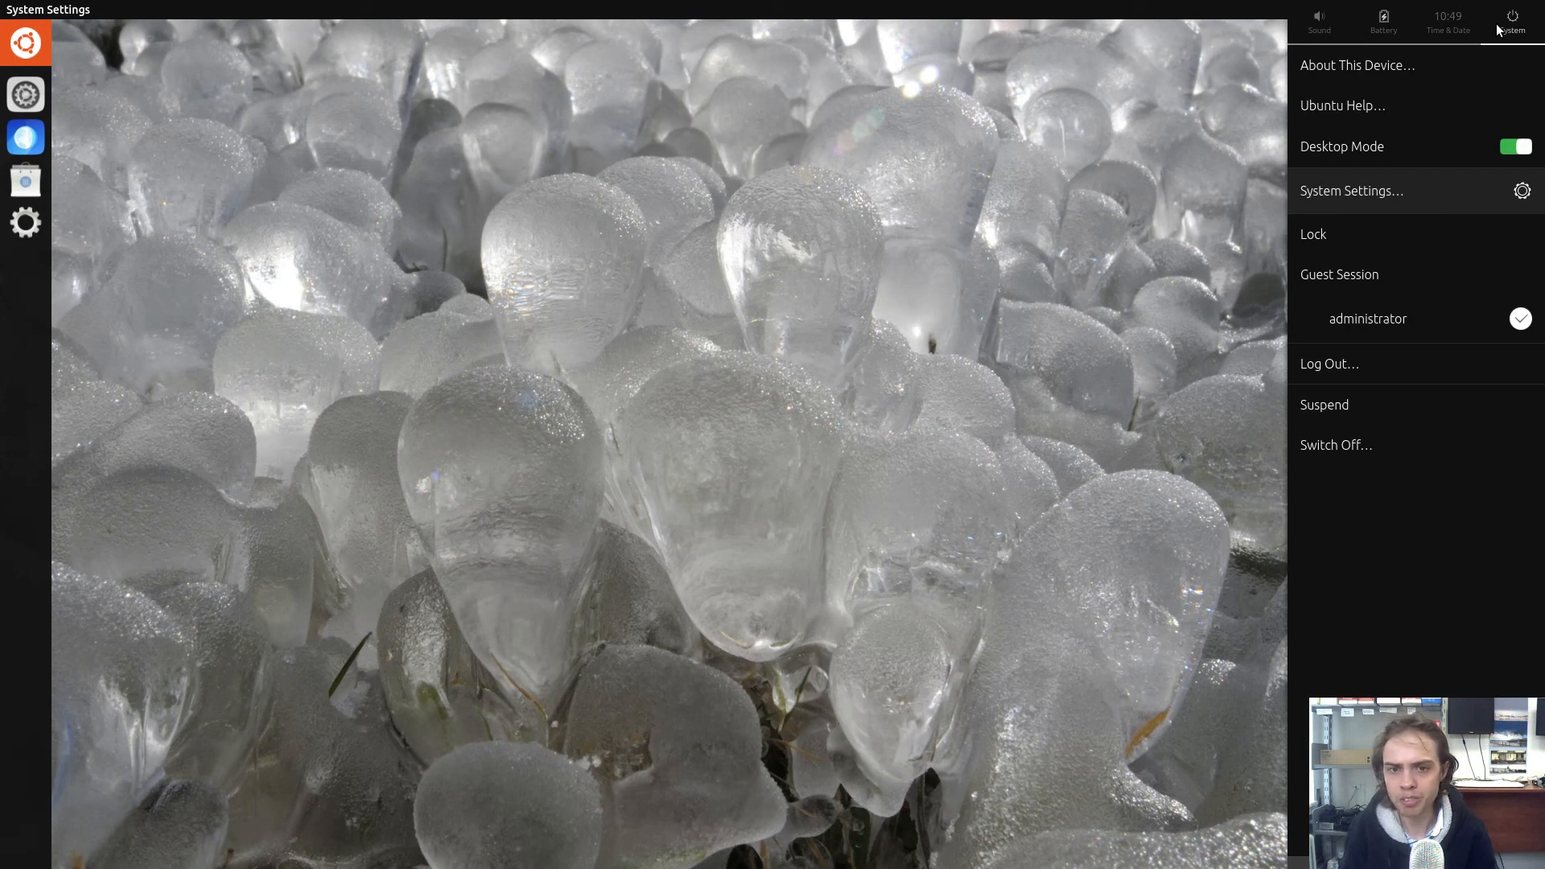
pyautogui.moveTo(1336, 111)
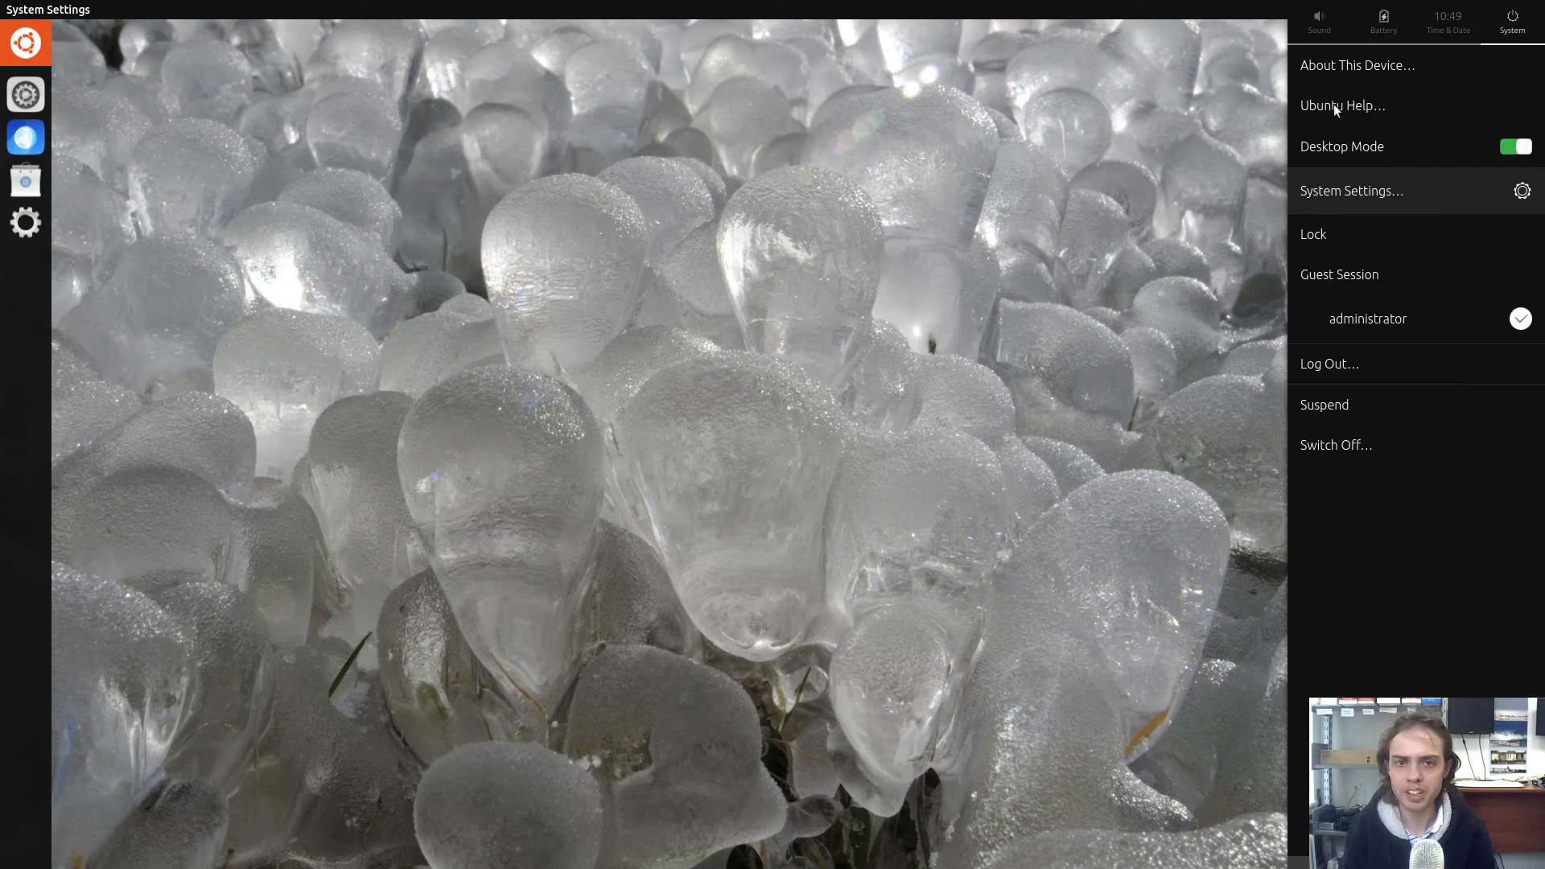
pyautogui.moveTo(956, 322)
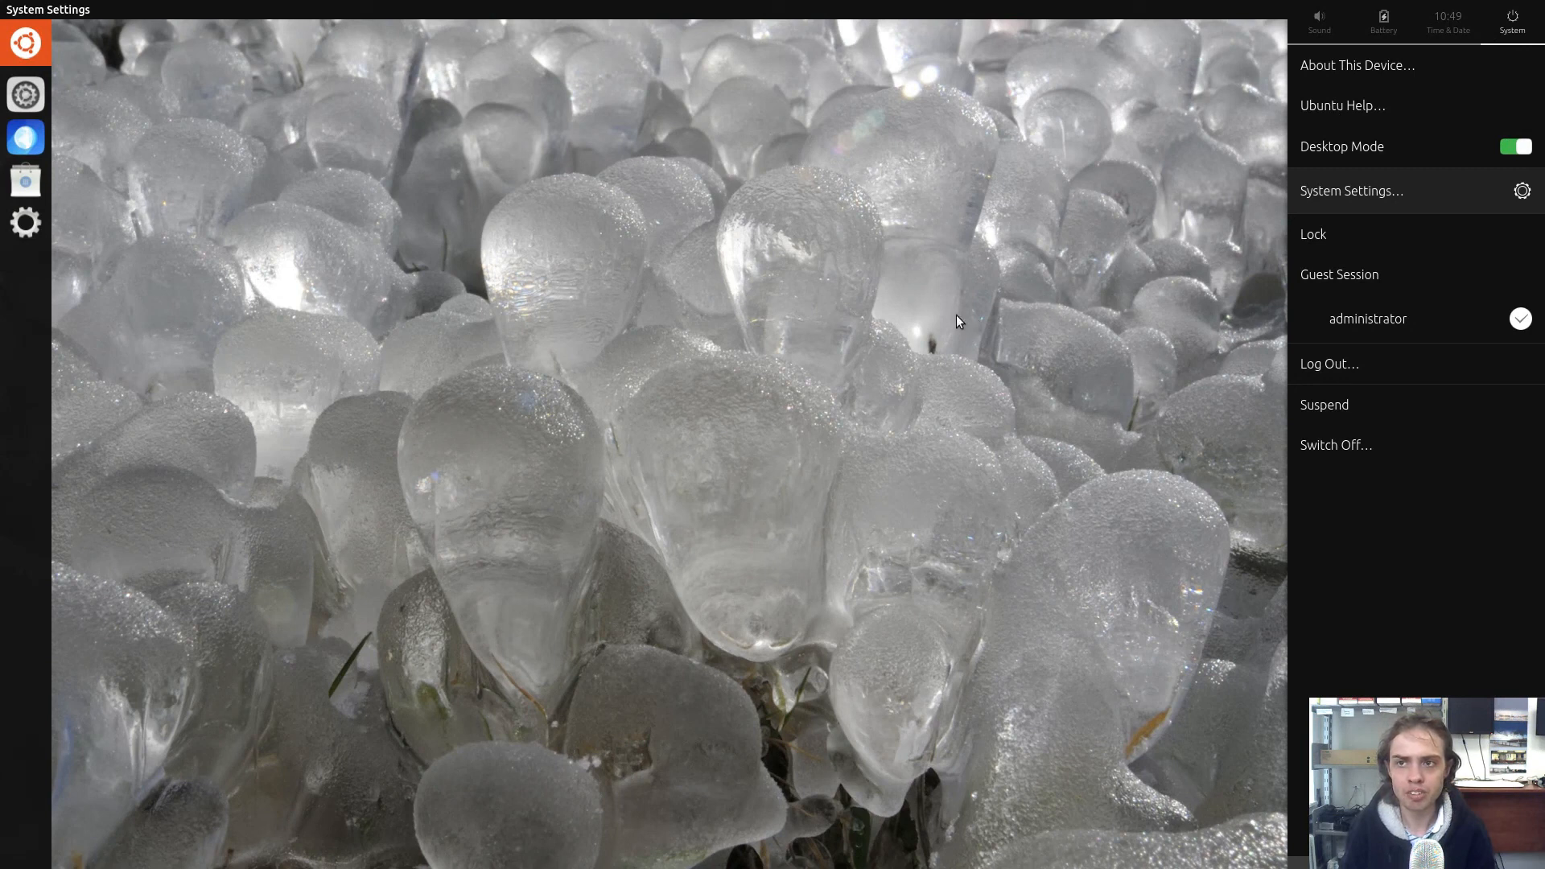